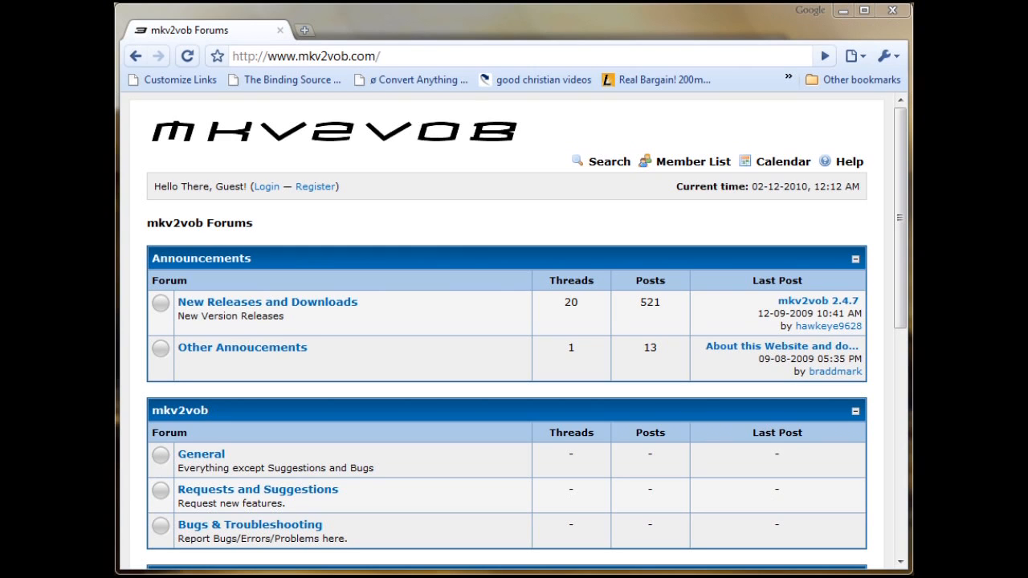
pyautogui.moveTo(491, 10)
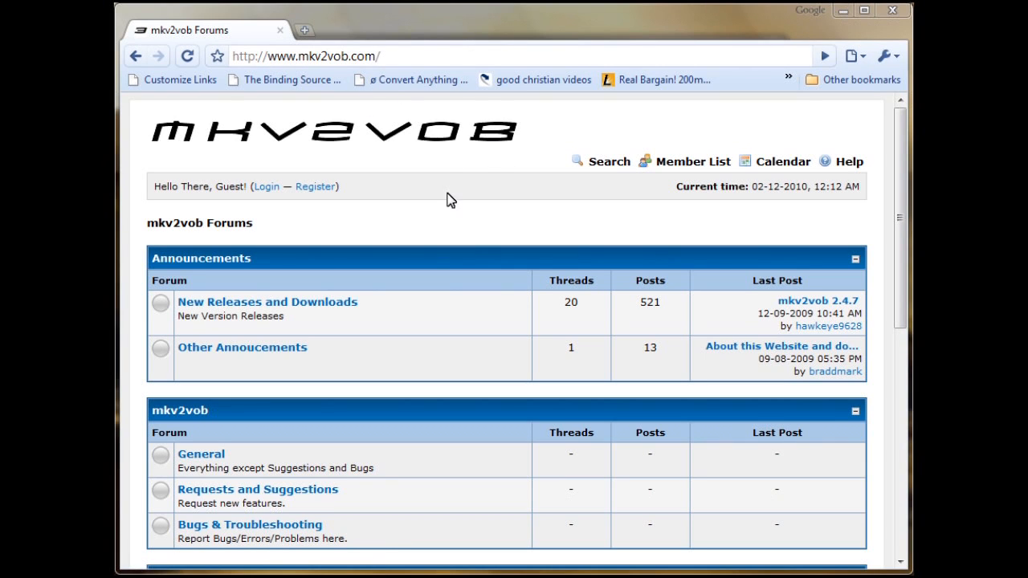
pyautogui.moveTo(441, 214)
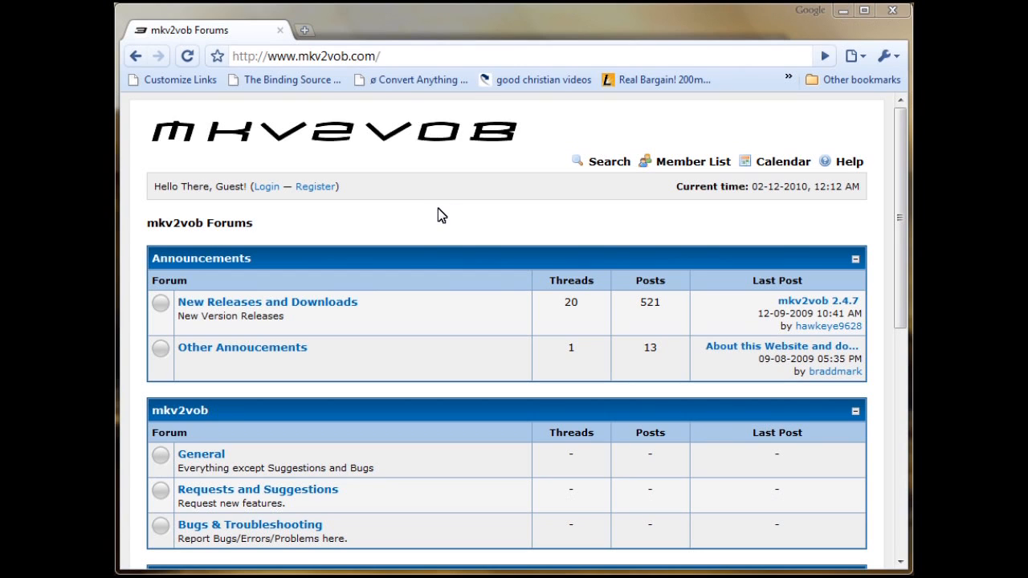
pyautogui.moveTo(381, 257)
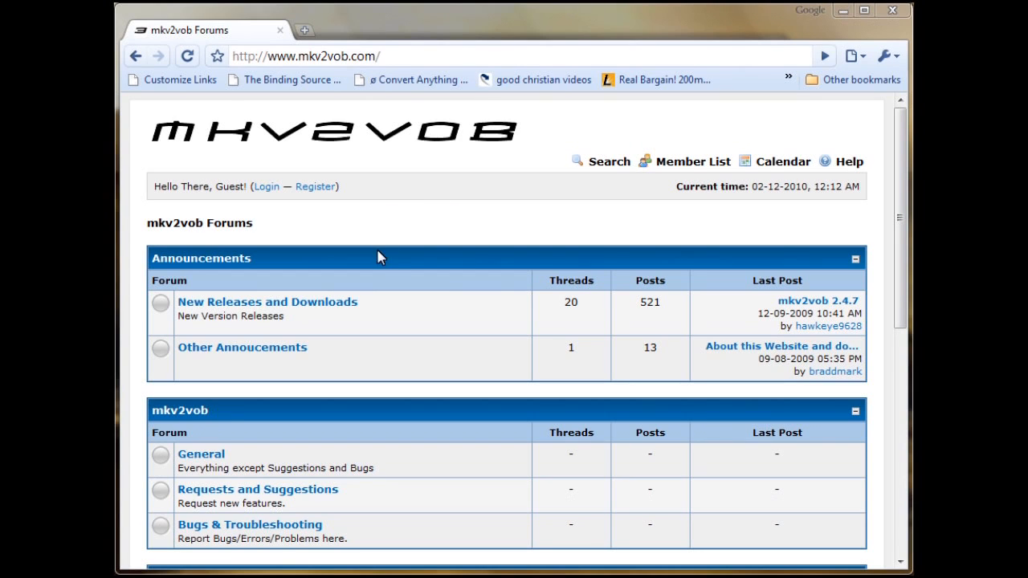
pyautogui.moveTo(367, 260)
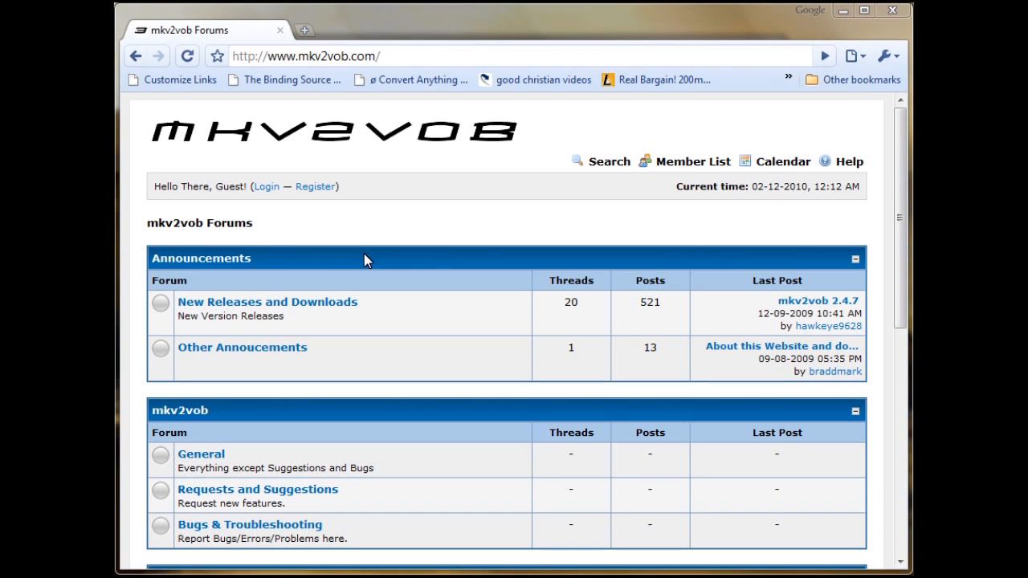
pyautogui.moveTo(267, 302)
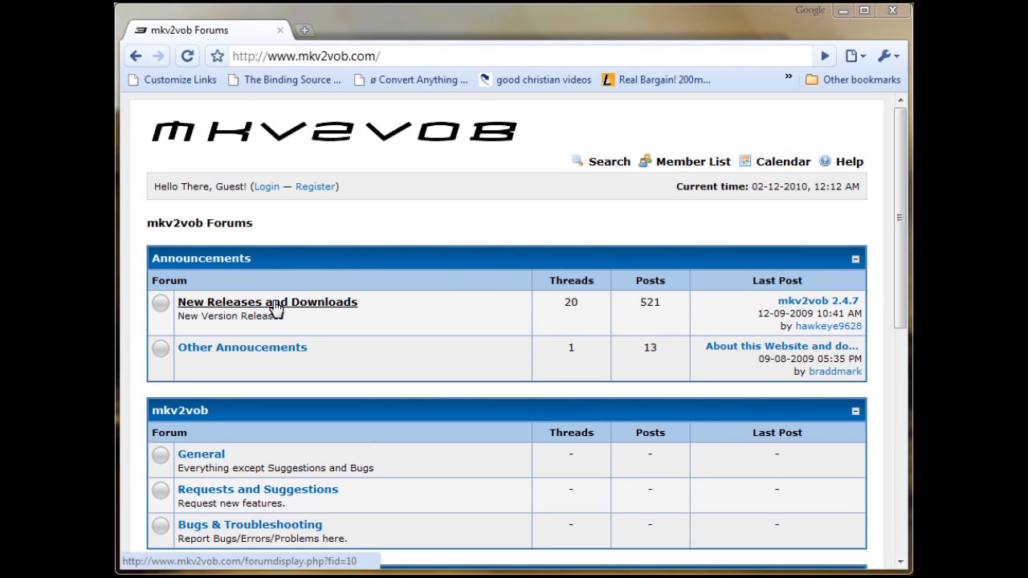
# Step: Save mkv2vob.exe to the desktop from the forum's 'Download mkv2vob Here' thread
pyautogui.click(267, 302)
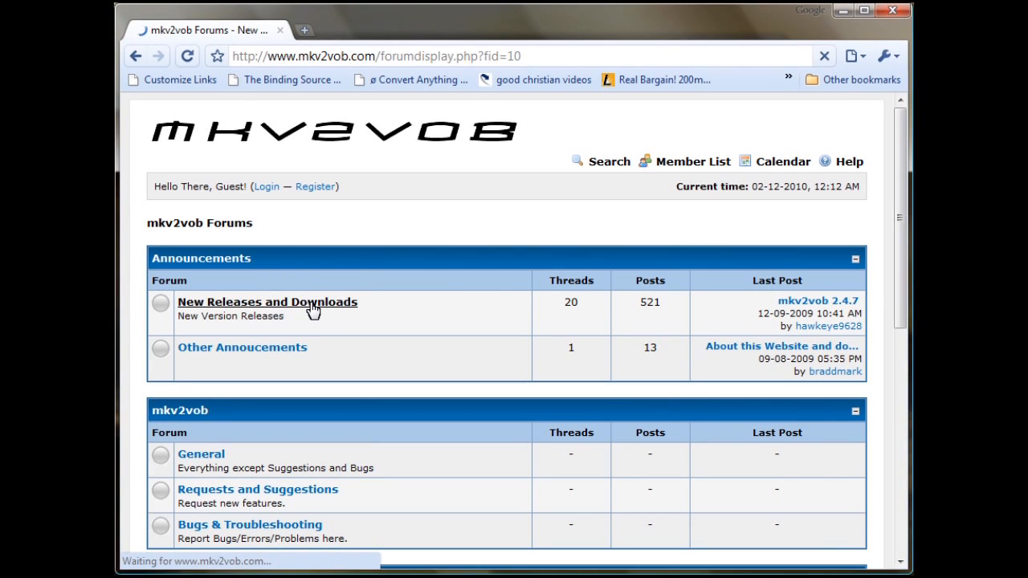
pyautogui.click(267, 302)
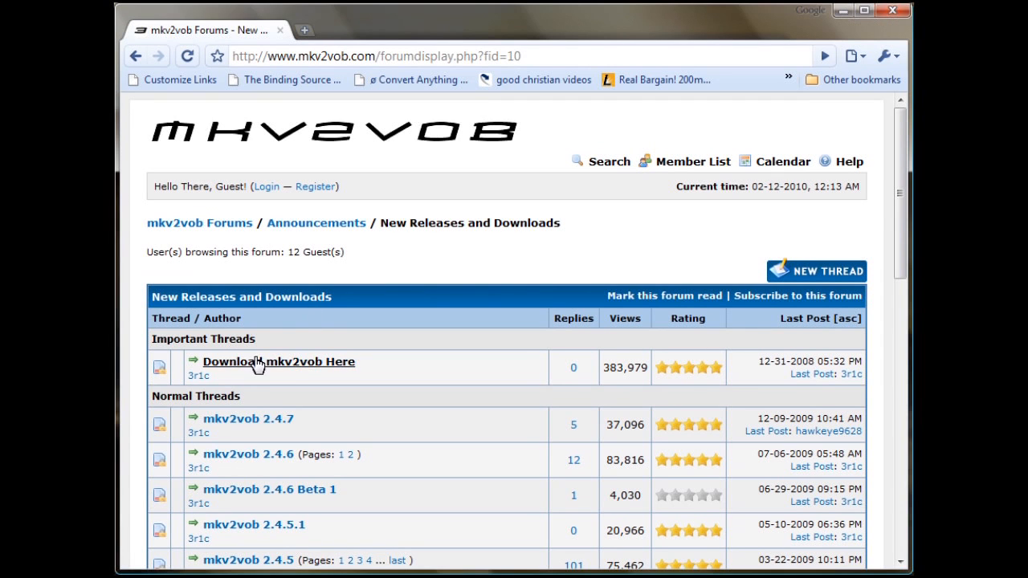
pyautogui.moveTo(287, 365)
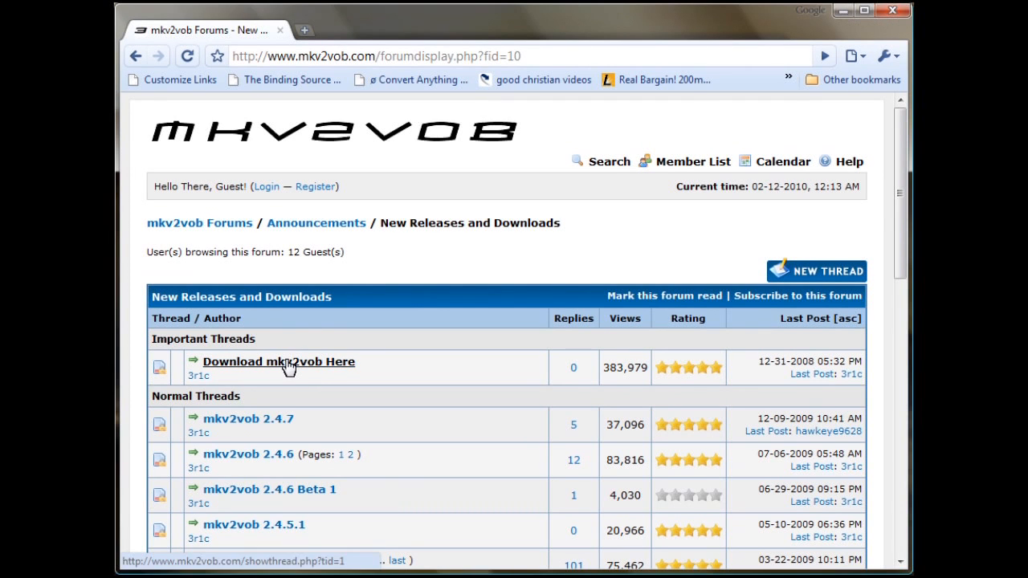
pyautogui.click(279, 362)
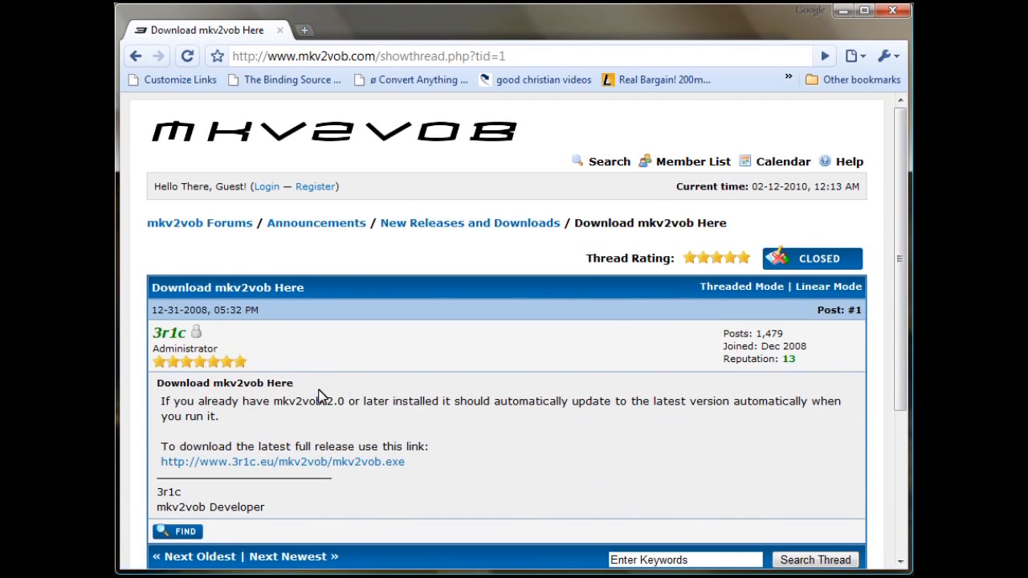
pyautogui.scroll(-3)
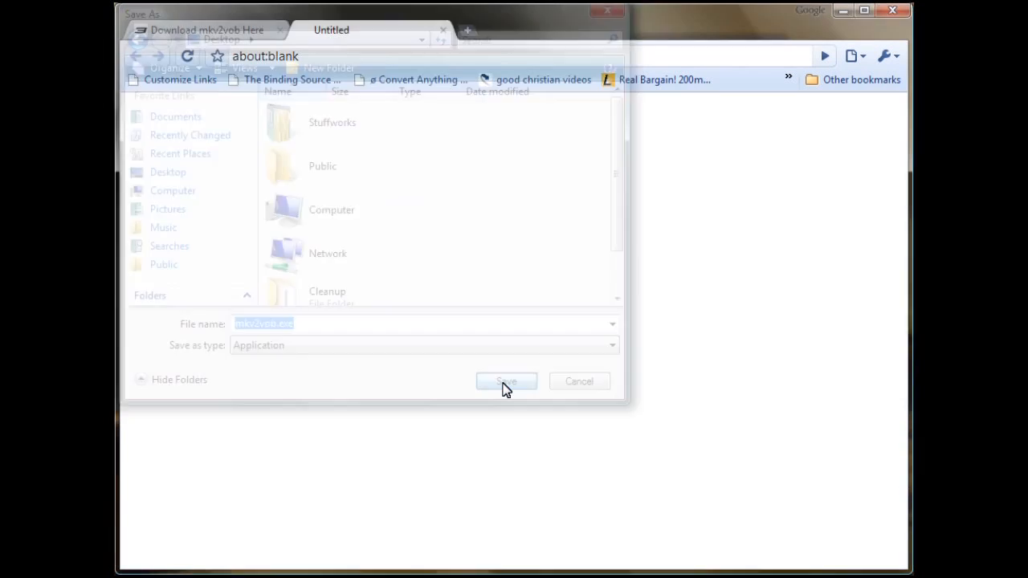
pyautogui.click(506, 381)
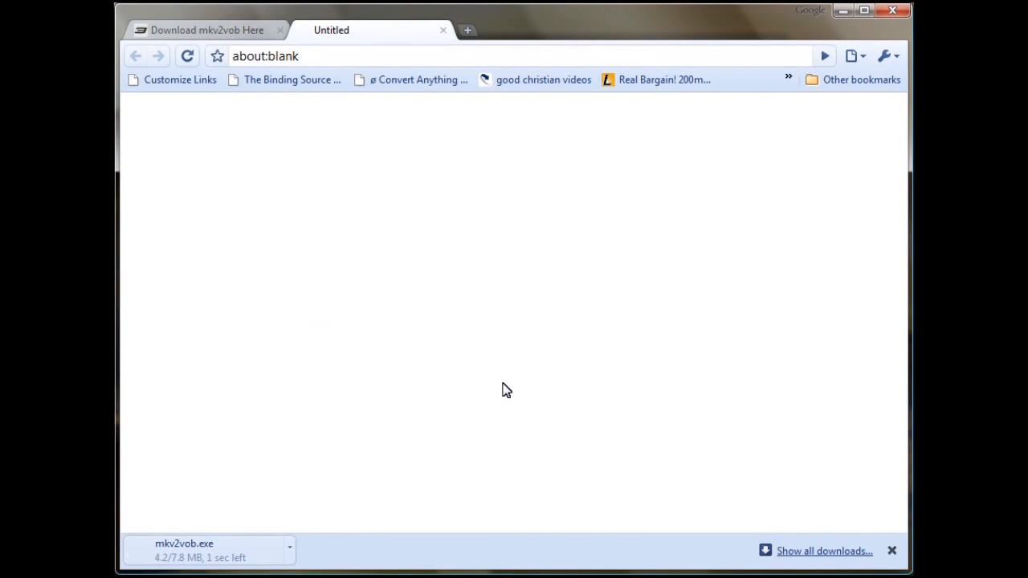
pyautogui.moveTo(341, 480)
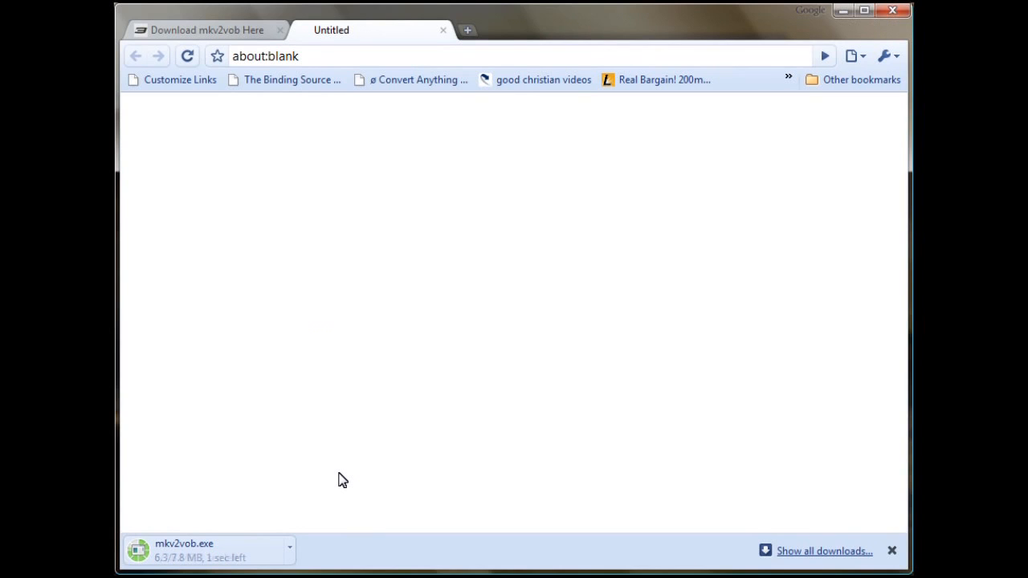
pyautogui.moveTo(326, 507)
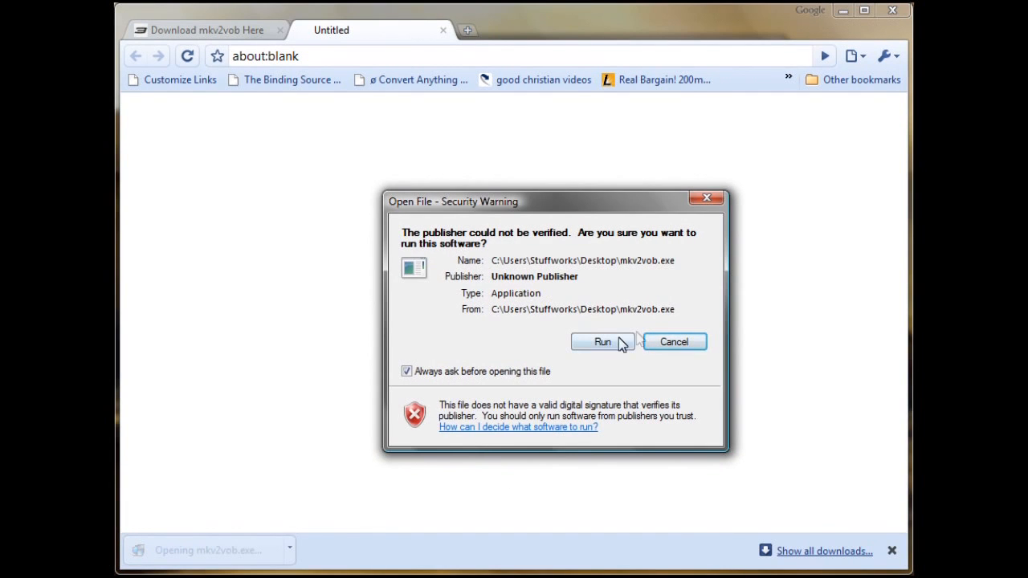
# Step: Let the downloaded mkv2vob.exe run past the security warning
pyautogui.click(603, 342)
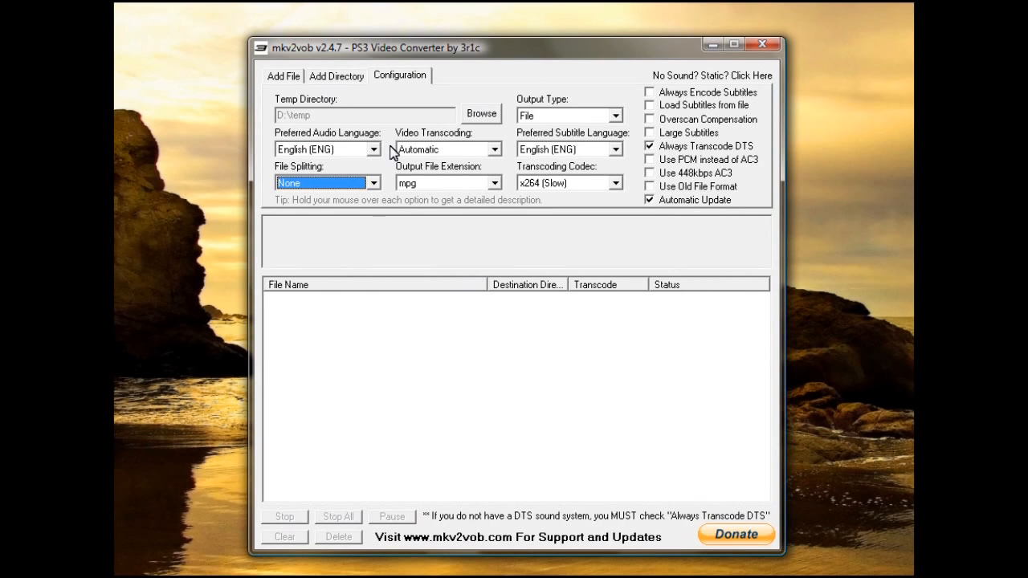
pyautogui.moveTo(640, 331)
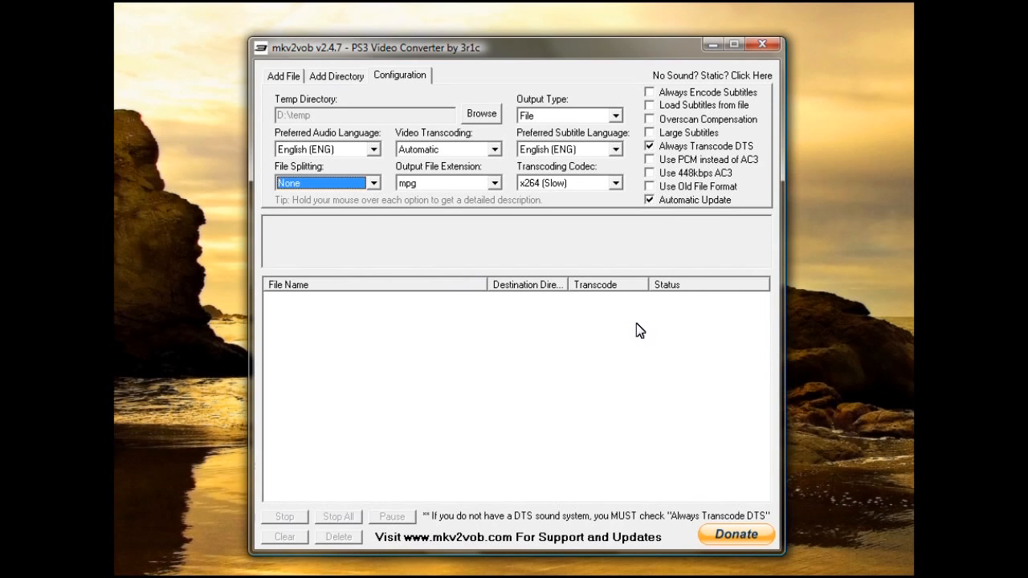
pyautogui.moveTo(491, 304)
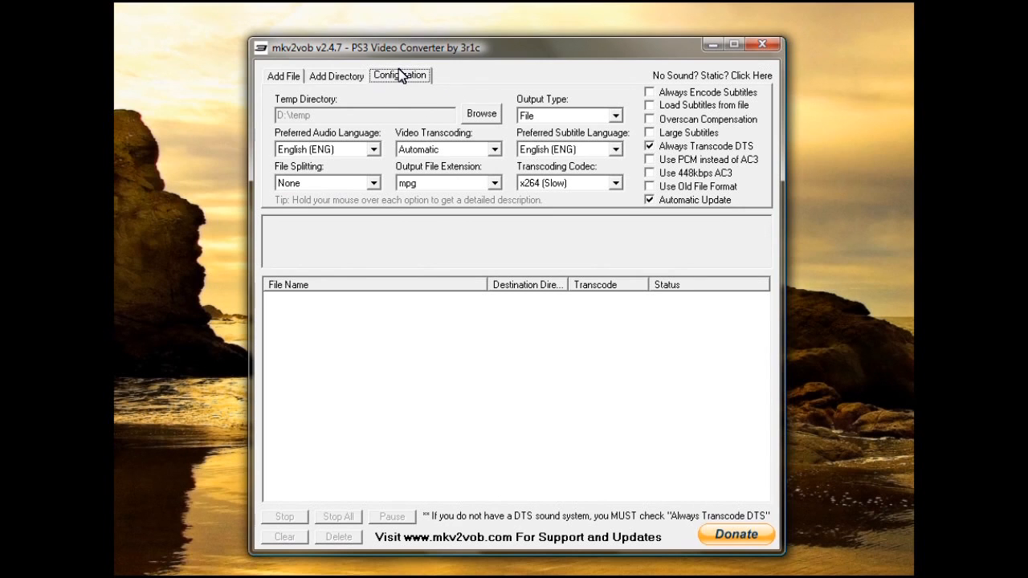
pyautogui.moveTo(286, 122)
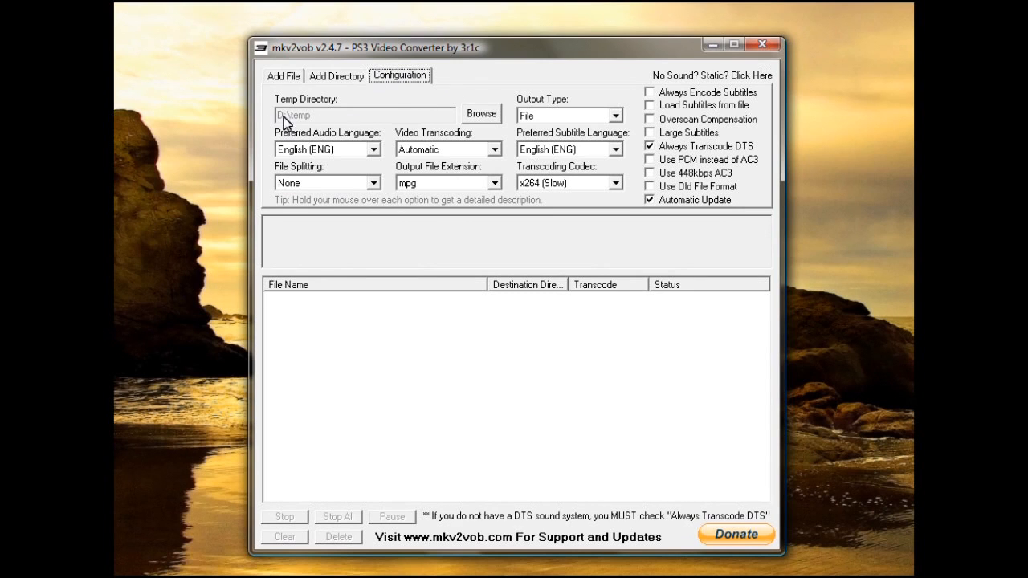
pyautogui.moveTo(414, 120)
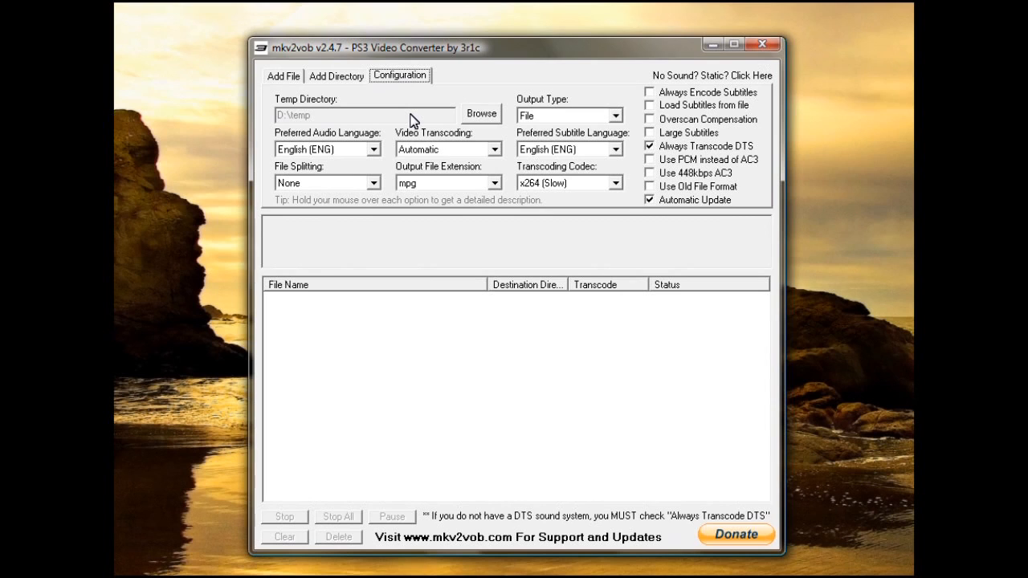
pyautogui.moveTo(625, 127)
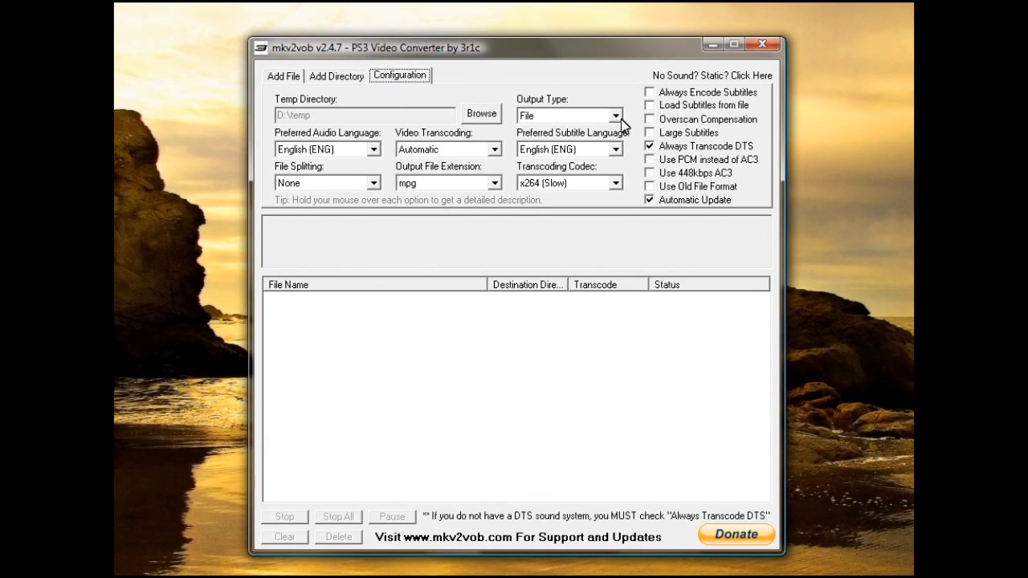
pyautogui.moveTo(614, 121)
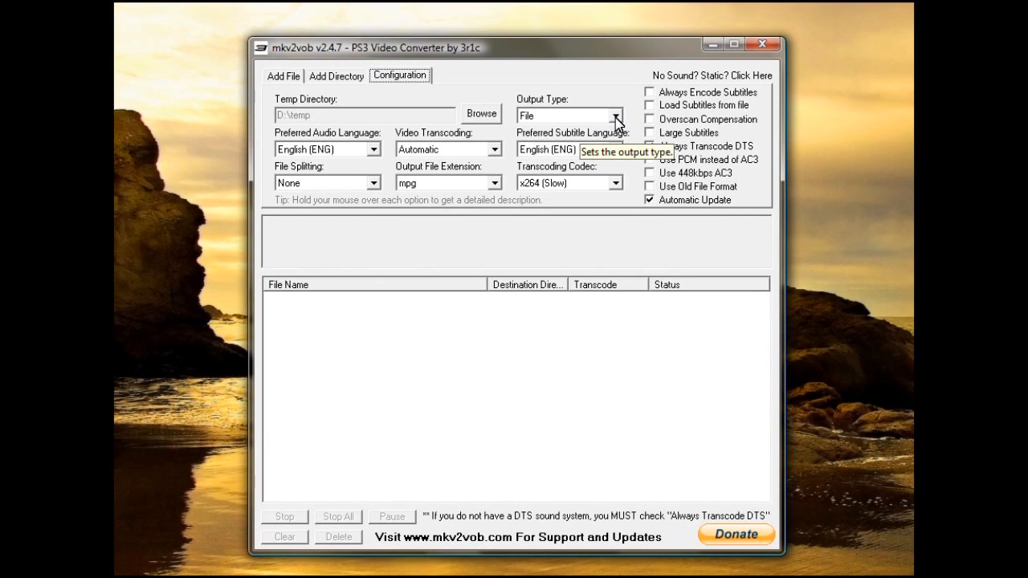
pyautogui.click(616, 115)
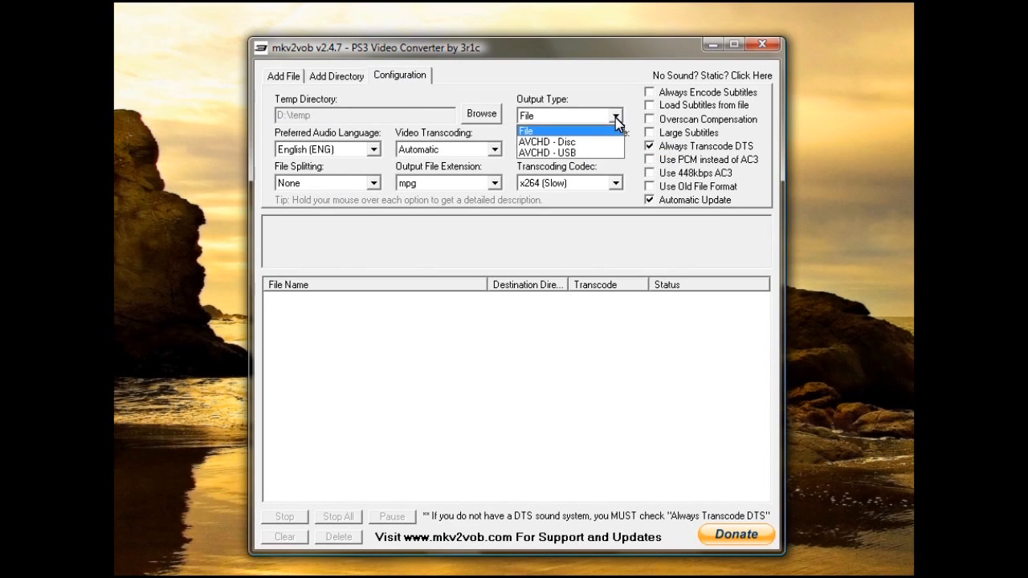
pyautogui.moveTo(572, 143)
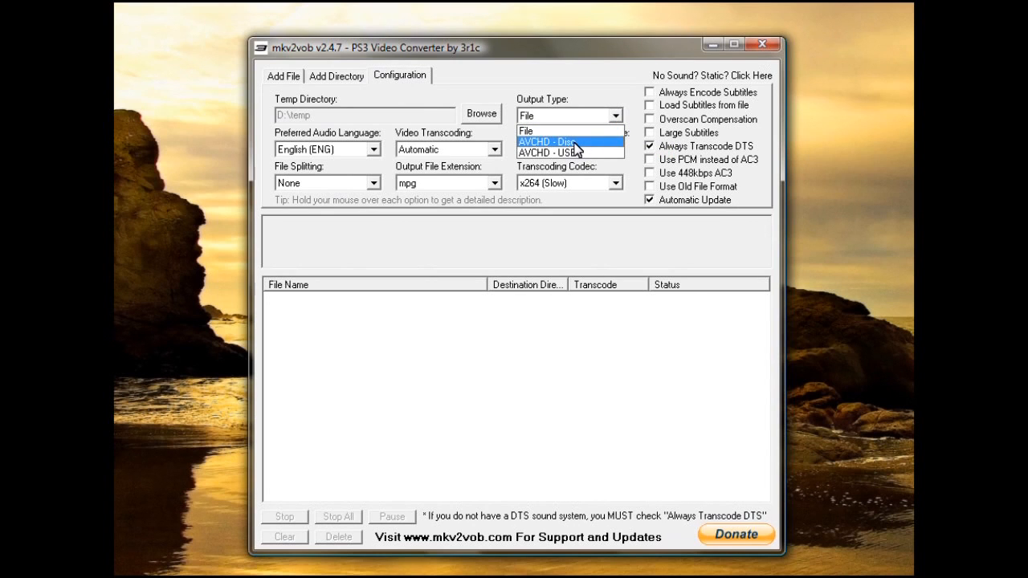
pyautogui.moveTo(591, 153)
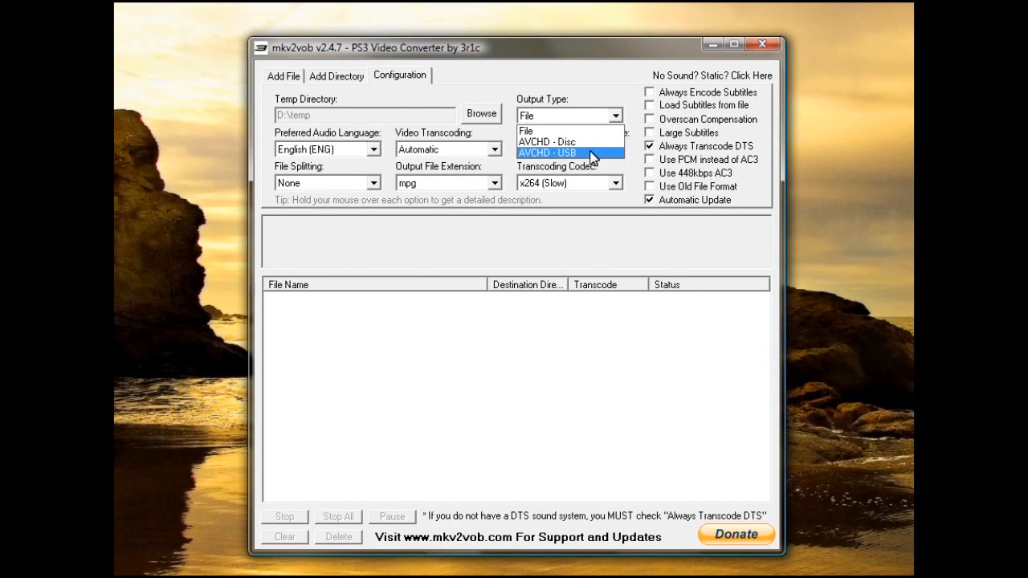
pyautogui.click(526, 115)
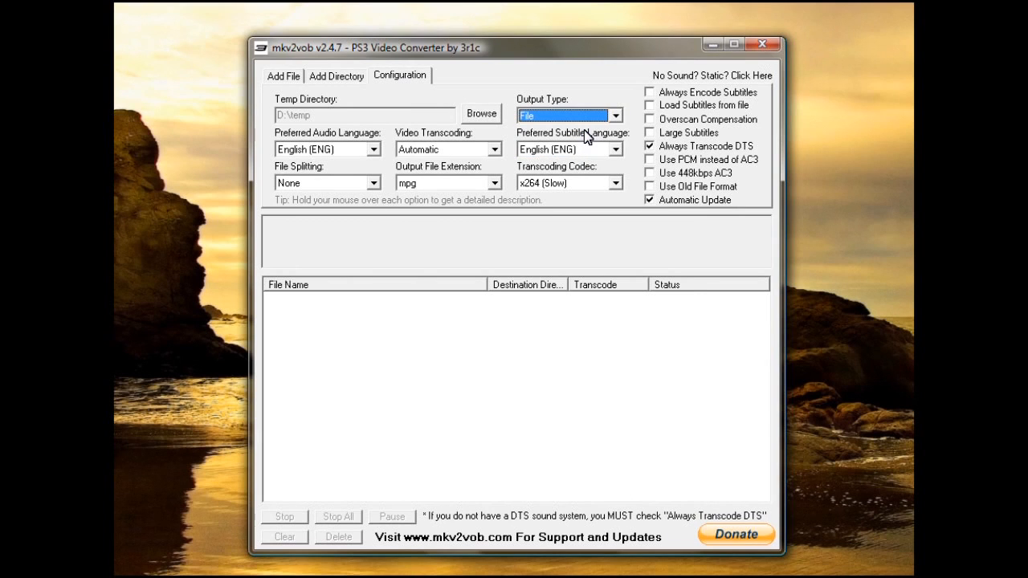
pyautogui.moveTo(619, 153)
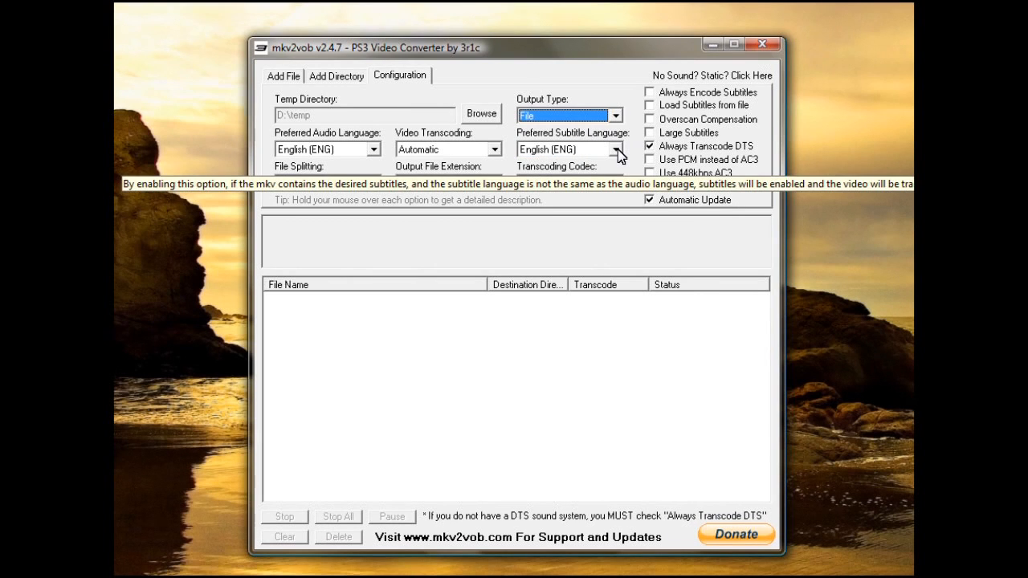
pyautogui.click(617, 149)
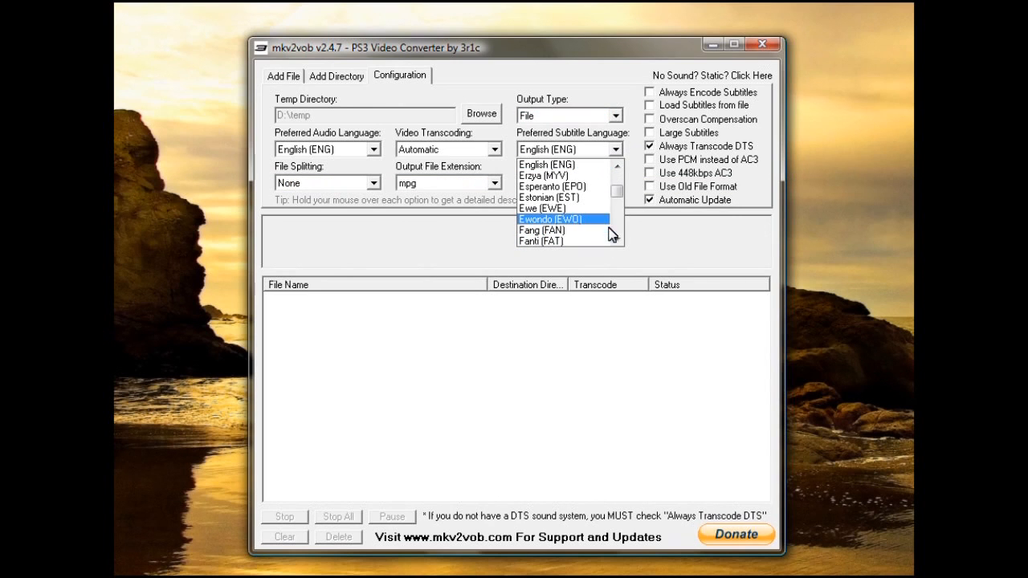
pyautogui.click(546, 165)
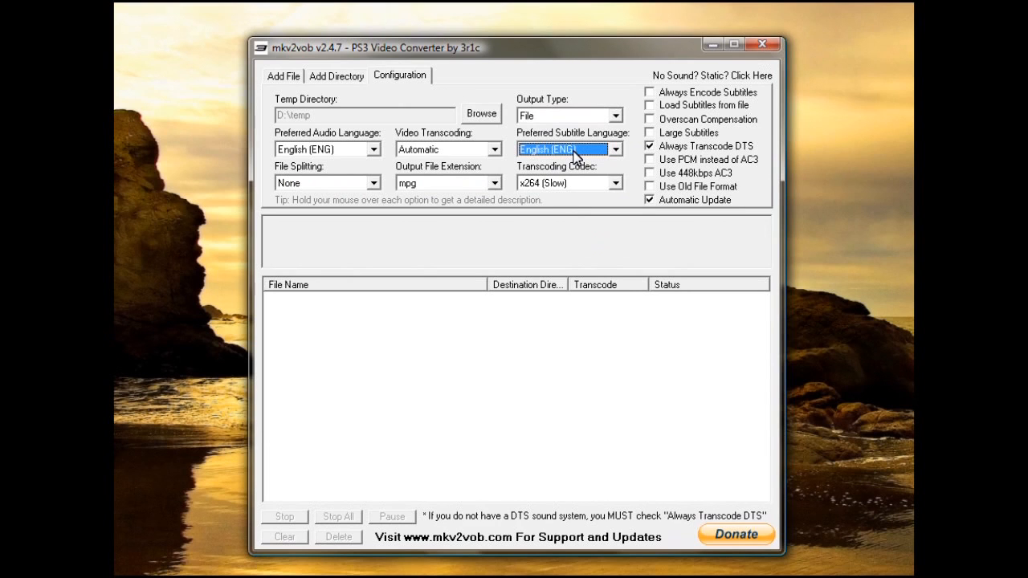
pyautogui.moveTo(619, 186)
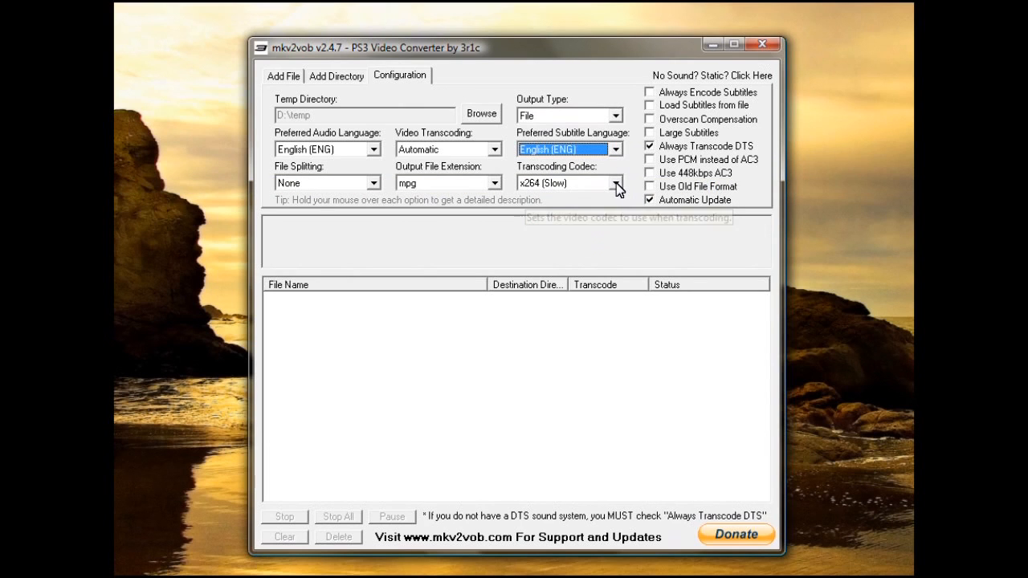
pyautogui.click(617, 183)
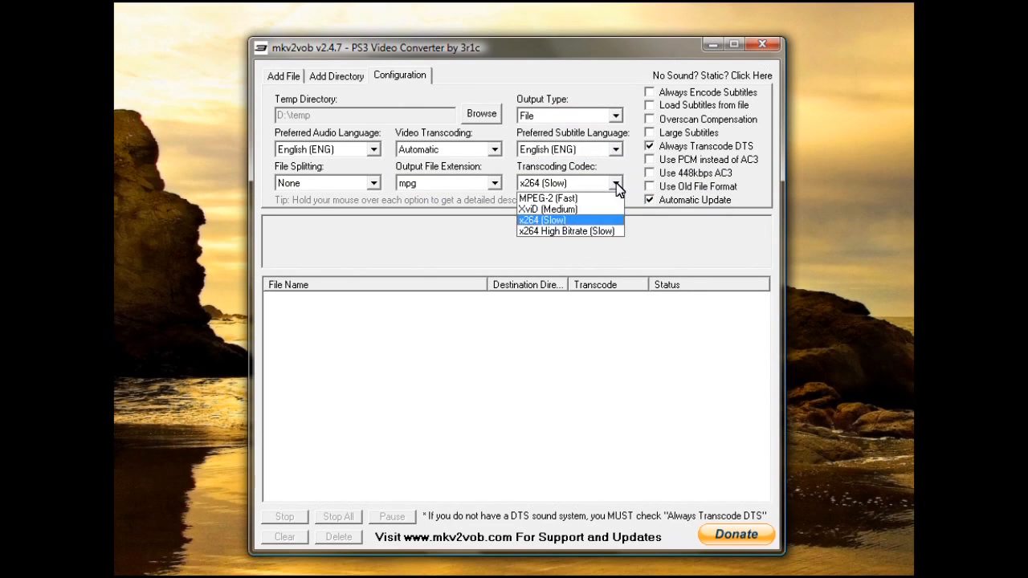
pyautogui.moveTo(549, 198)
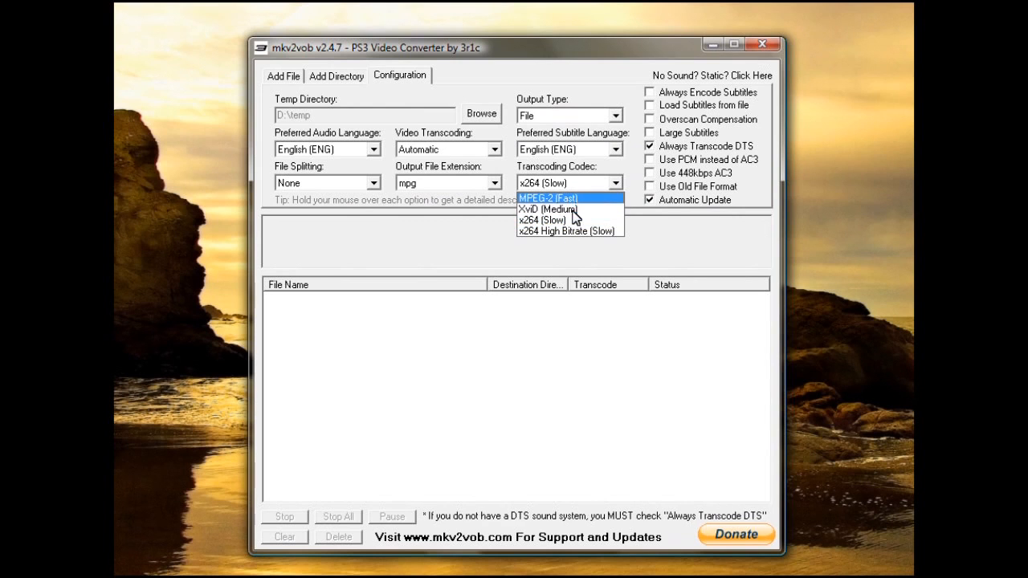
pyautogui.moveTo(562, 220)
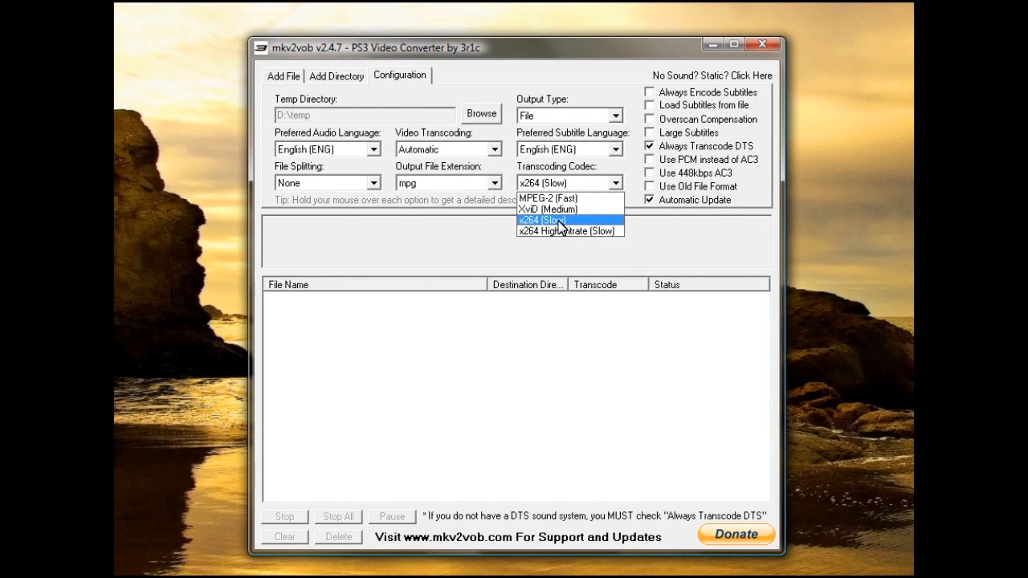
pyautogui.click(571, 231)
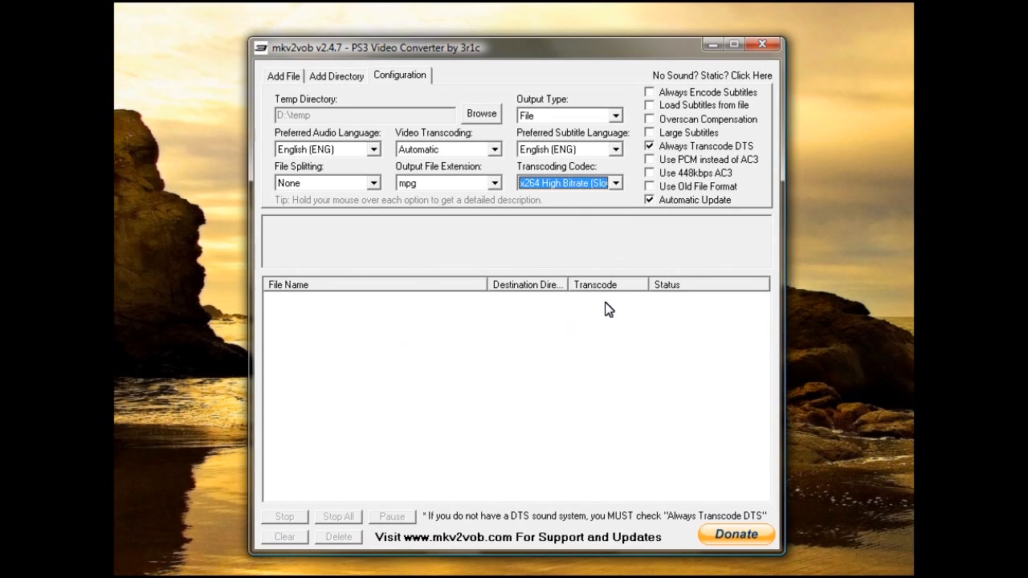
pyautogui.moveTo(632, 223)
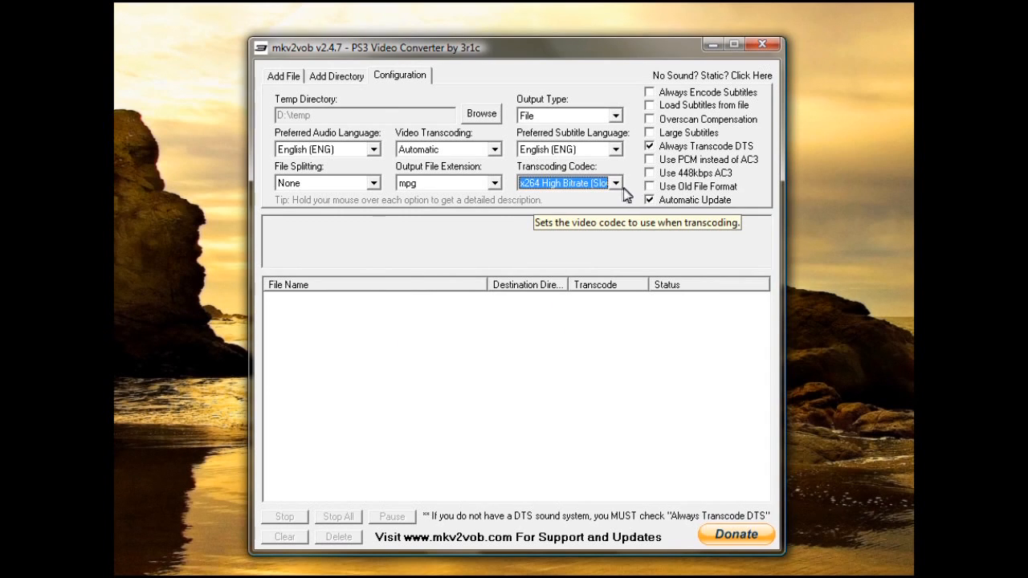
pyautogui.click(616, 183)
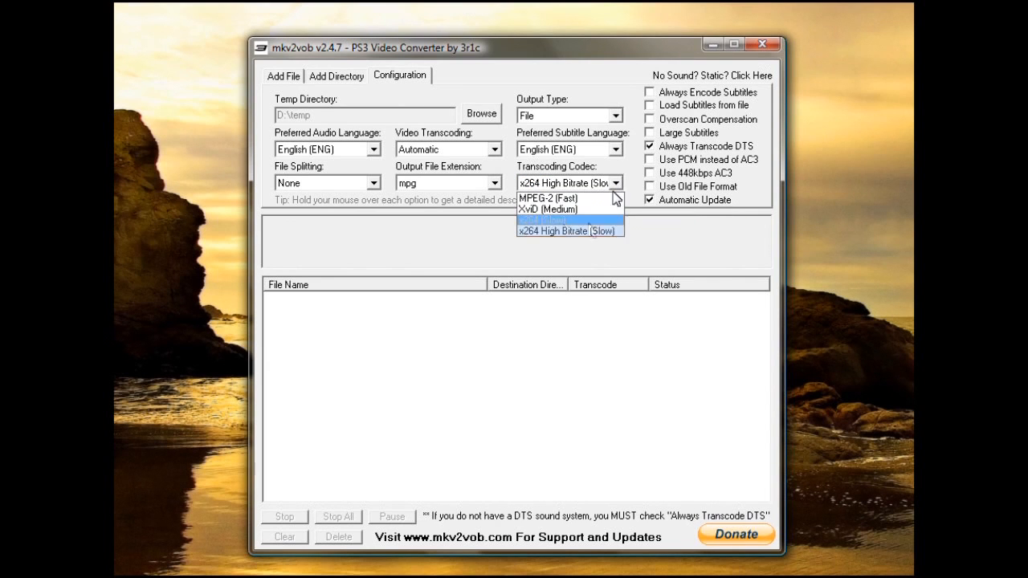
pyautogui.click(570, 230)
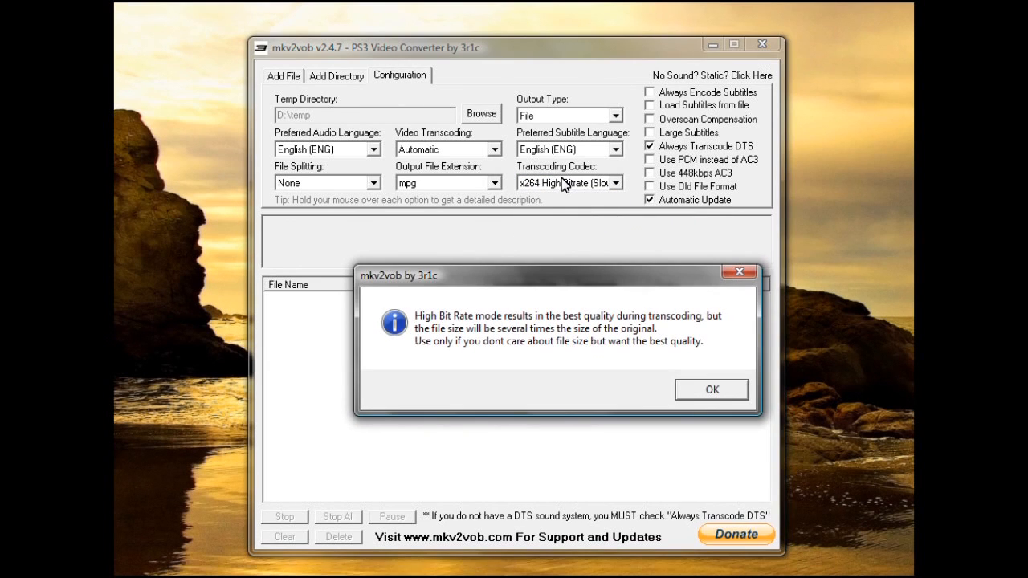
pyautogui.click(711, 390)
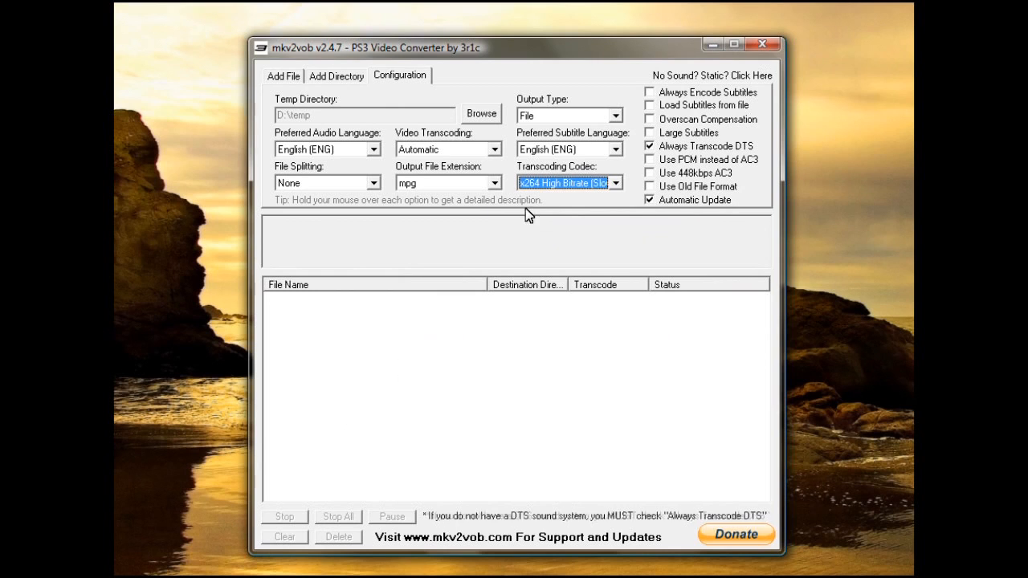
pyautogui.moveTo(621, 195)
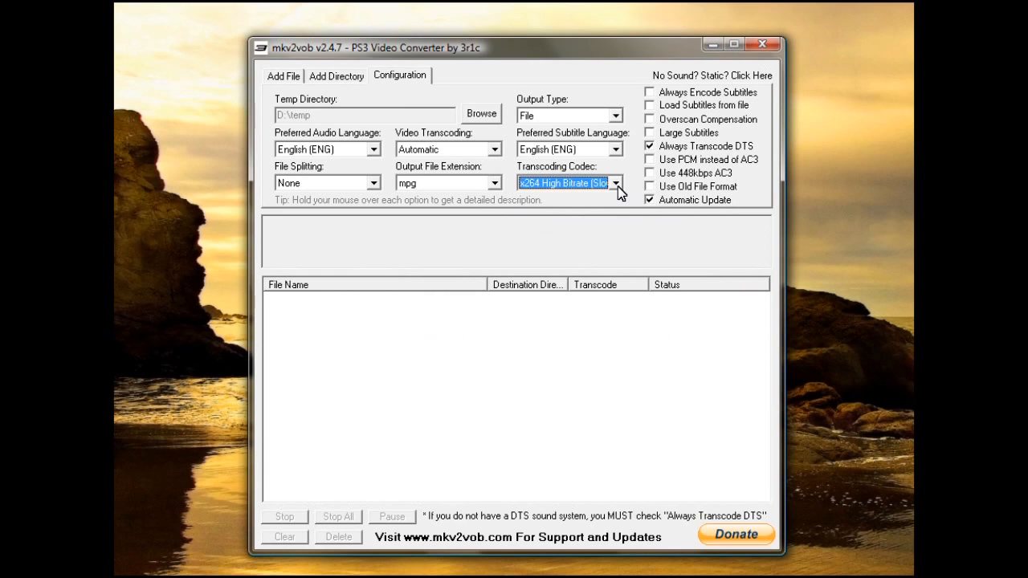
pyautogui.click(615, 183)
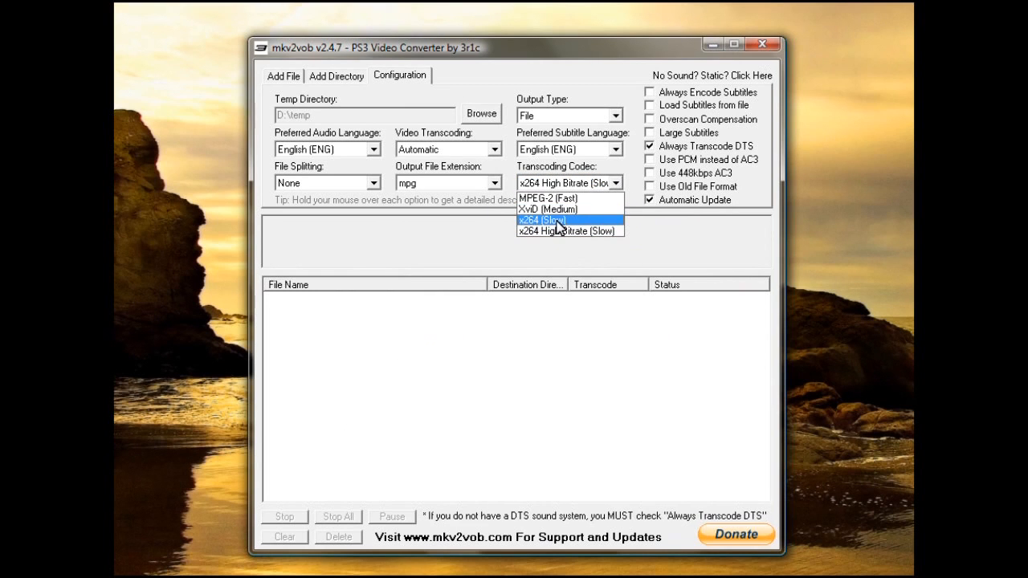
pyautogui.click(540, 219)
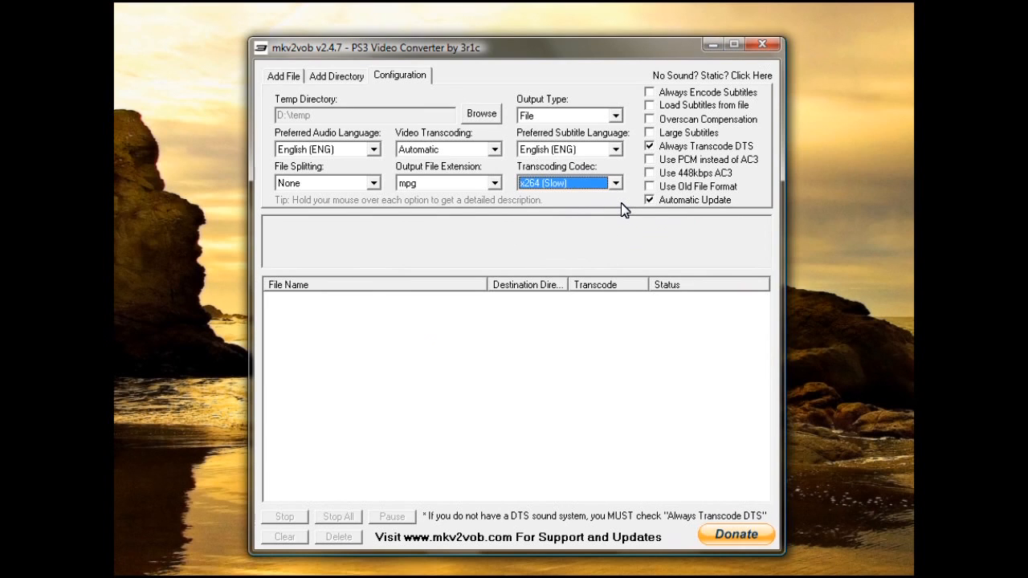
pyautogui.moveTo(657, 110)
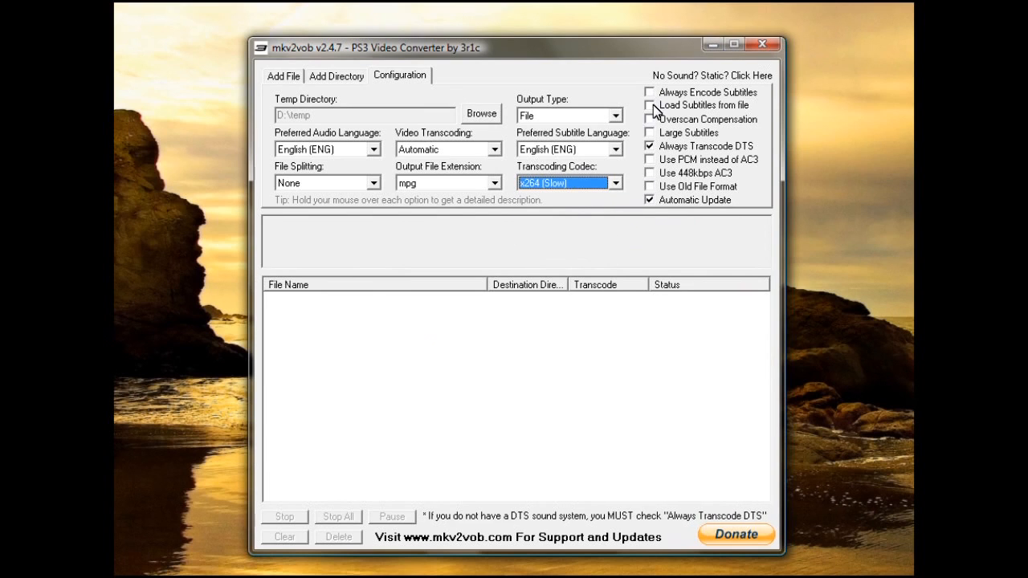
pyautogui.moveTo(657, 97)
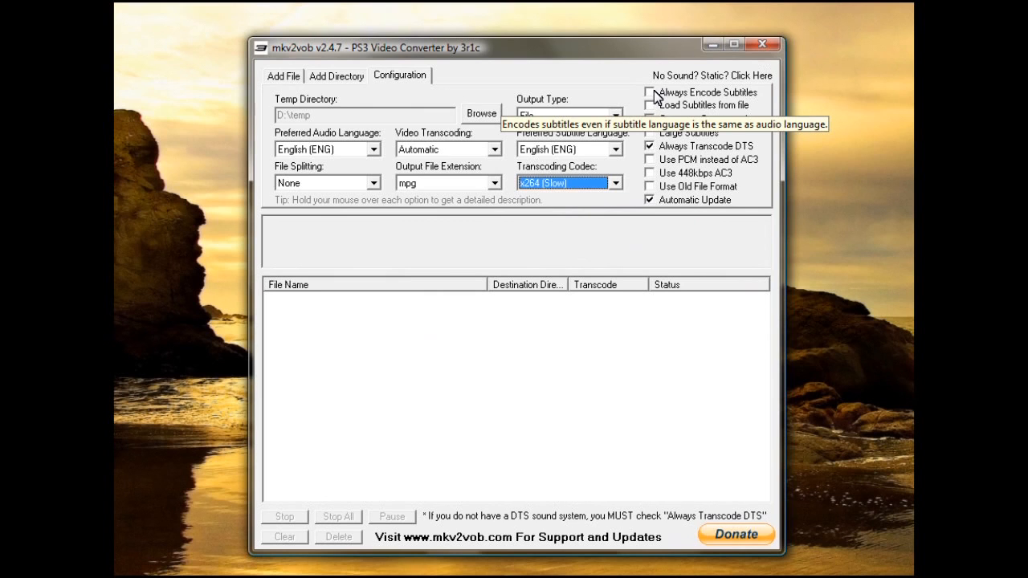
pyautogui.moveTo(741, 98)
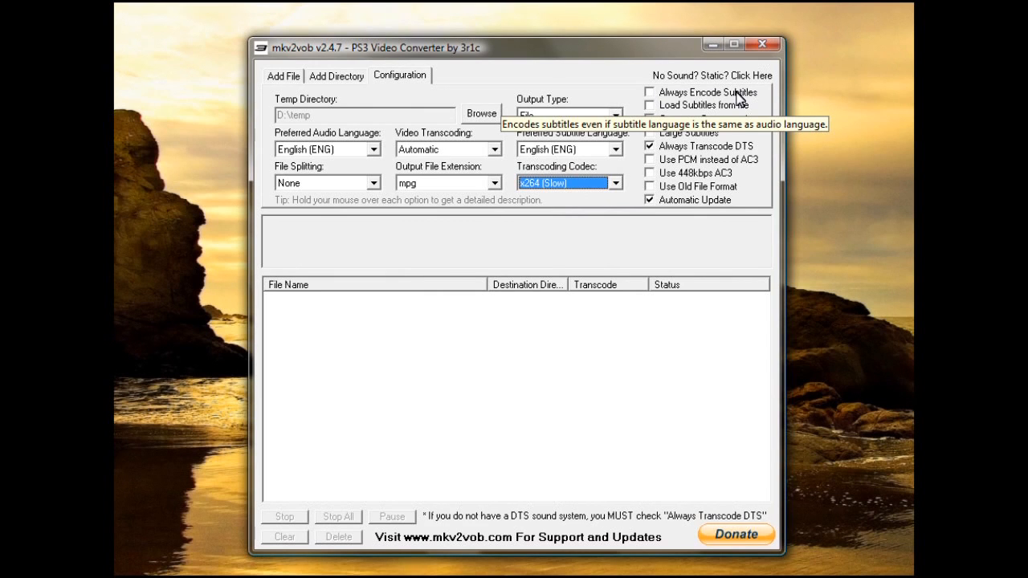
pyautogui.moveTo(649, 96)
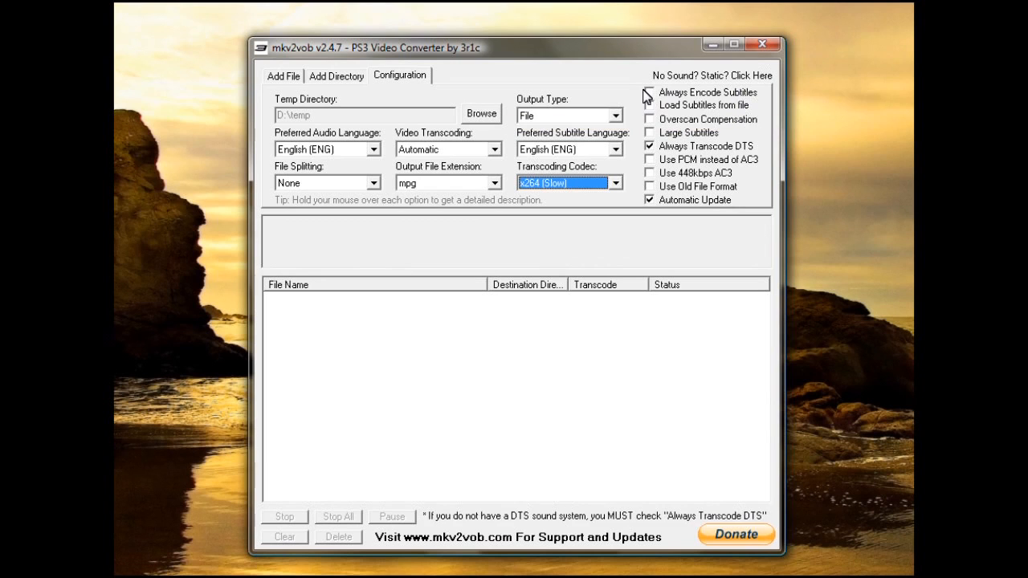
pyautogui.moveTo(675, 105)
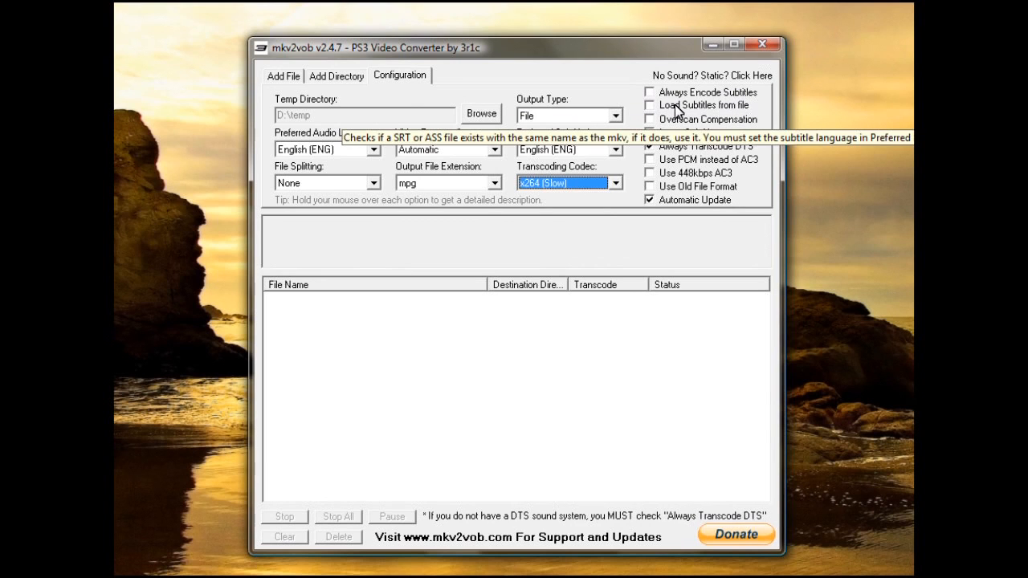
pyautogui.moveTo(726, 111)
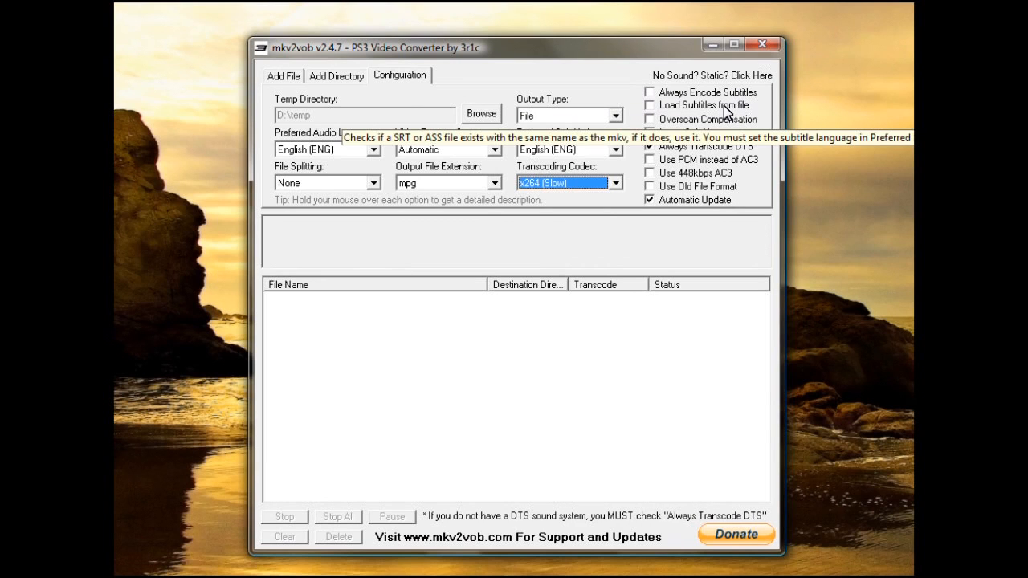
pyautogui.moveTo(663, 109)
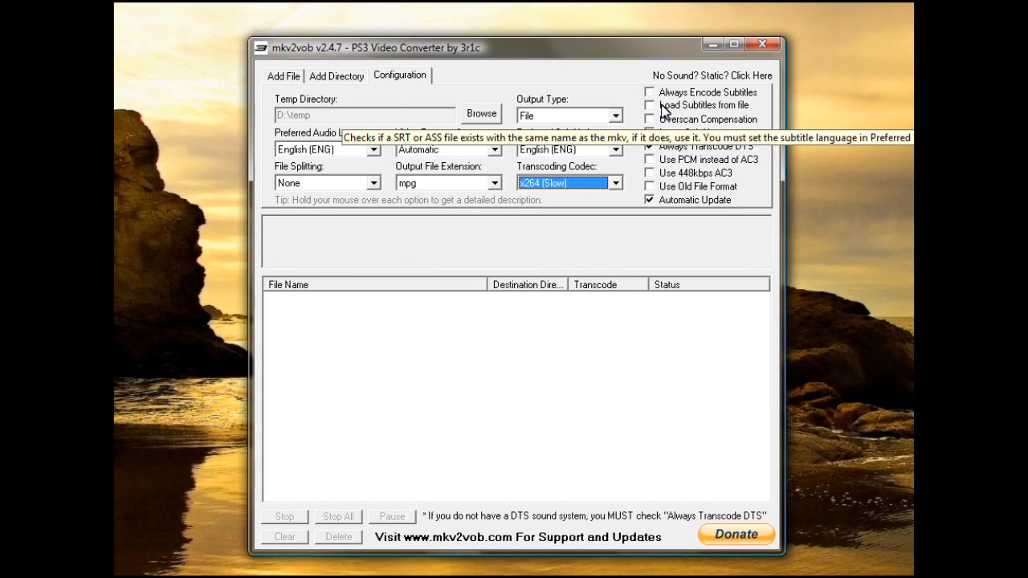
pyautogui.moveTo(697, 118)
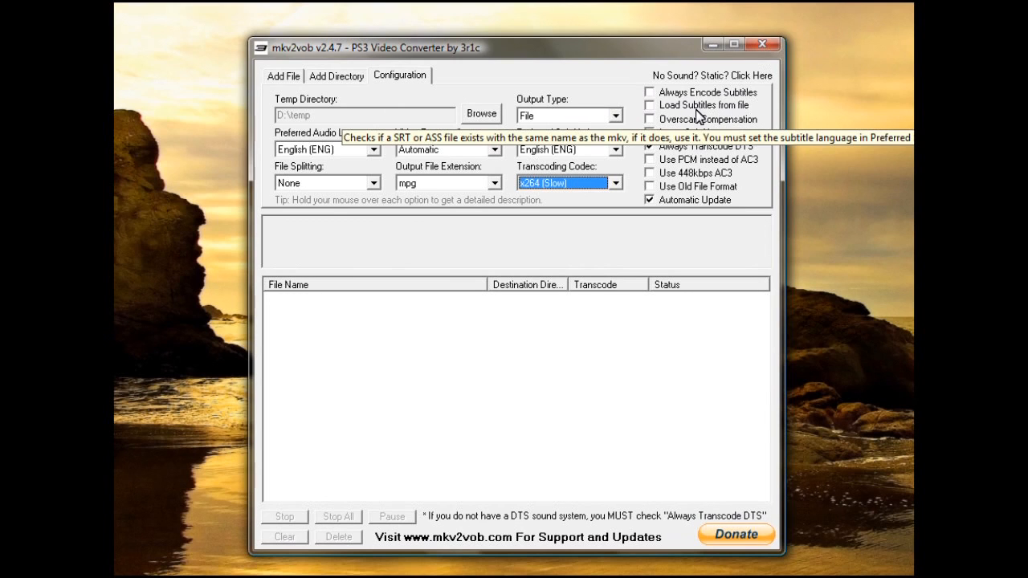
pyautogui.moveTo(687, 111)
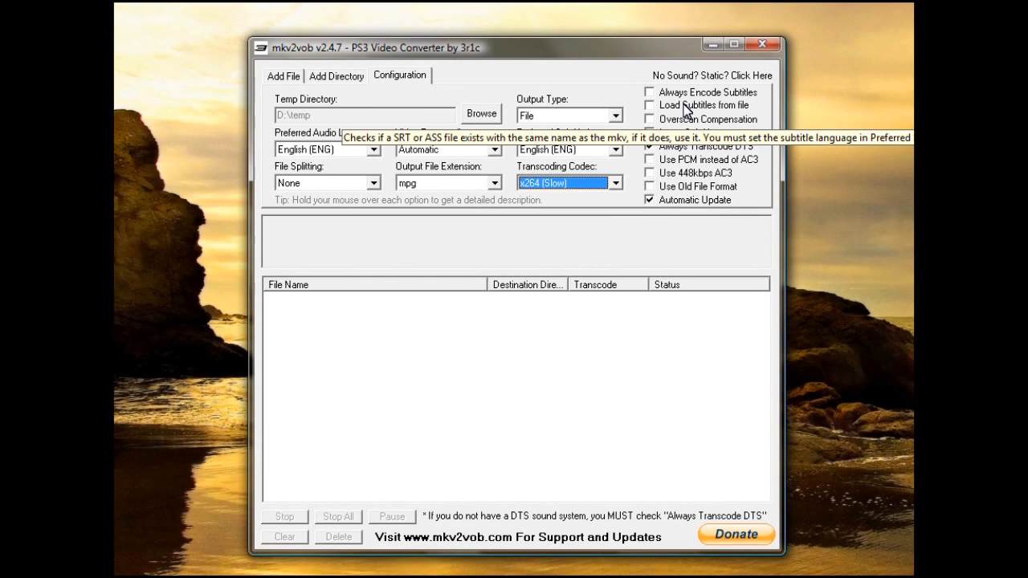
pyautogui.moveTo(703, 211)
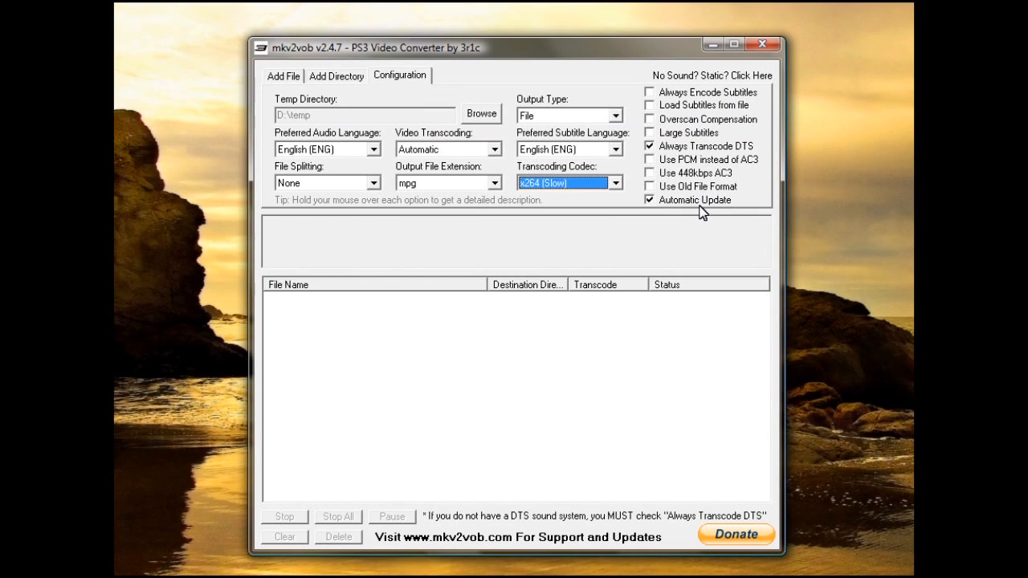
pyautogui.moveTo(667, 138)
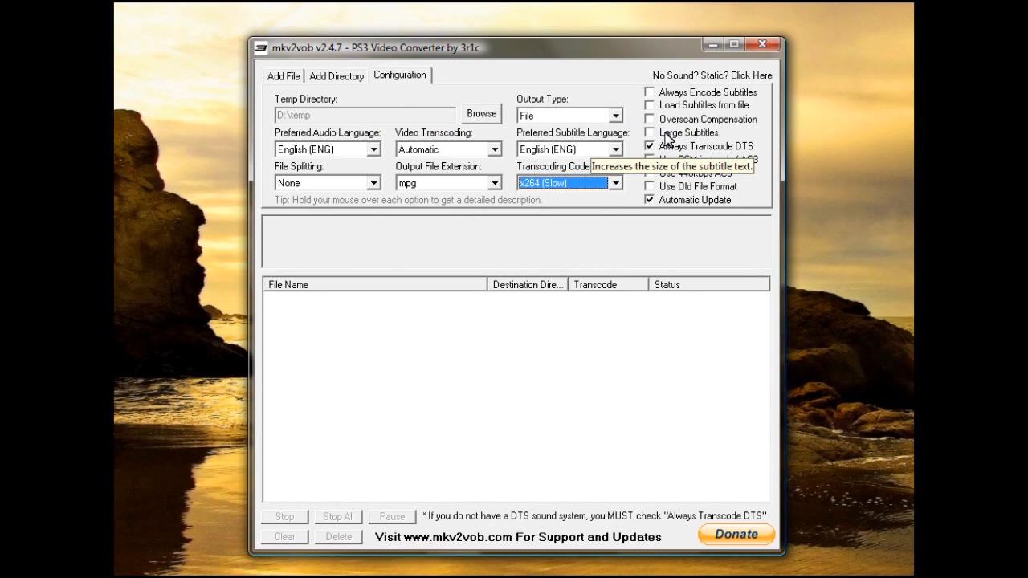
pyautogui.moveTo(747, 141)
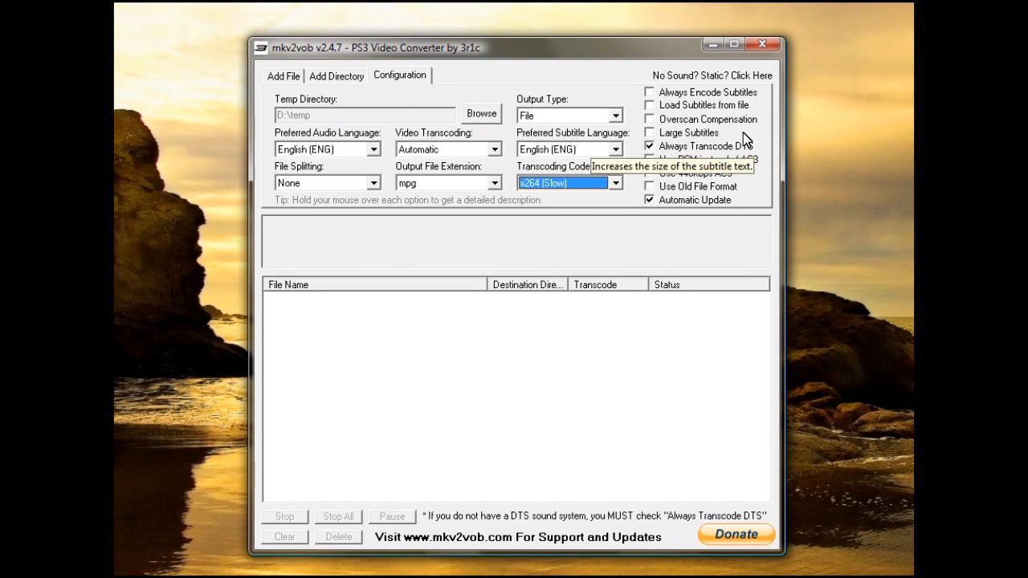
pyautogui.moveTo(715, 224)
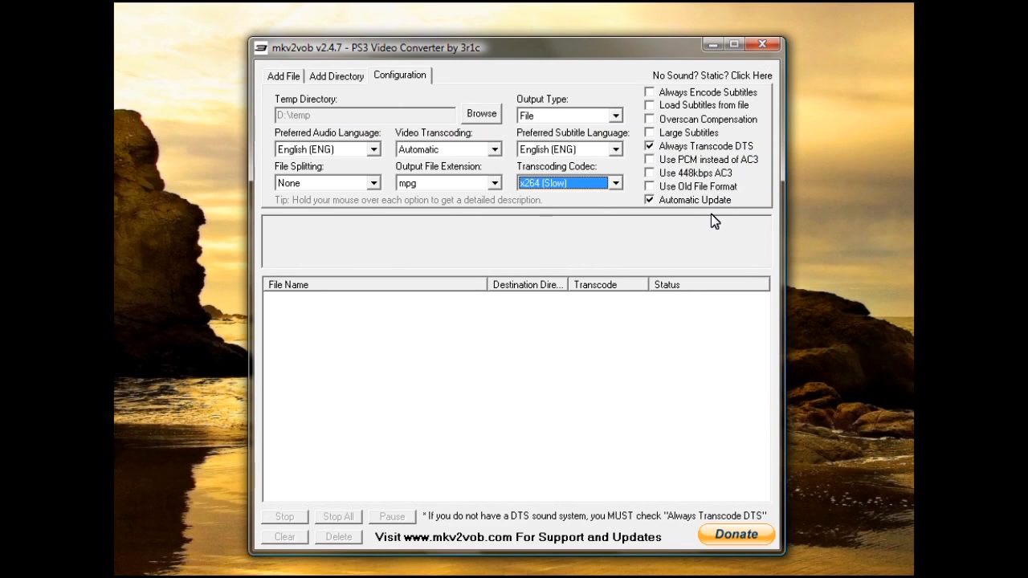
pyautogui.moveTo(698, 146)
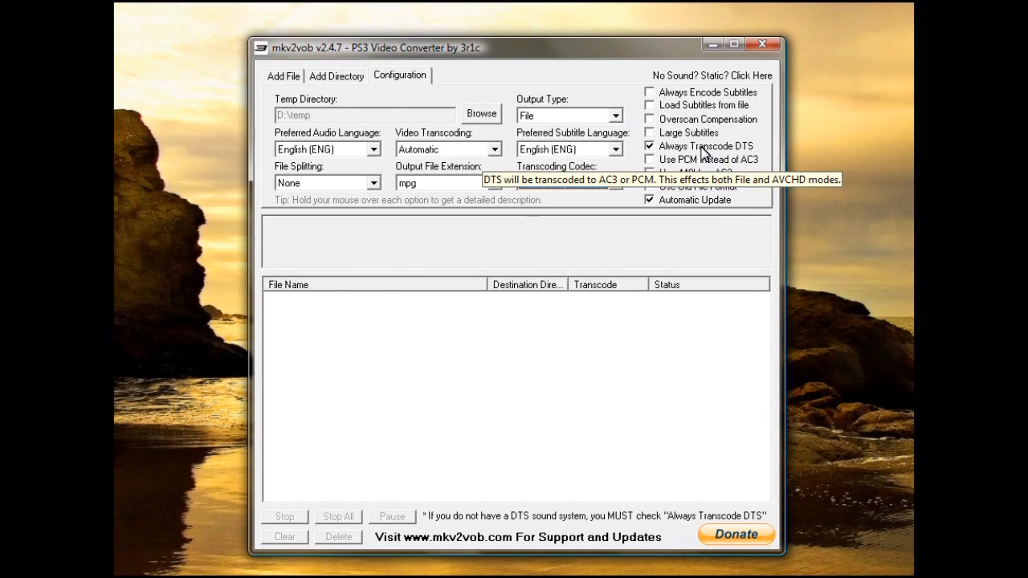
pyautogui.moveTo(697, 155)
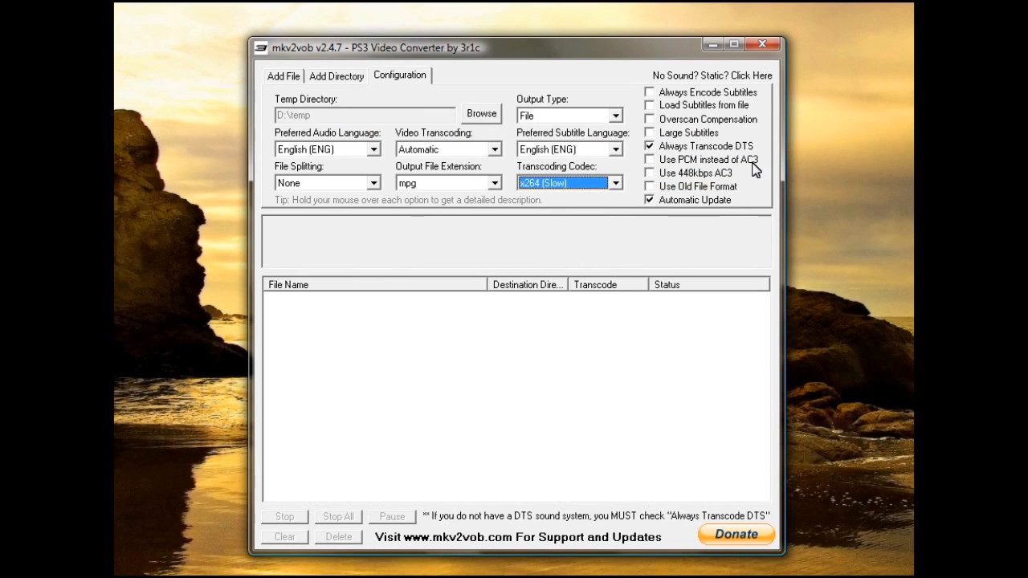
pyautogui.moveTo(759, 167)
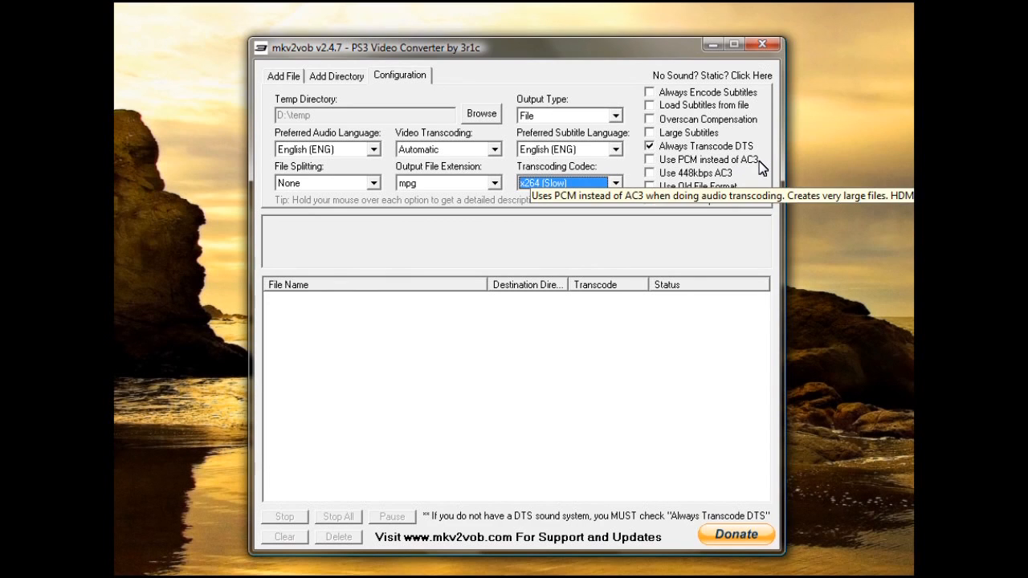
pyautogui.moveTo(710, 231)
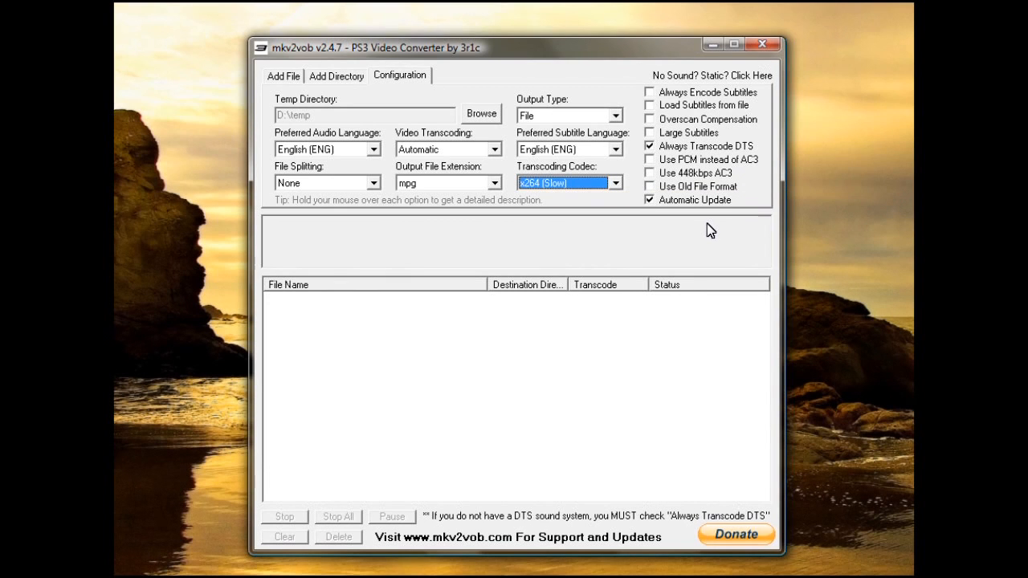
pyautogui.moveTo(703, 232)
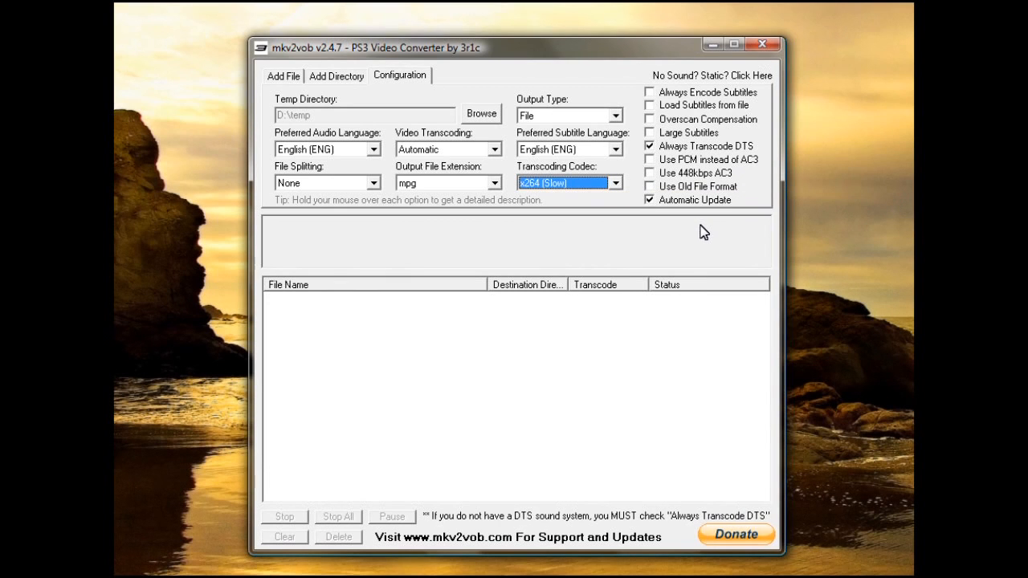
pyautogui.moveTo(650, 160)
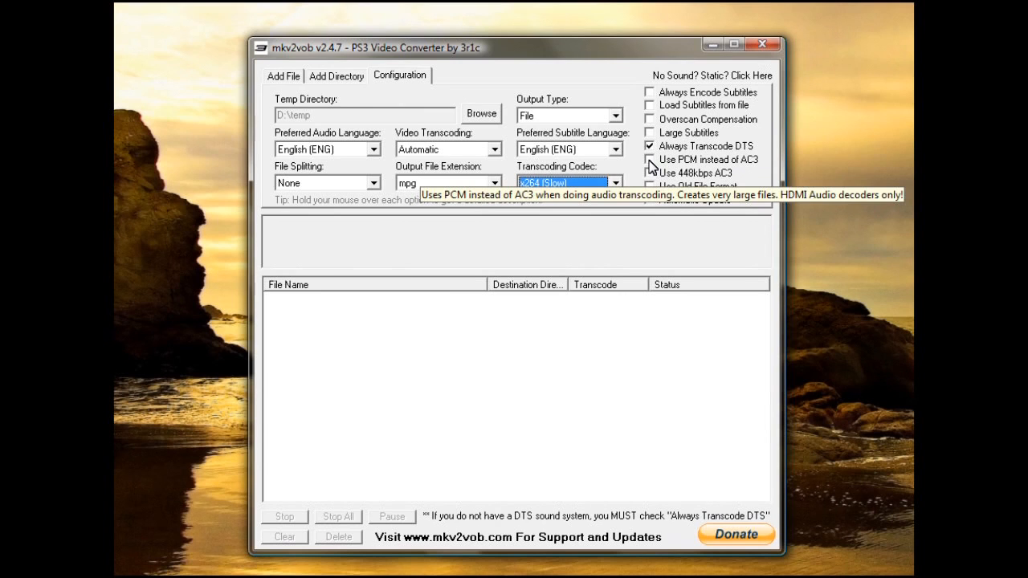
pyautogui.moveTo(755, 167)
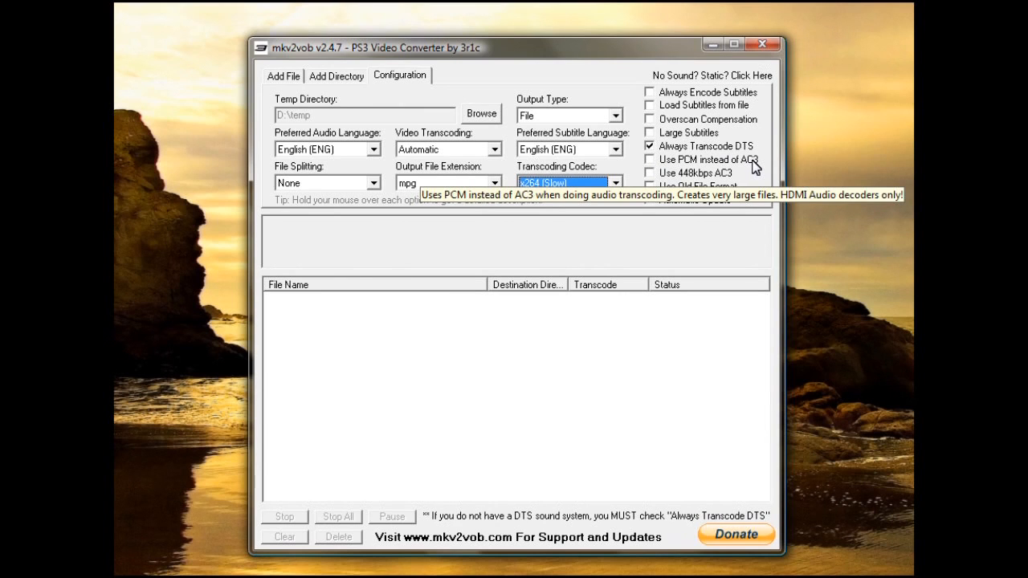
pyautogui.moveTo(651, 224)
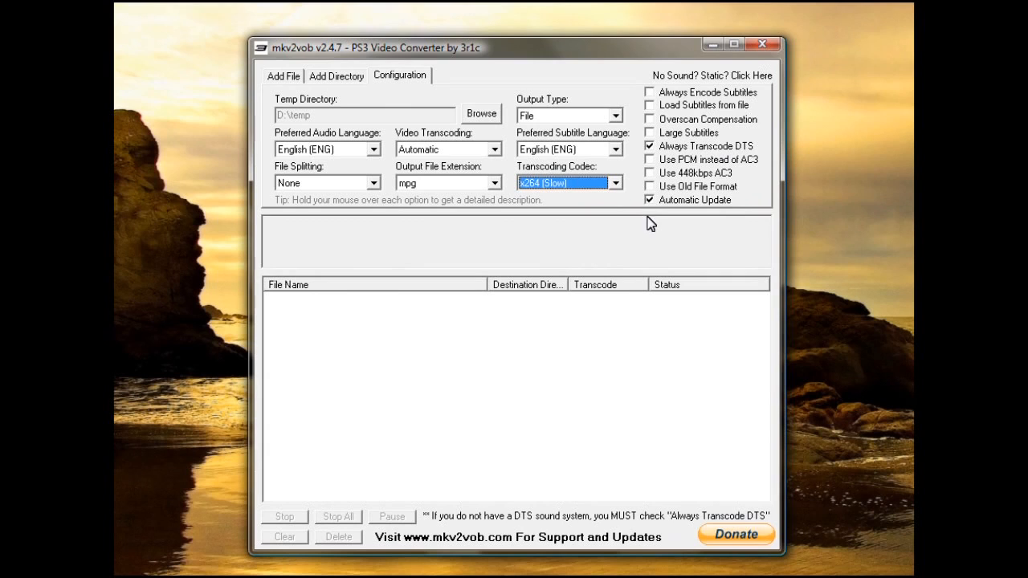
pyautogui.moveTo(614, 259)
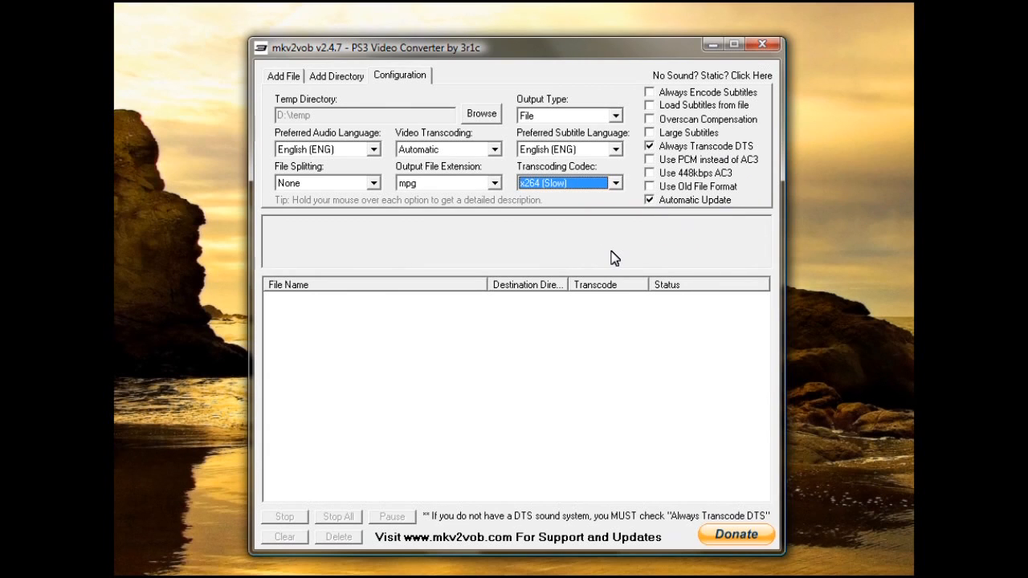
pyautogui.moveTo(593, 252)
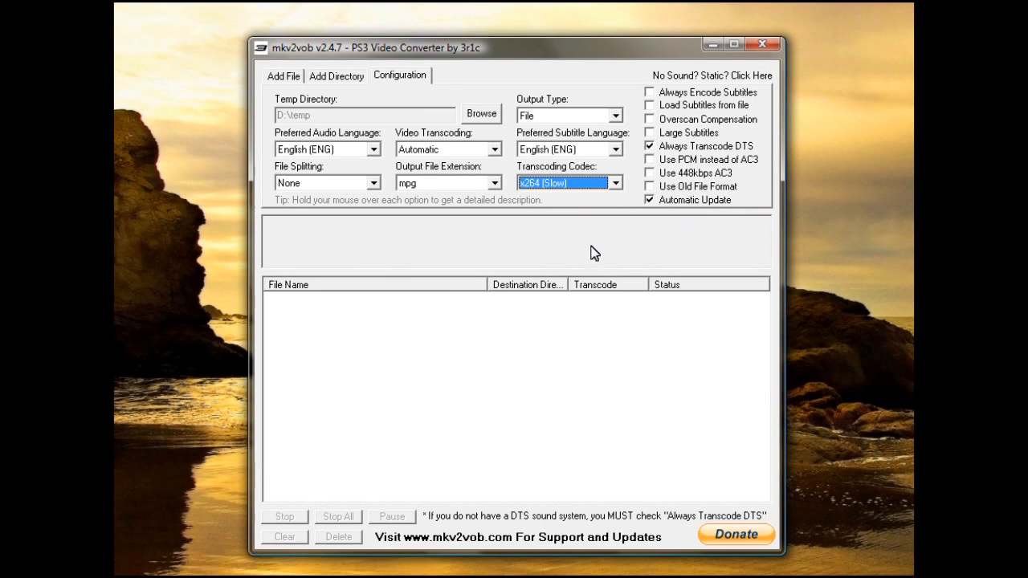
pyautogui.moveTo(445, 233)
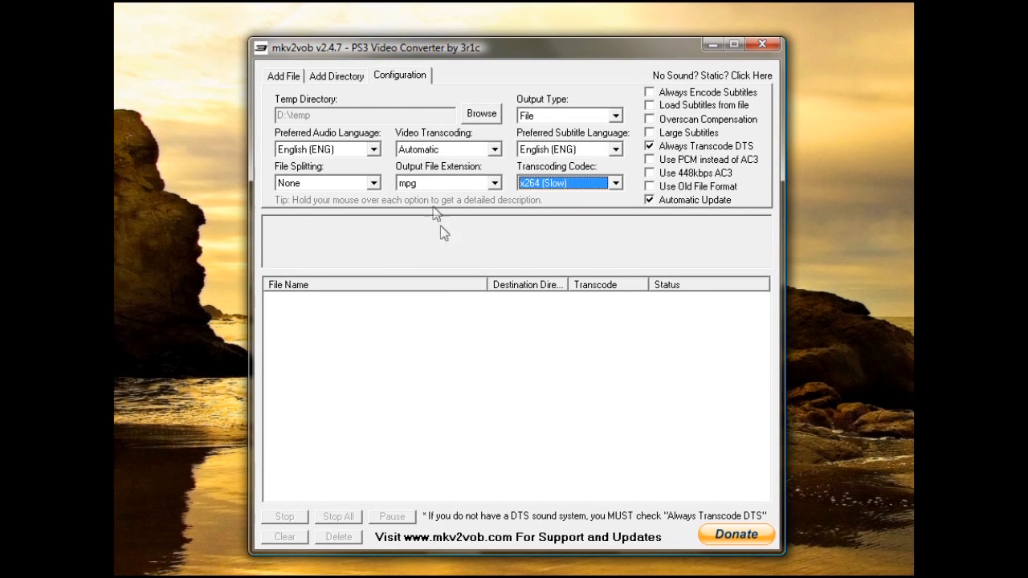
pyautogui.moveTo(434, 151)
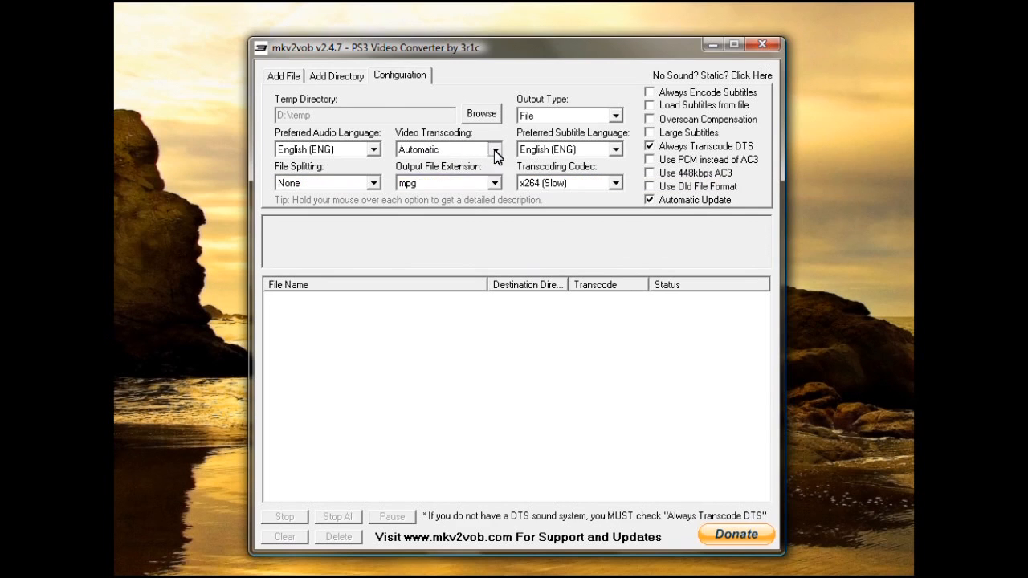
pyautogui.click(493, 149)
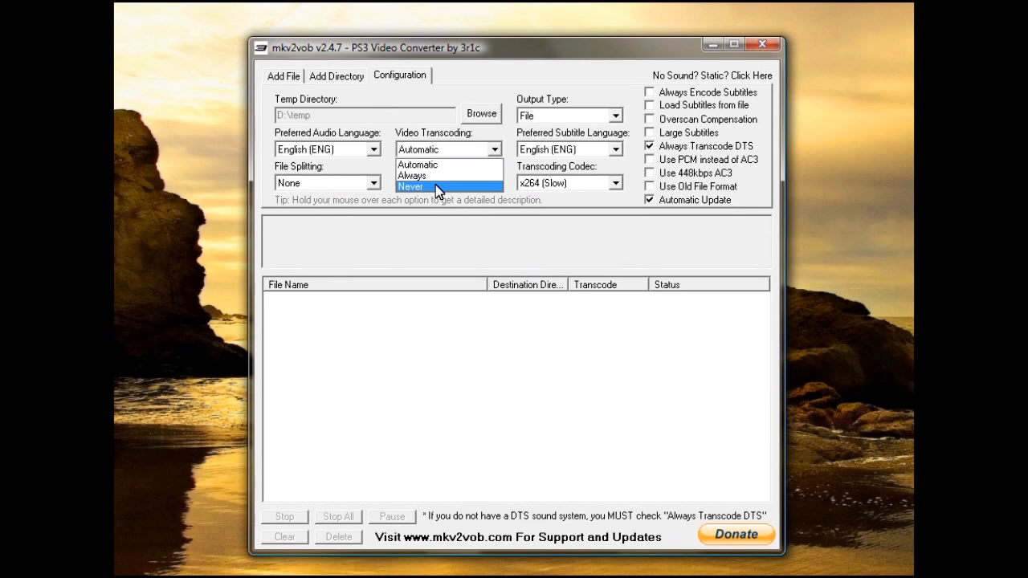
pyautogui.moveTo(433, 189)
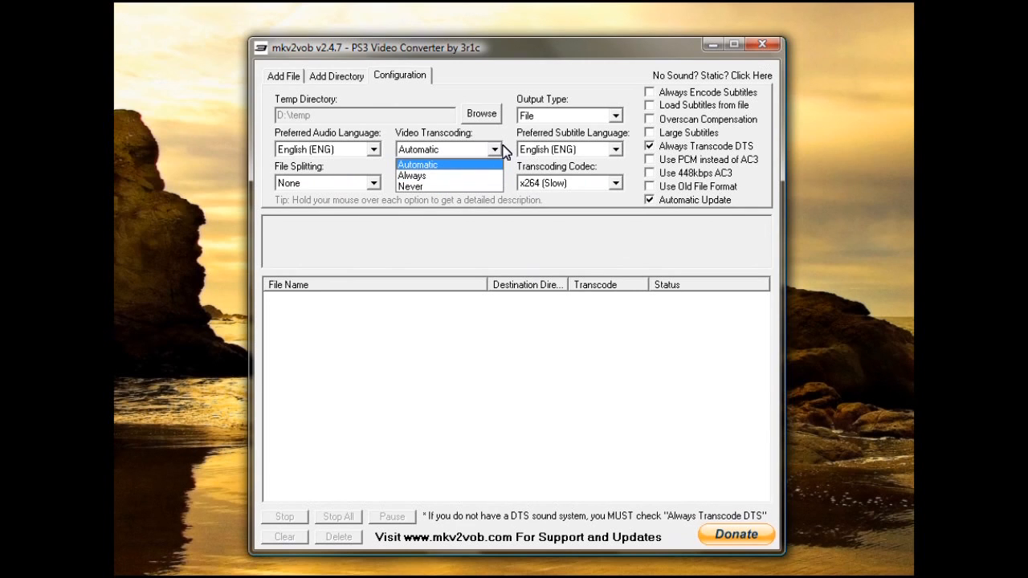
pyautogui.moveTo(446, 175)
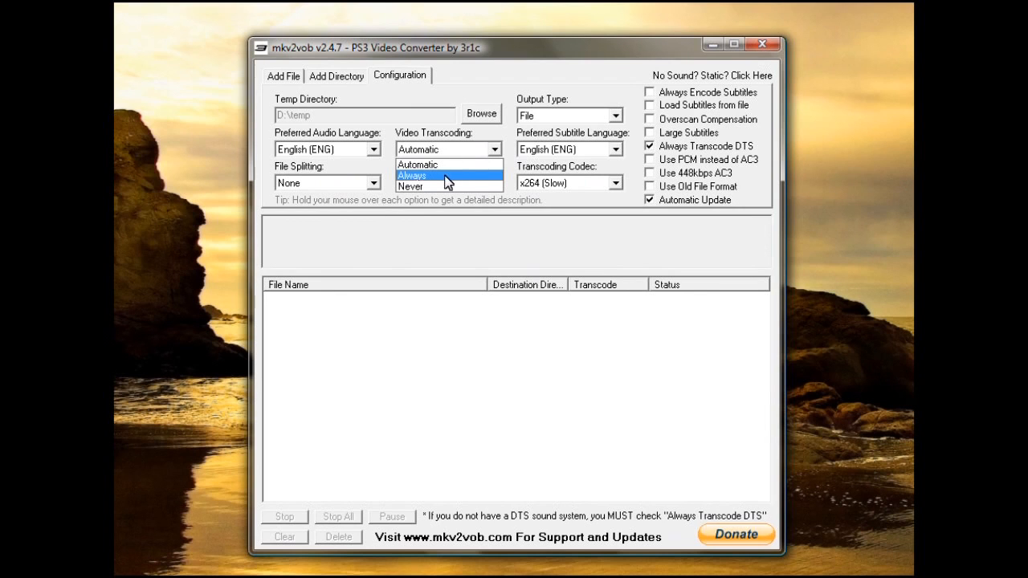
pyautogui.moveTo(449, 164)
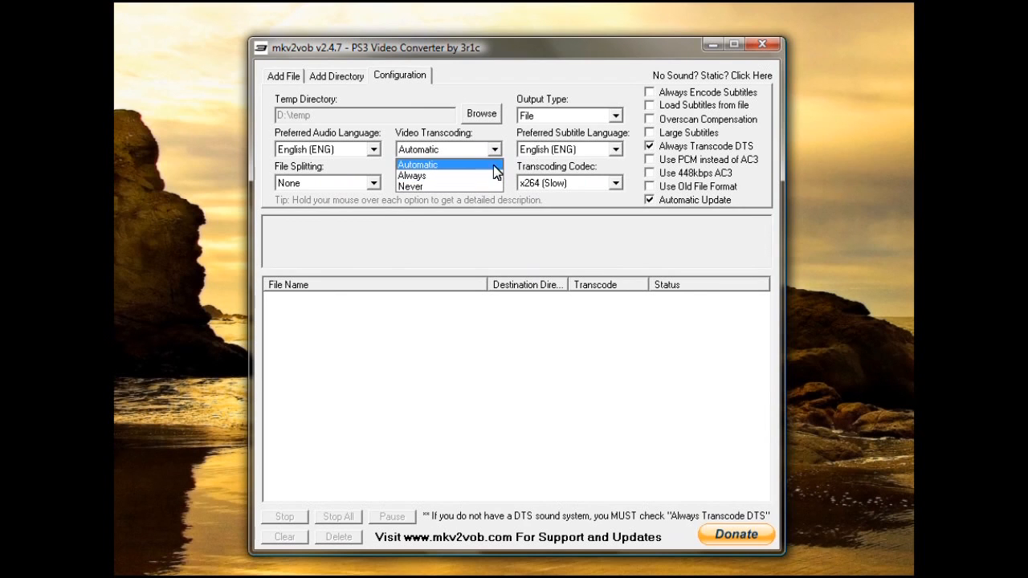
pyautogui.click(417, 165)
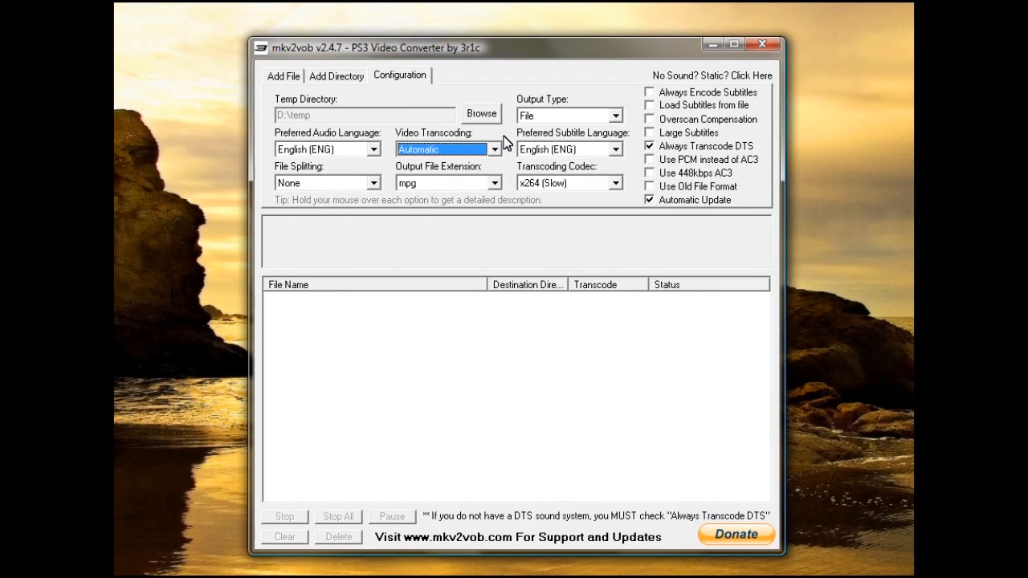
pyautogui.moveTo(478, 144)
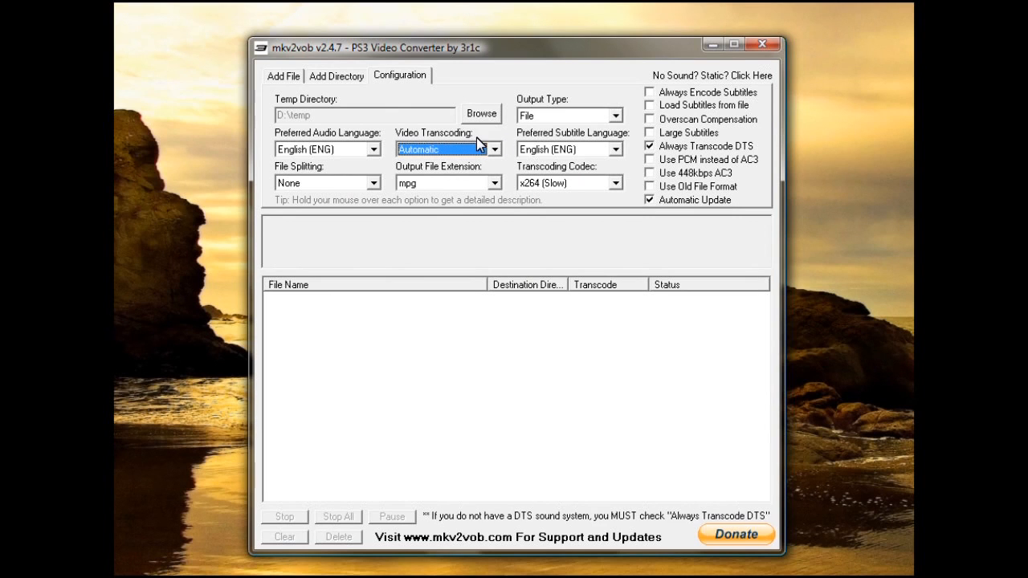
pyautogui.click(372, 182)
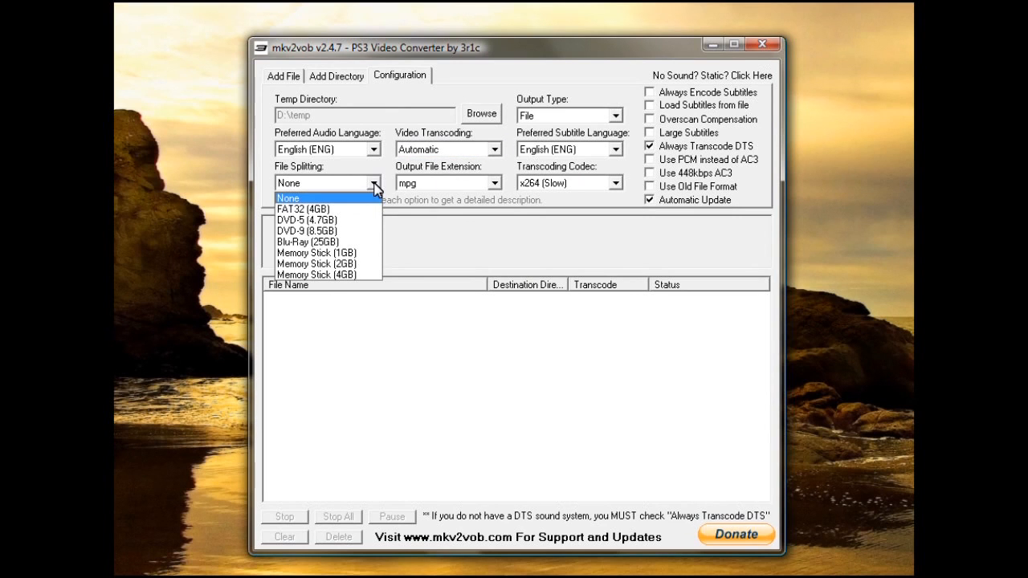
pyautogui.moveTo(316, 220)
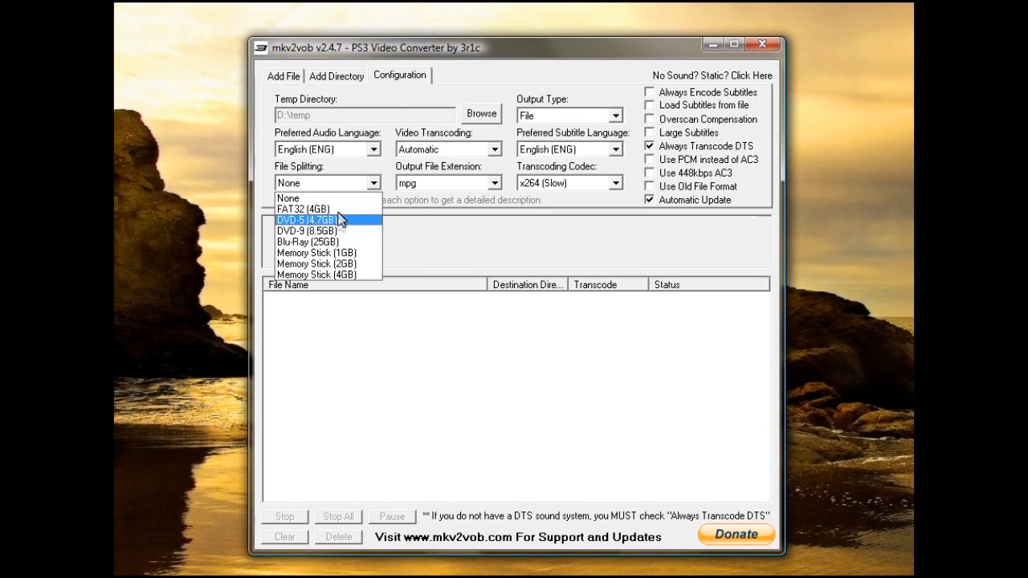
pyautogui.moveTo(336, 209)
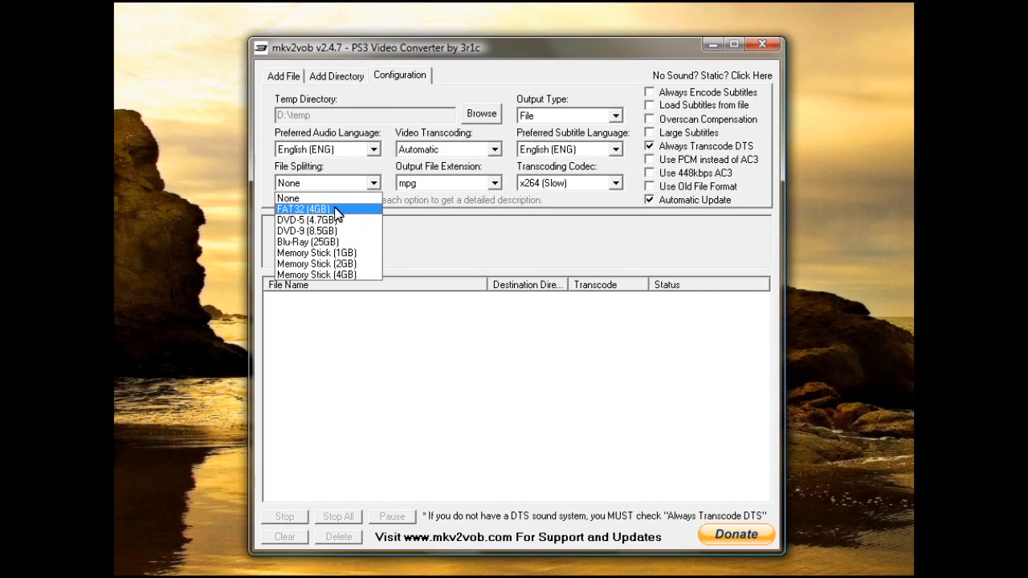
pyautogui.moveTo(336, 219)
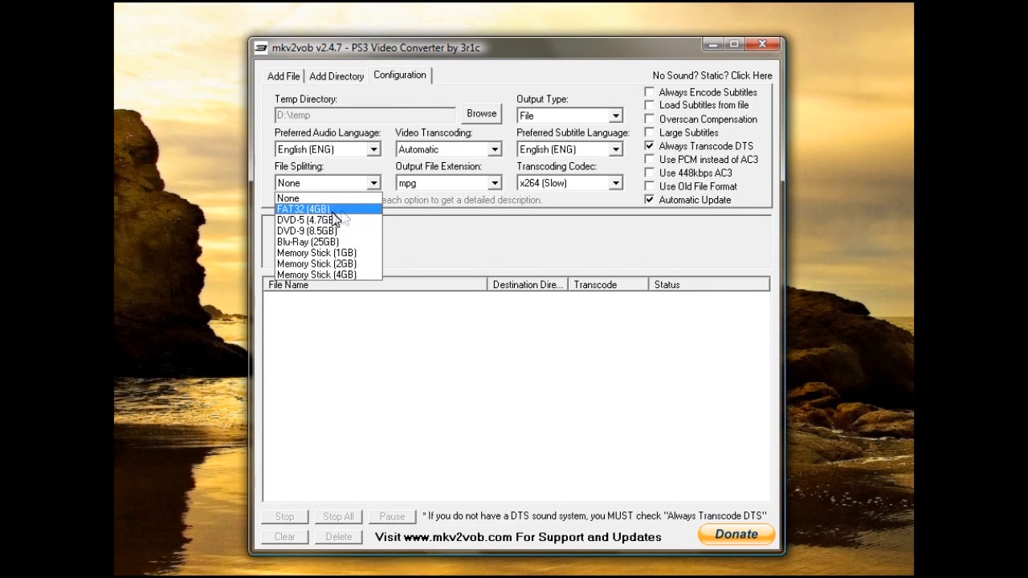
pyautogui.moveTo(342, 217)
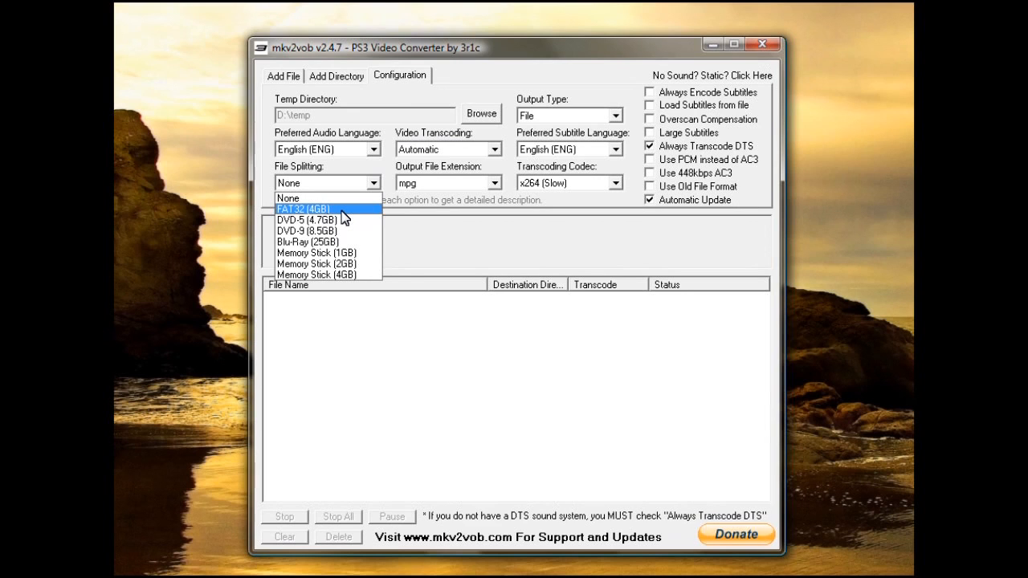
pyautogui.moveTo(326, 220)
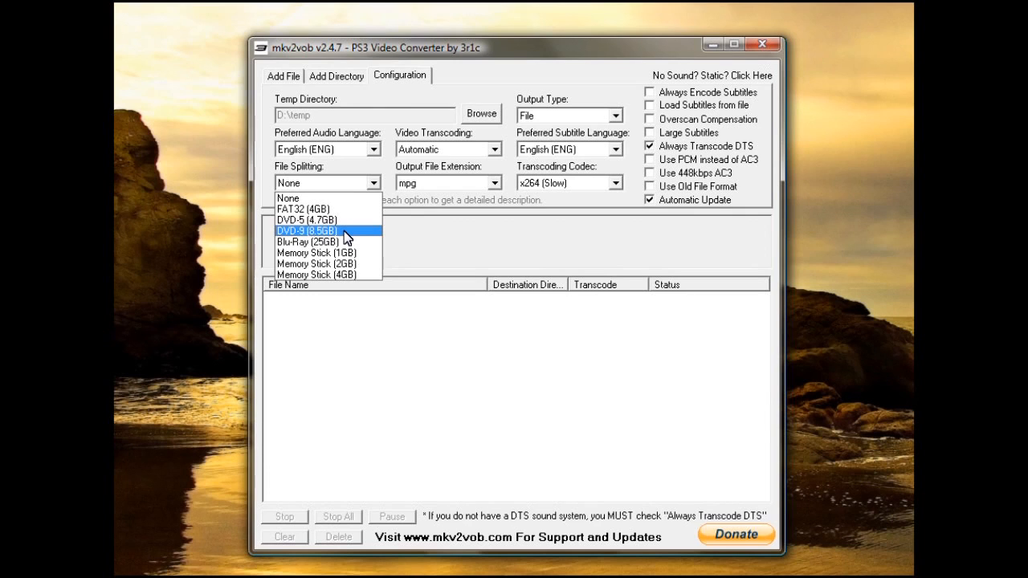
pyautogui.moveTo(353, 253)
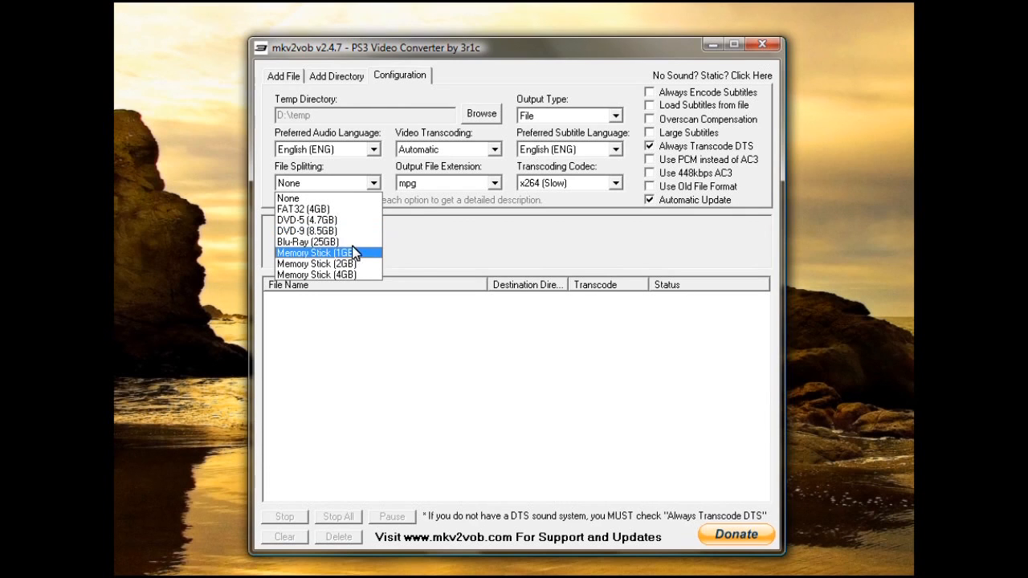
pyautogui.moveTo(321, 242)
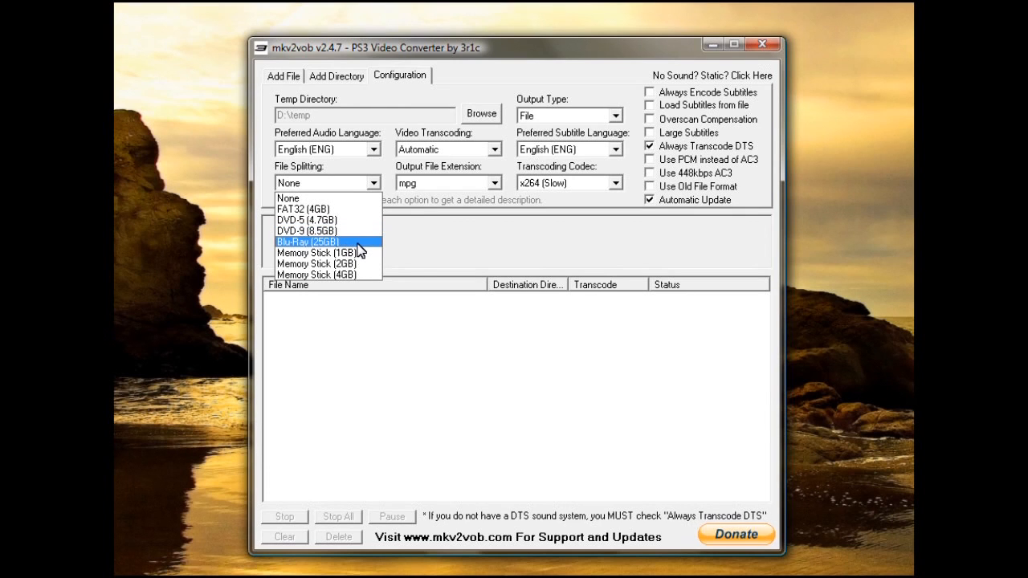
pyautogui.moveTo(317, 253)
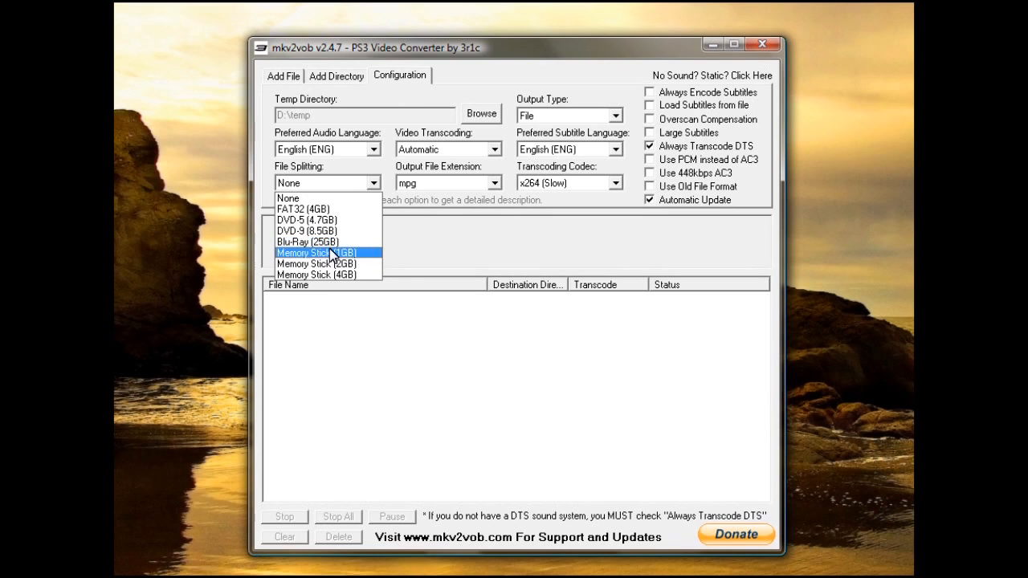
pyautogui.moveTo(356, 264)
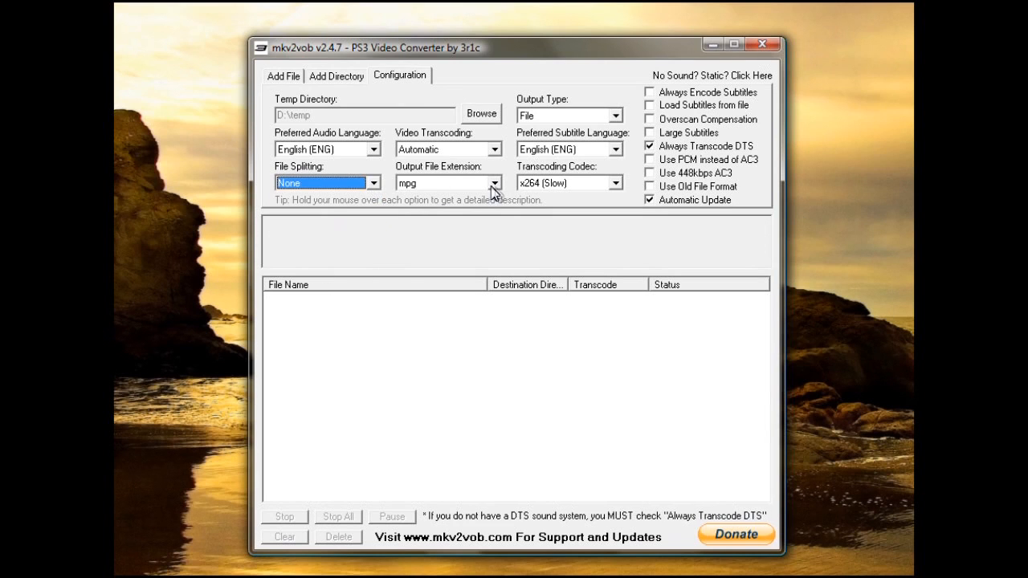
pyautogui.click(492, 182)
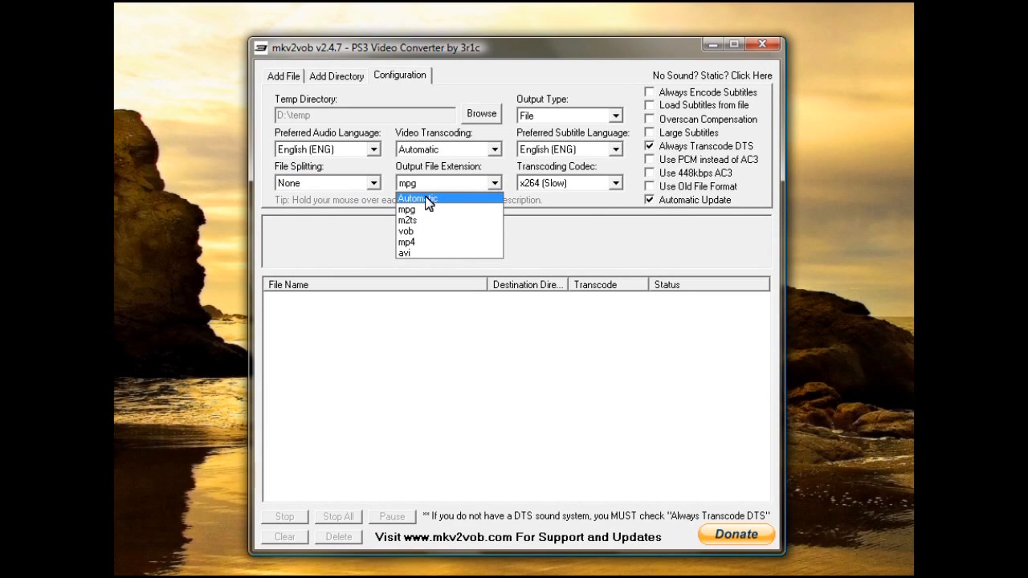
pyautogui.click(408, 209)
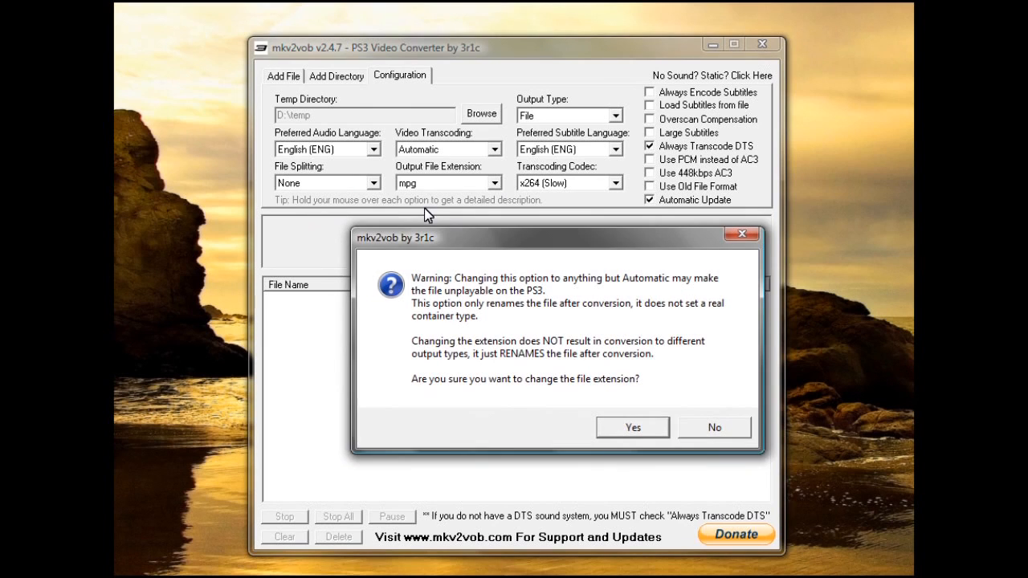
pyautogui.click(632, 427)
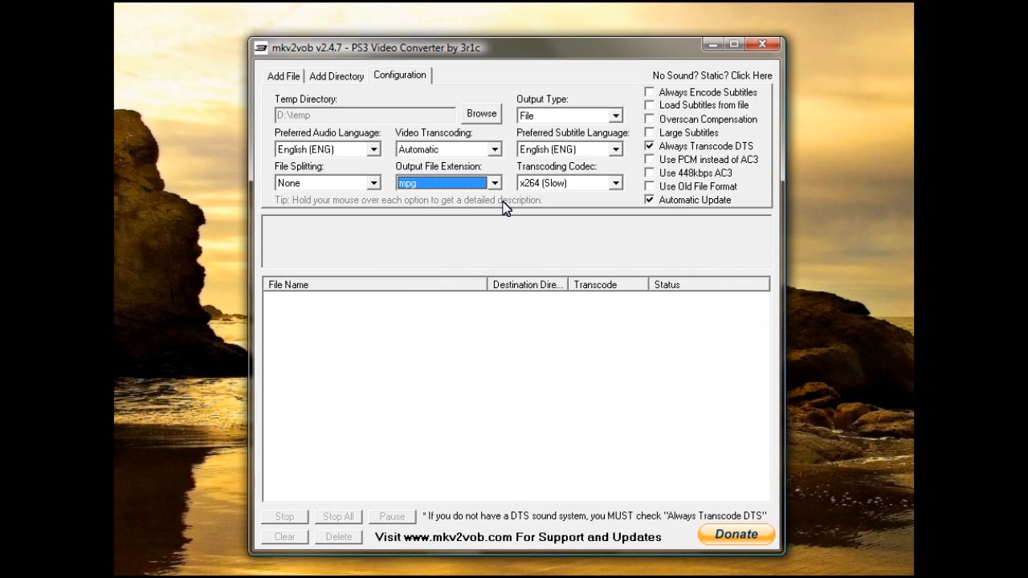
pyautogui.moveTo(335, 95)
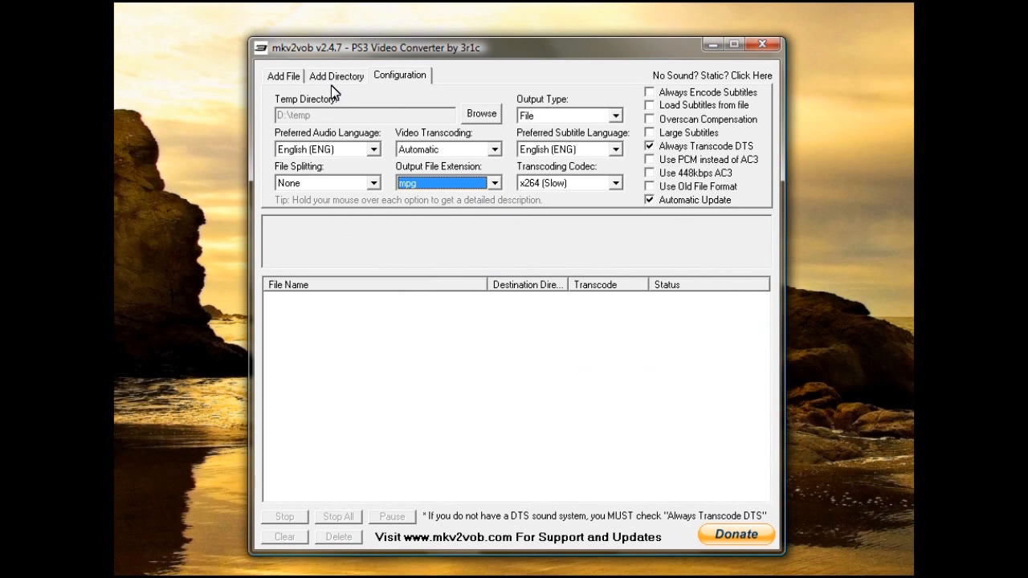
pyautogui.click(283, 76)
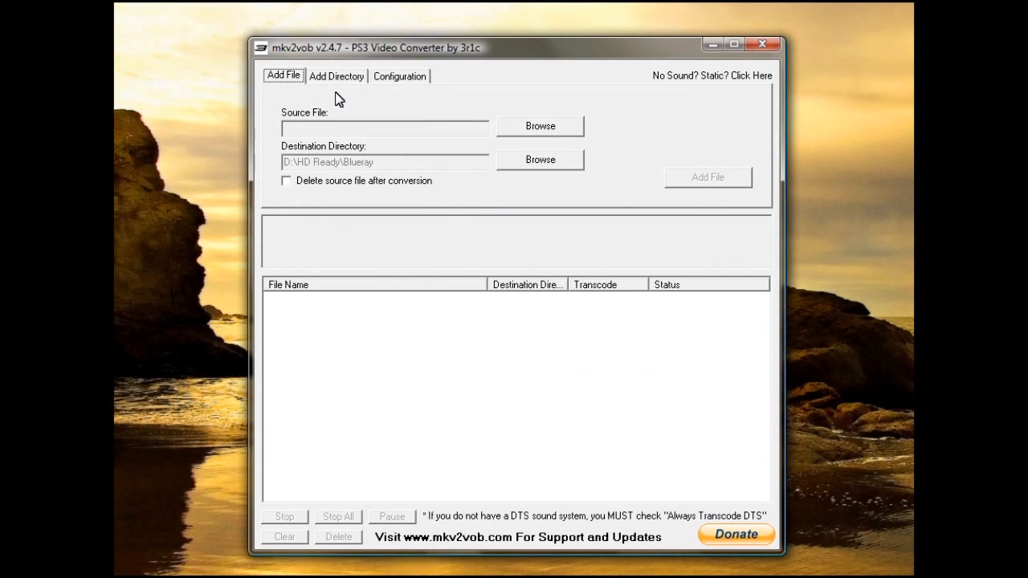
pyautogui.moveTo(528, 135)
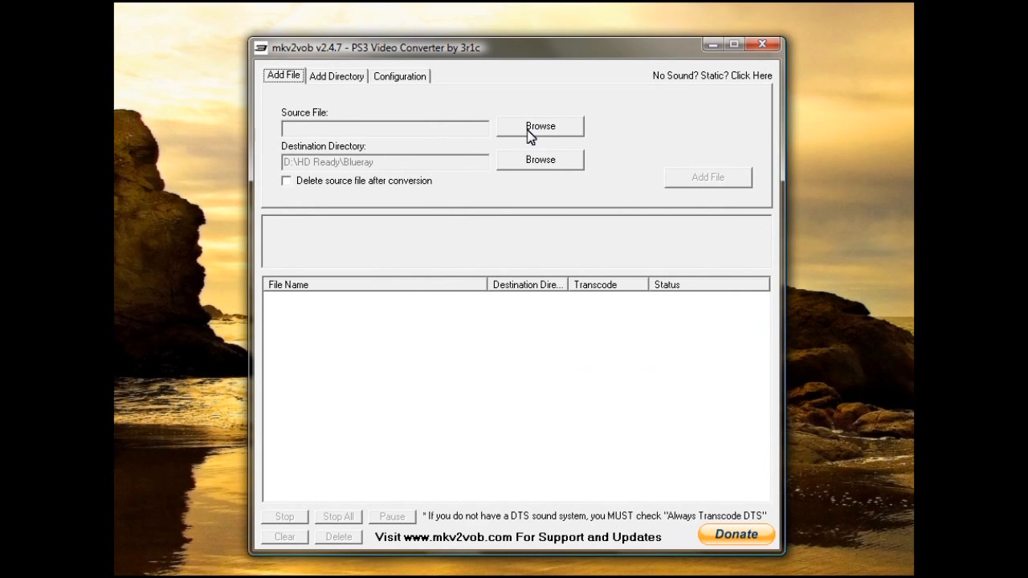
pyautogui.click(540, 126)
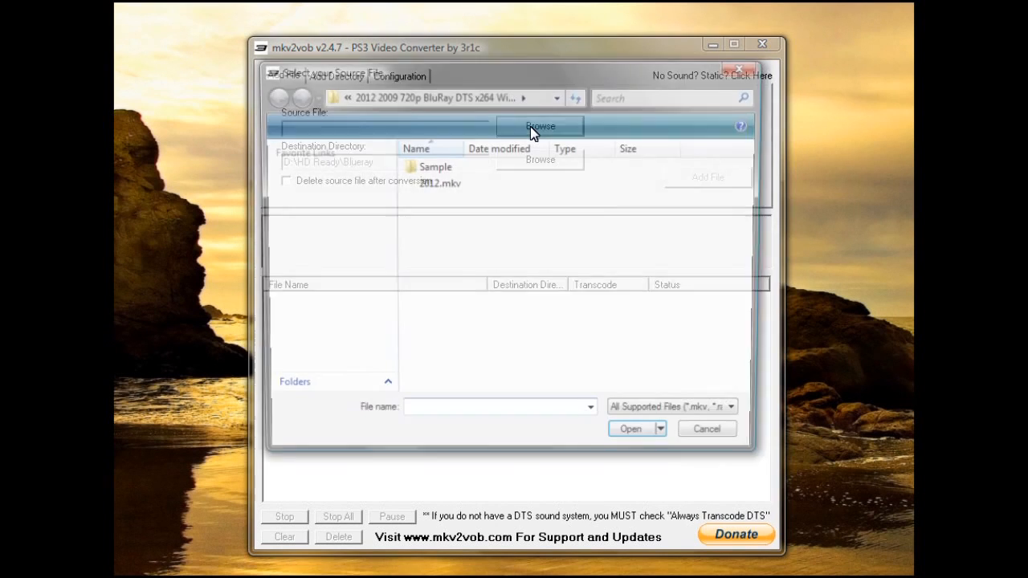
pyautogui.moveTo(440, 184)
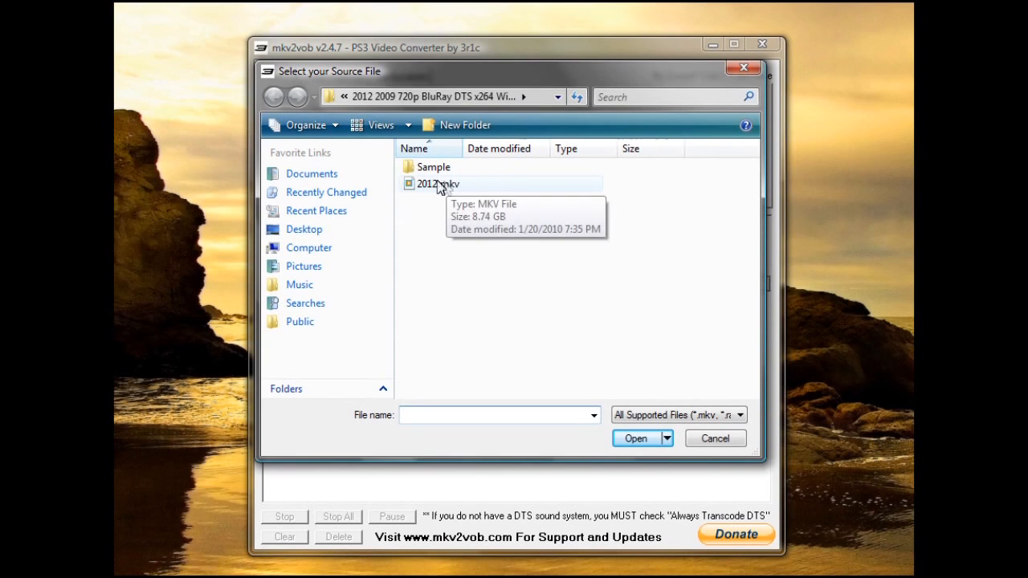
pyautogui.click(438, 183)
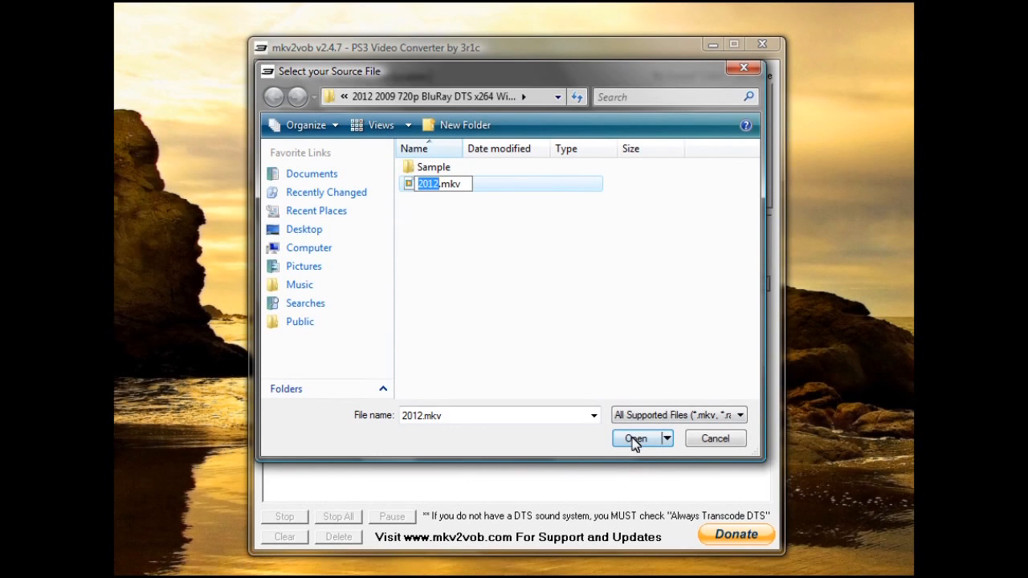
pyautogui.click(634, 439)
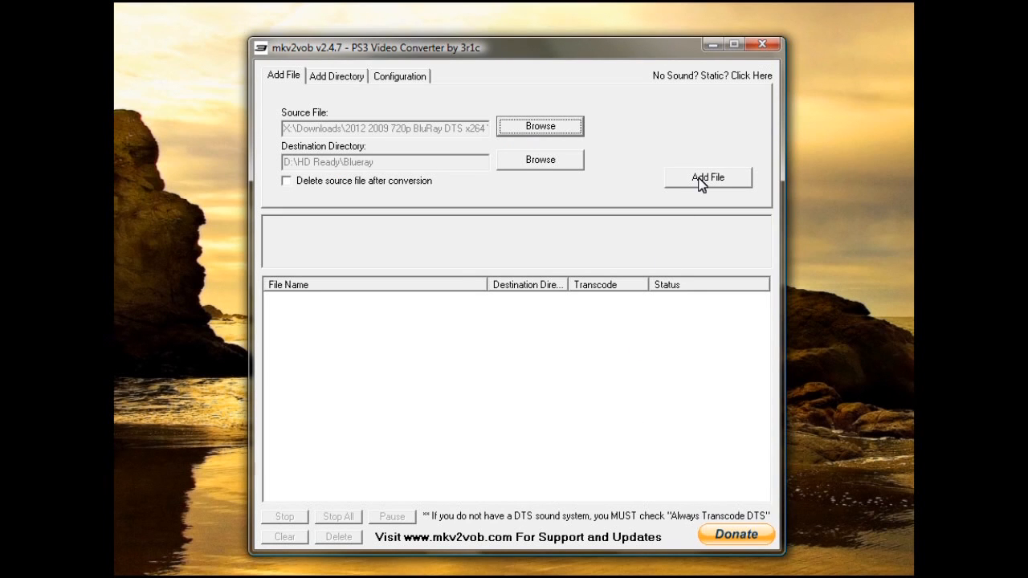
pyautogui.moveTo(304, 165)
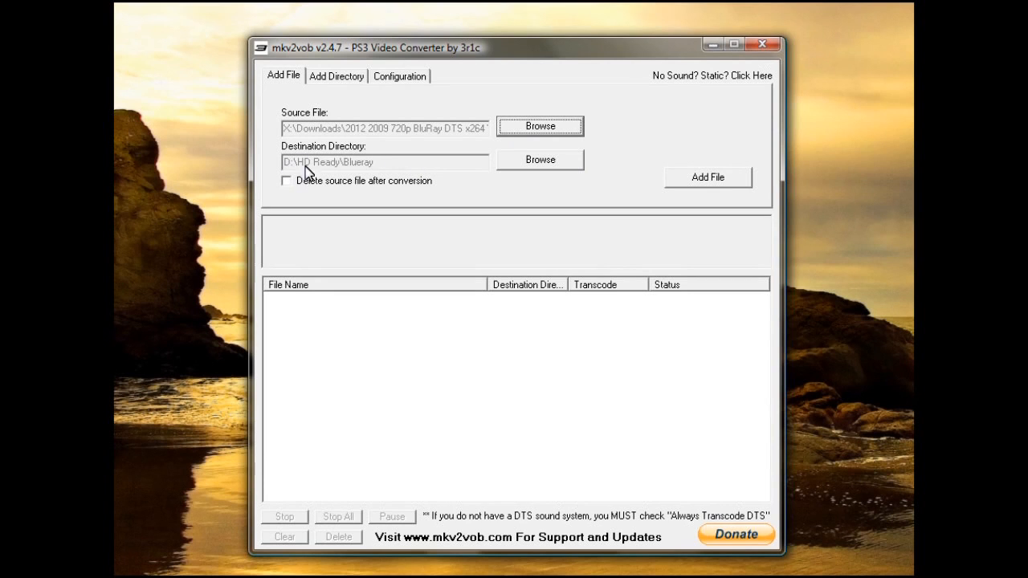
pyautogui.moveTo(380, 191)
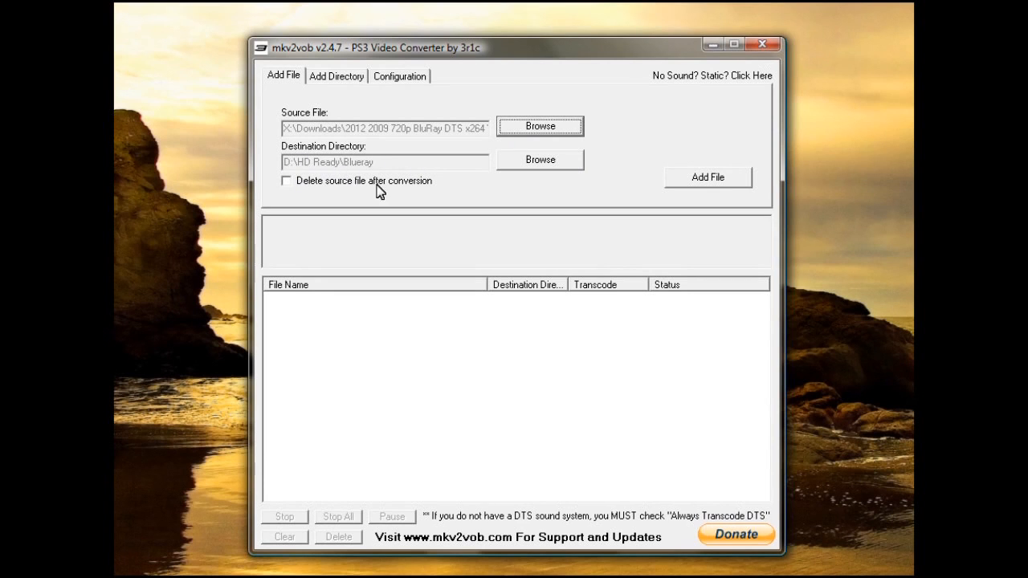
pyautogui.moveTo(637, 223)
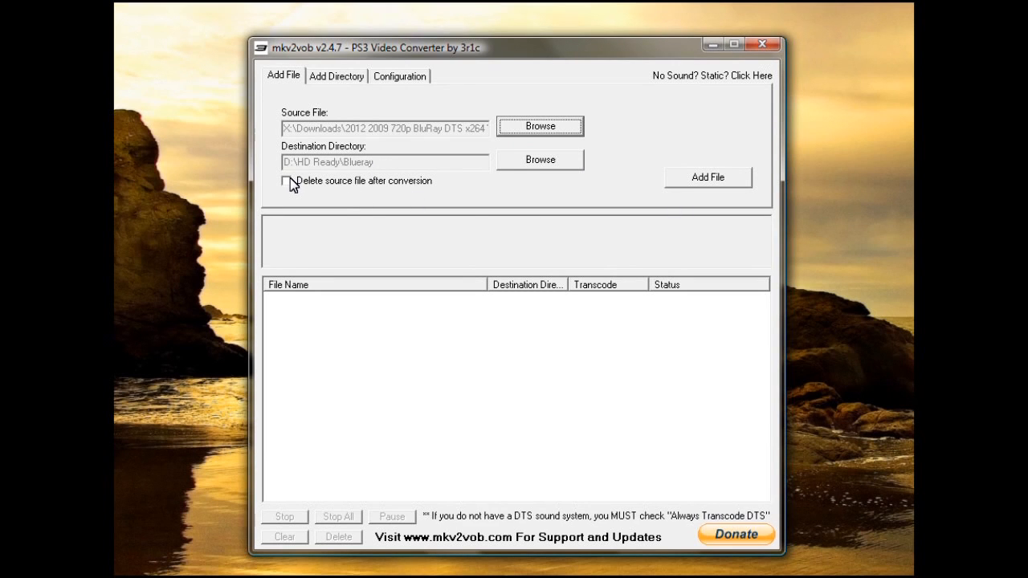
pyautogui.moveTo(709, 181)
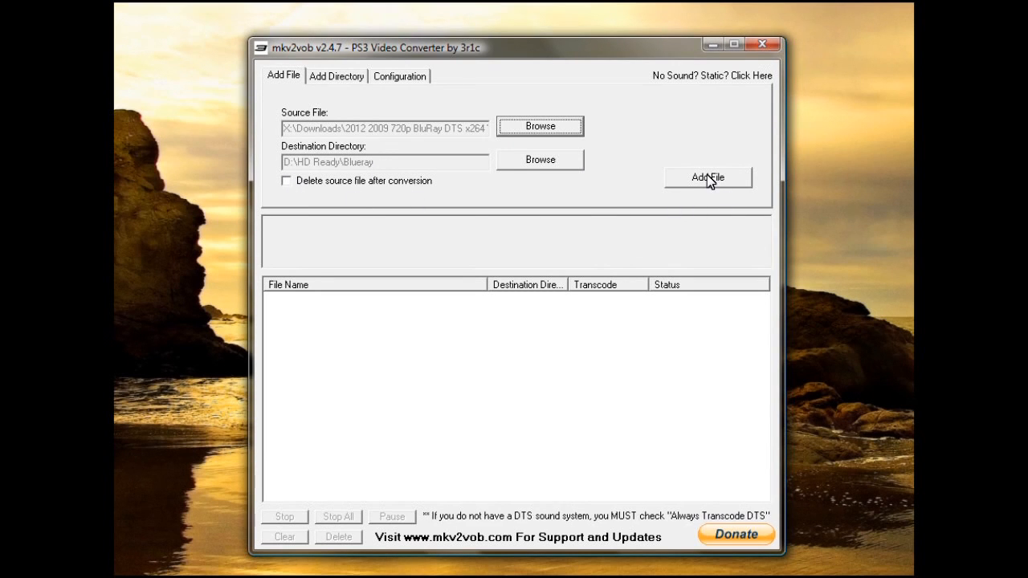
pyautogui.moveTo(384, 183)
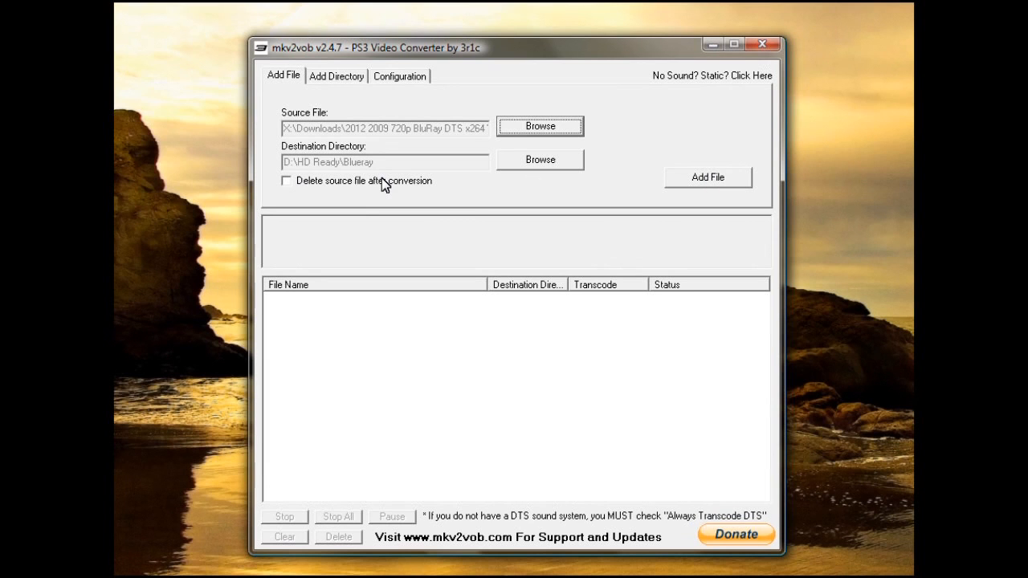
# Step: Browse to and select 2012a.mkv as the source video
pyautogui.click(539, 126)
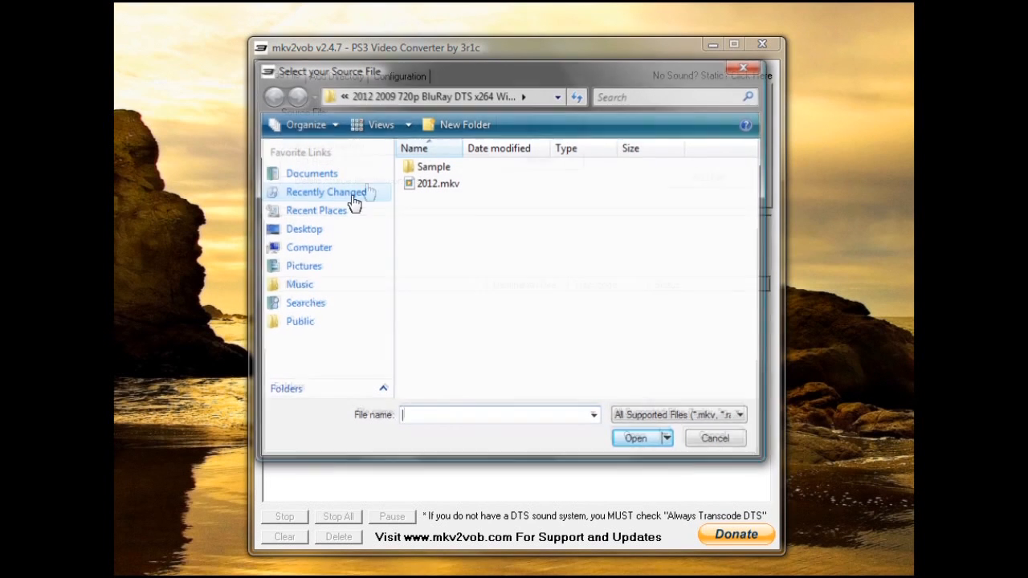
pyautogui.click(439, 183)
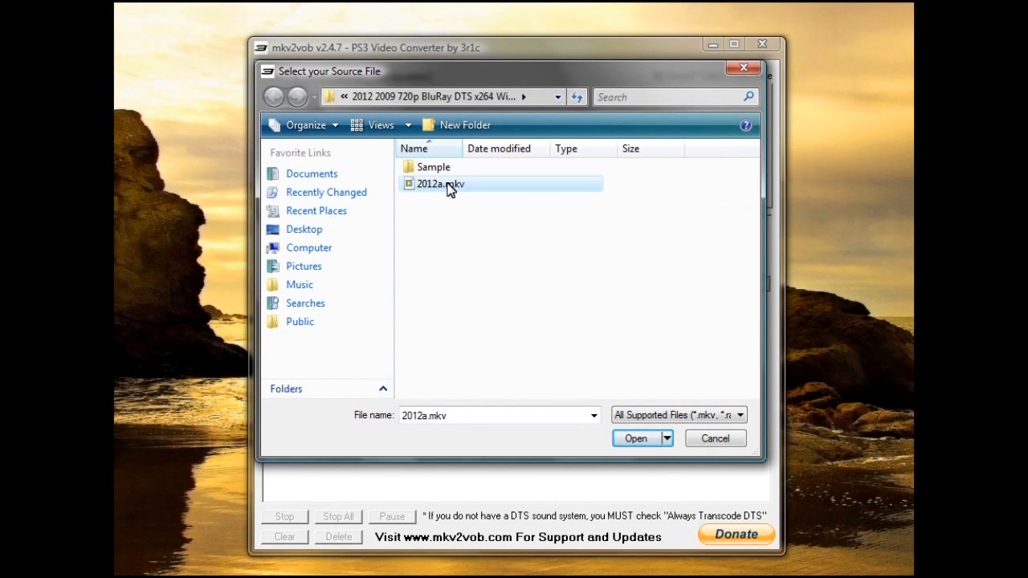
pyautogui.click(635, 438)
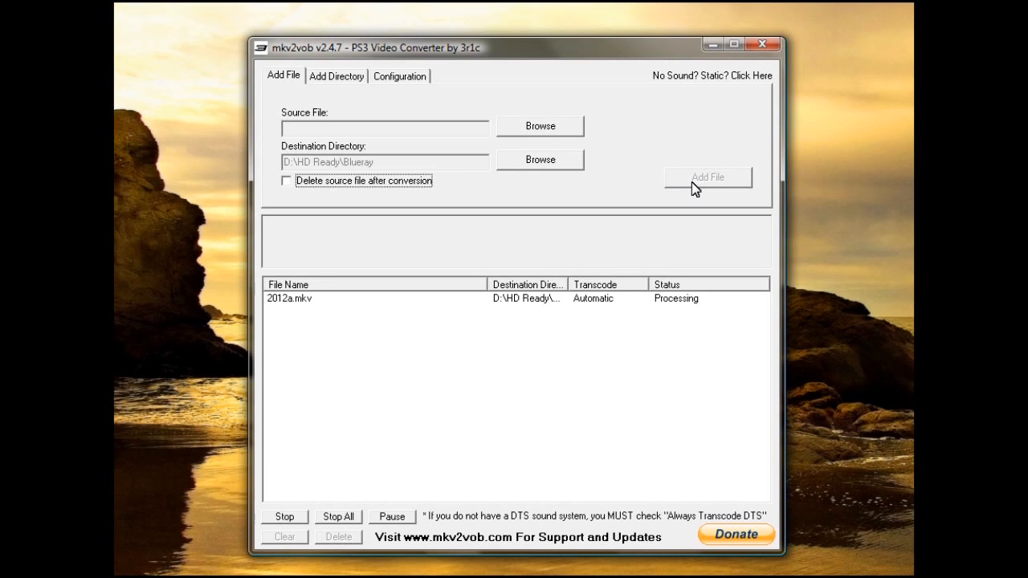
pyautogui.moveTo(660, 314)
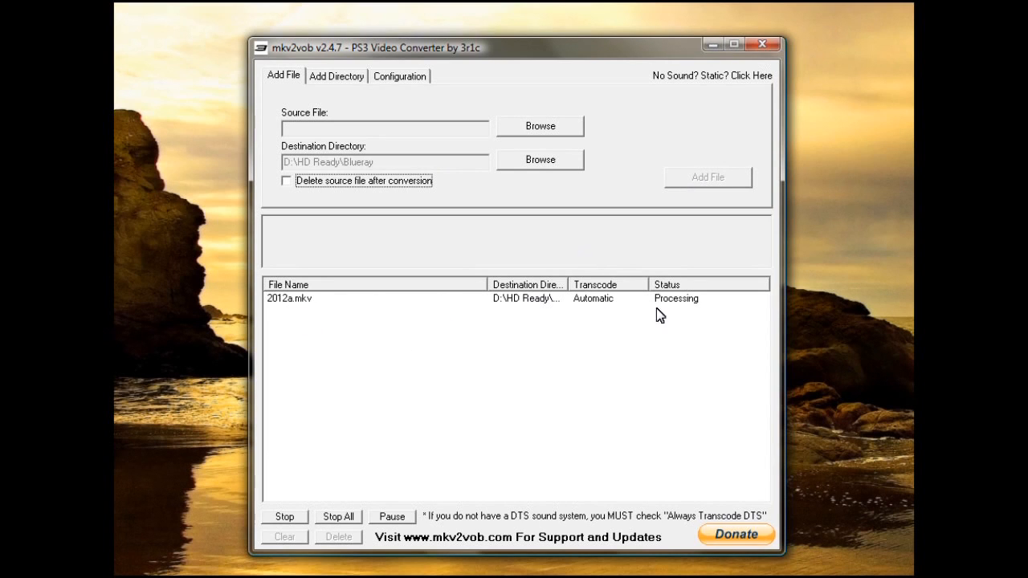
pyautogui.moveTo(736, 363)
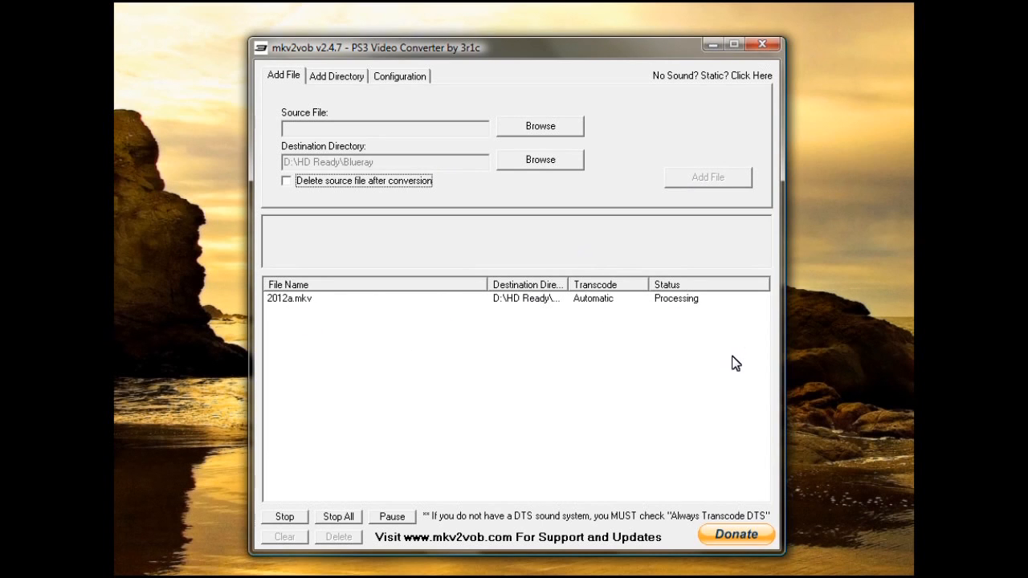
pyautogui.moveTo(612, 307)
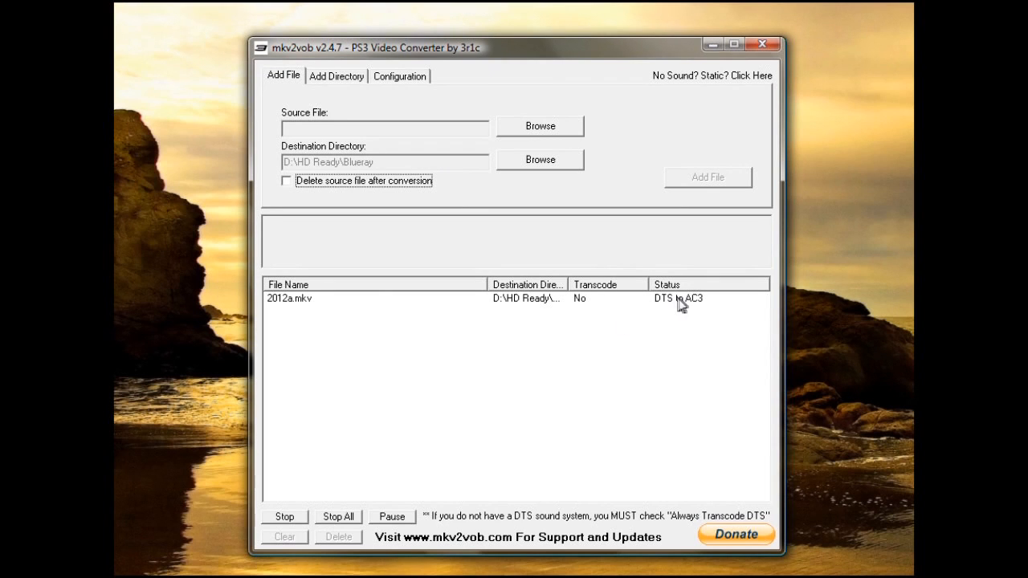
pyautogui.moveTo(584, 304)
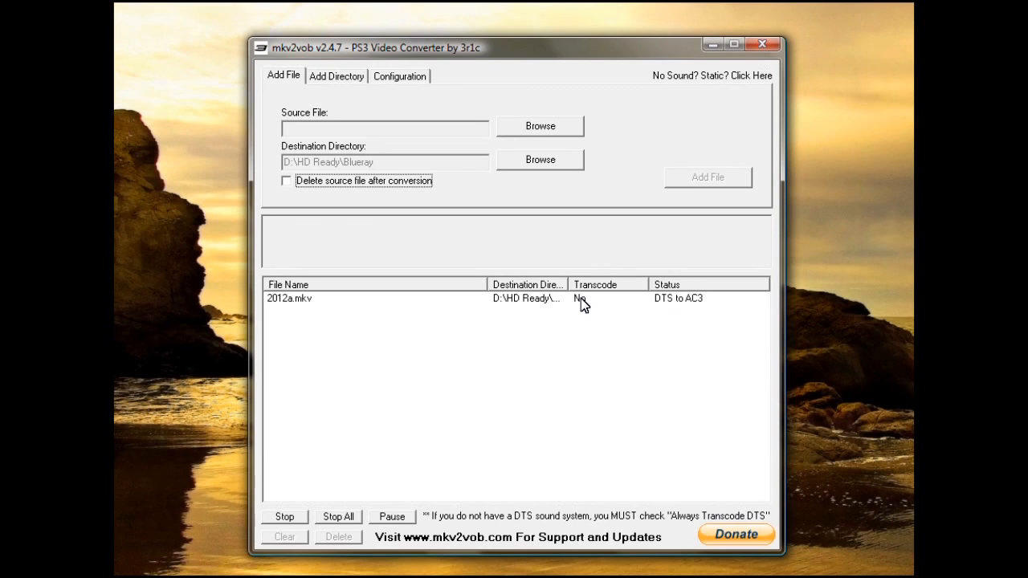
pyautogui.moveTo(601, 309)
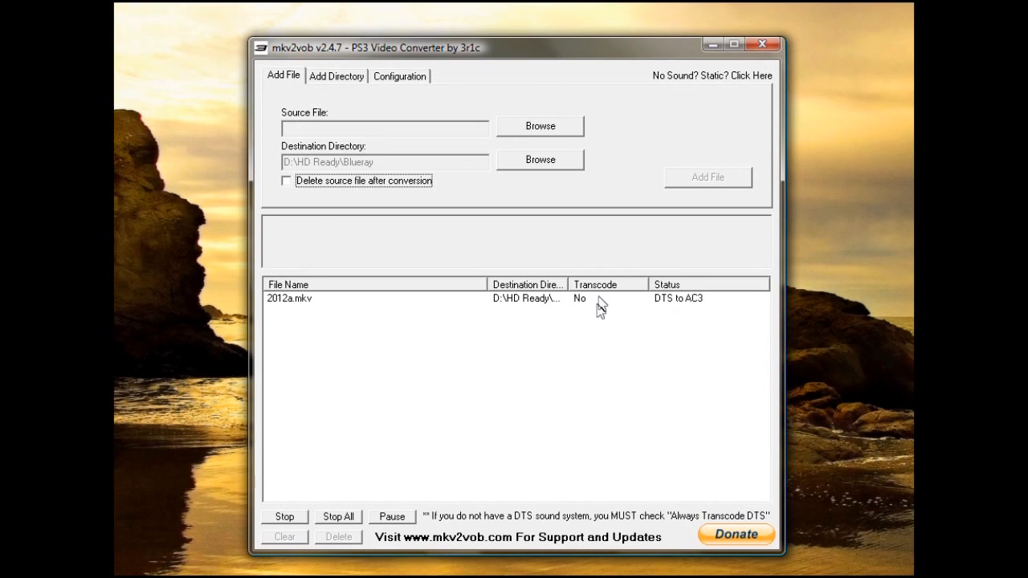
pyautogui.moveTo(694, 323)
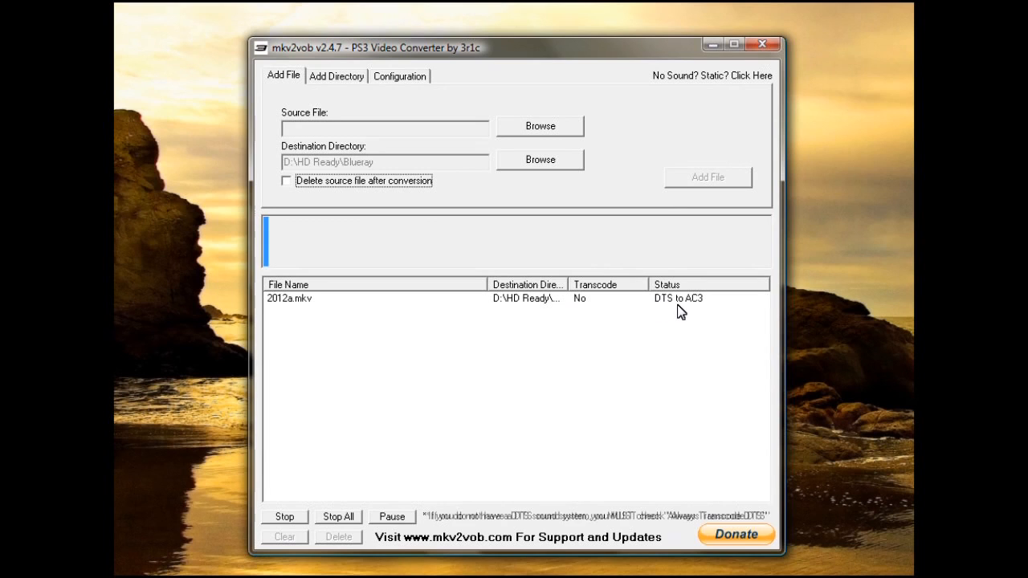
pyautogui.moveTo(701, 311)
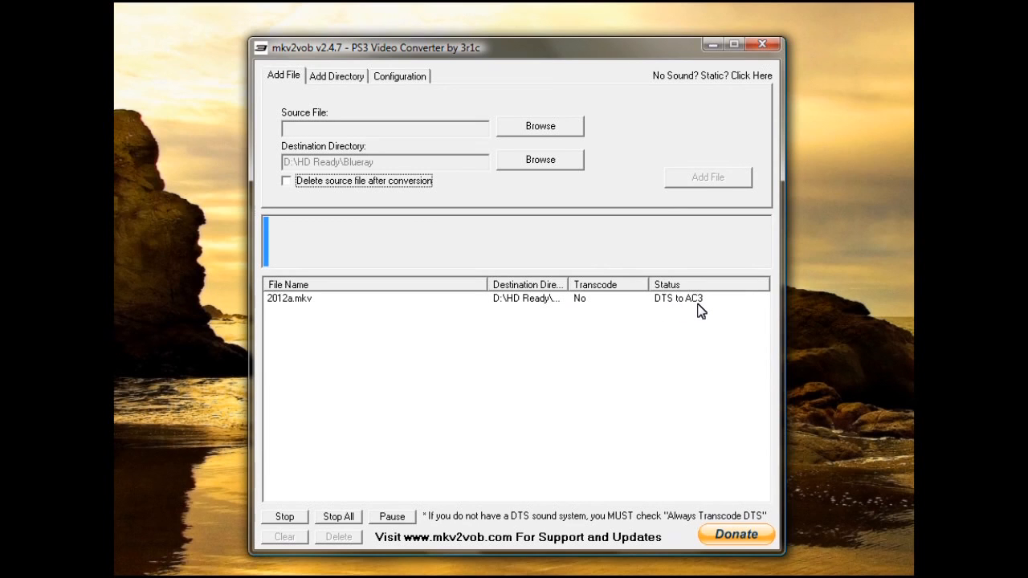
pyautogui.moveTo(661, 321)
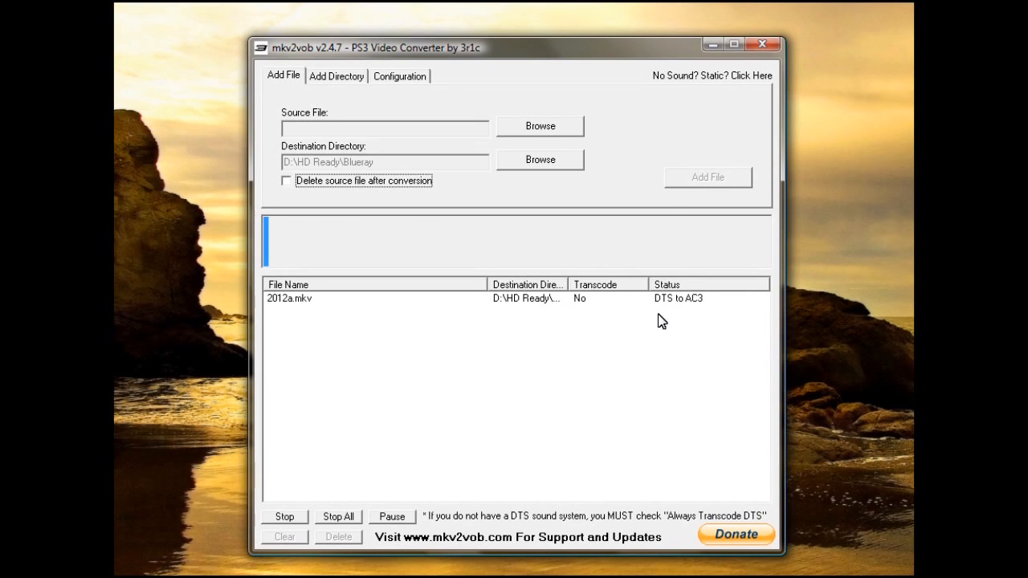
pyautogui.moveTo(650, 303)
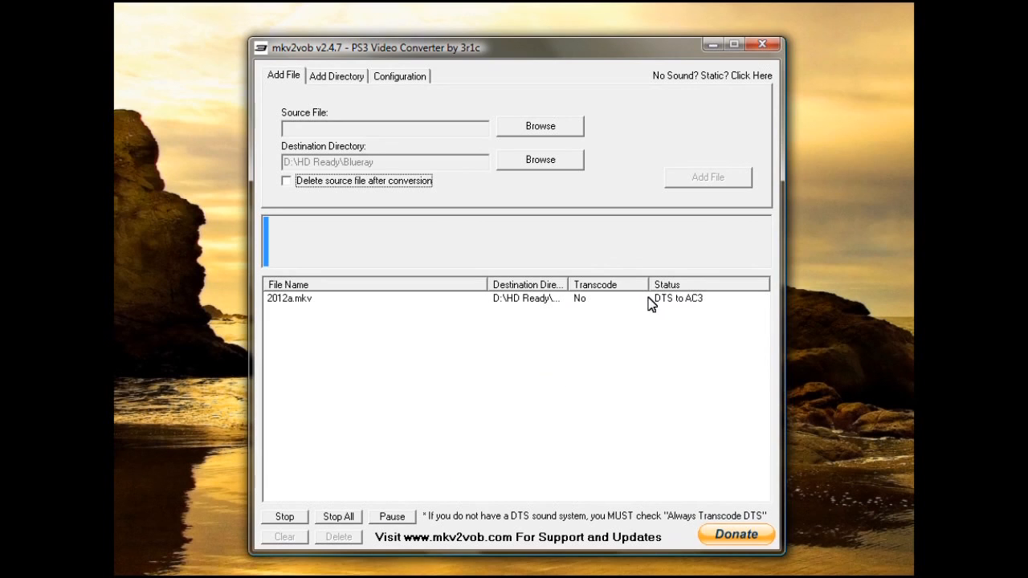
pyautogui.moveTo(411, 466)
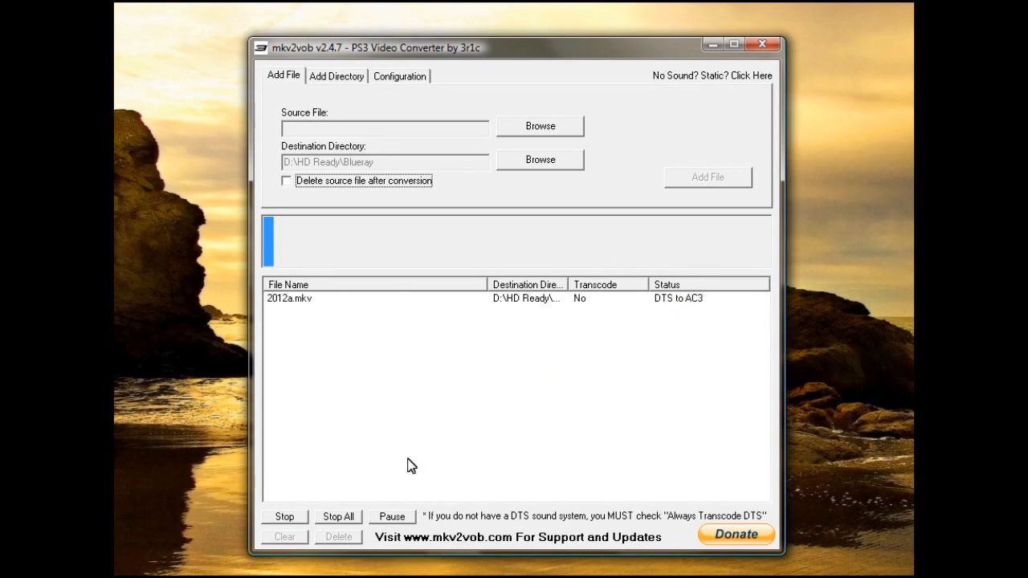
pyautogui.moveTo(278, 245)
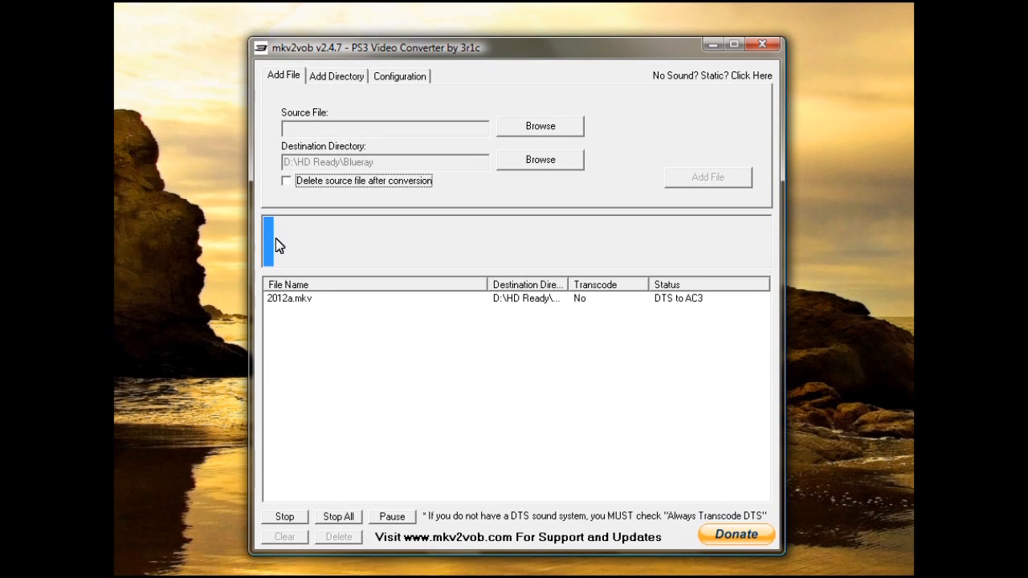
pyautogui.moveTo(450, 251)
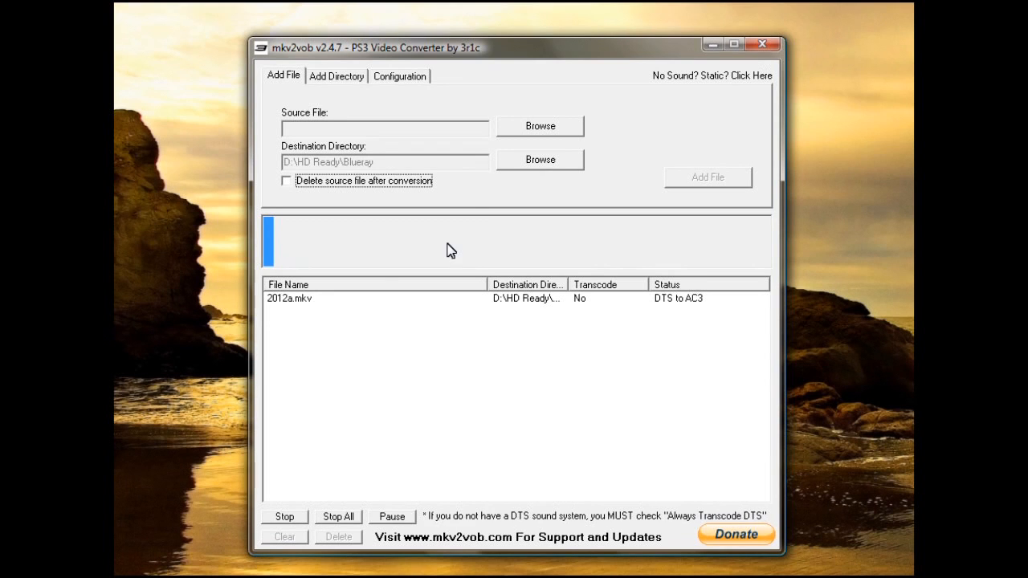
pyautogui.moveTo(304, 521)
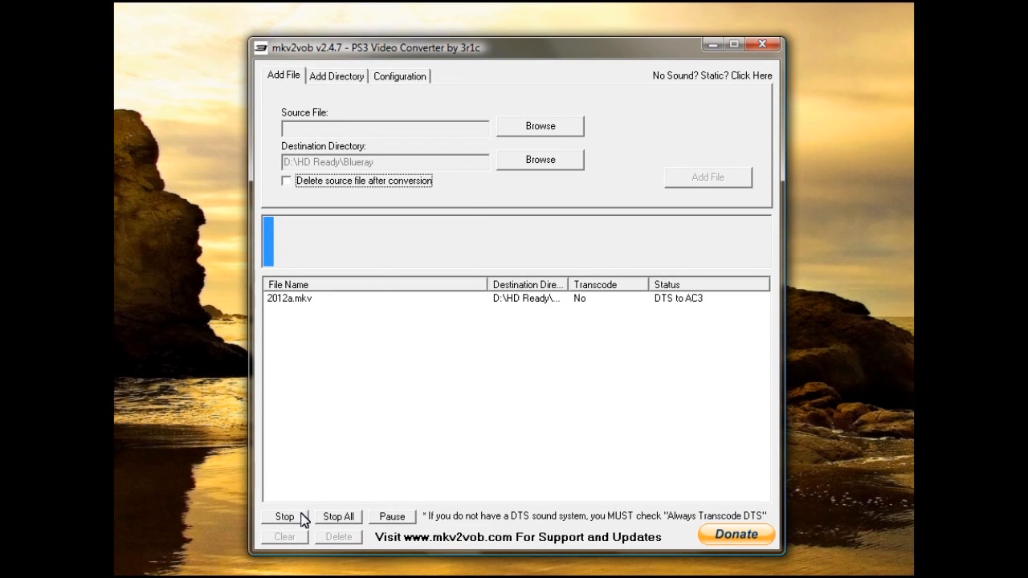
# Step: Stop the running 2012a.mkv conversion with the Stop button below the queue
pyautogui.click(284, 517)
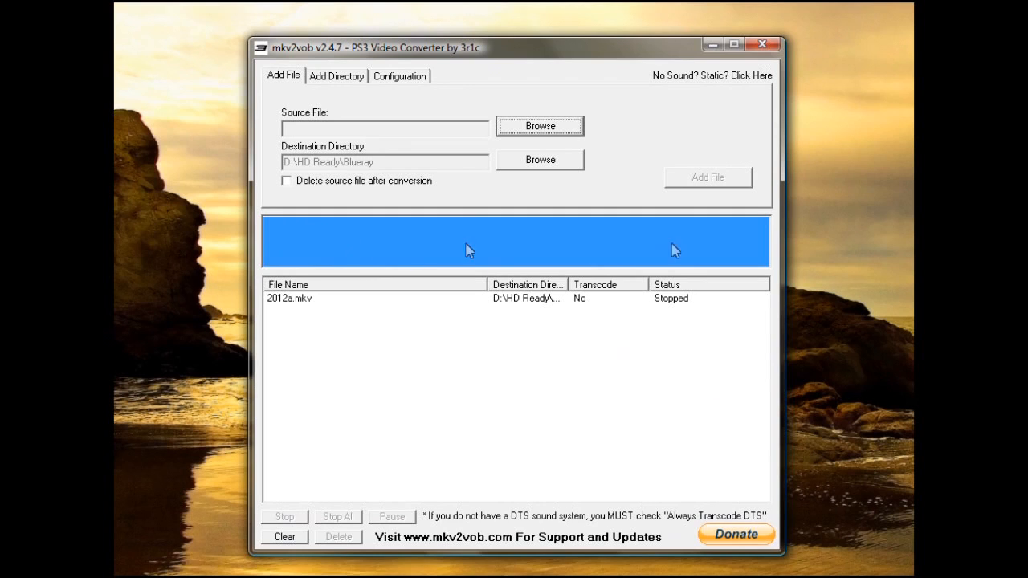
pyautogui.moveTo(621, 367)
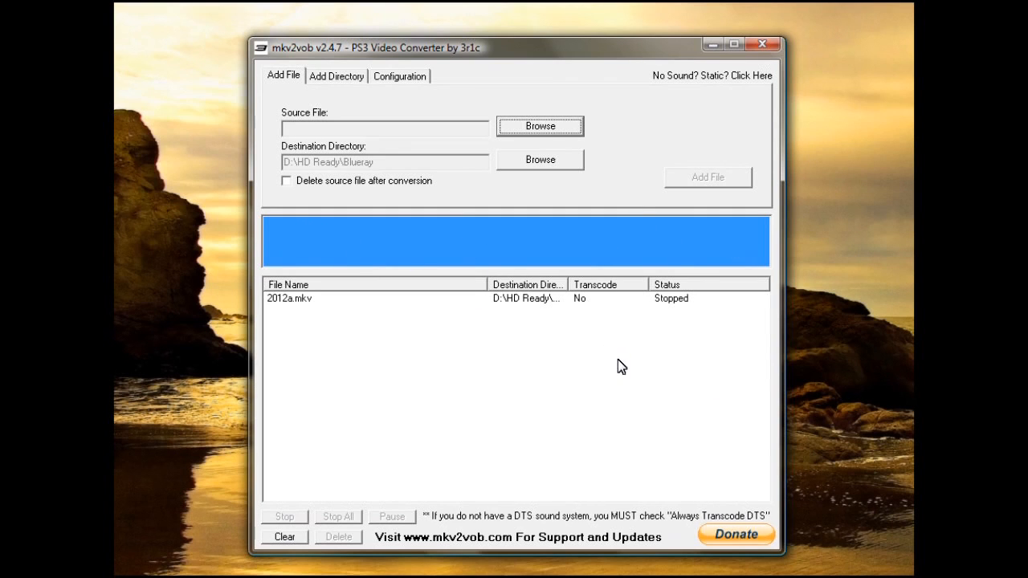
pyautogui.moveTo(432, 393)
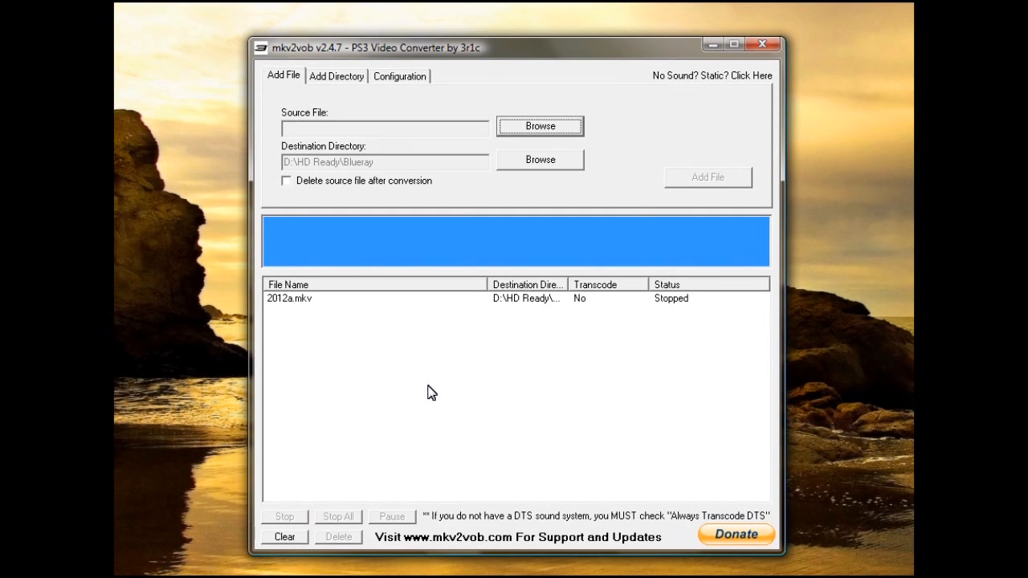
pyautogui.moveTo(492, 219)
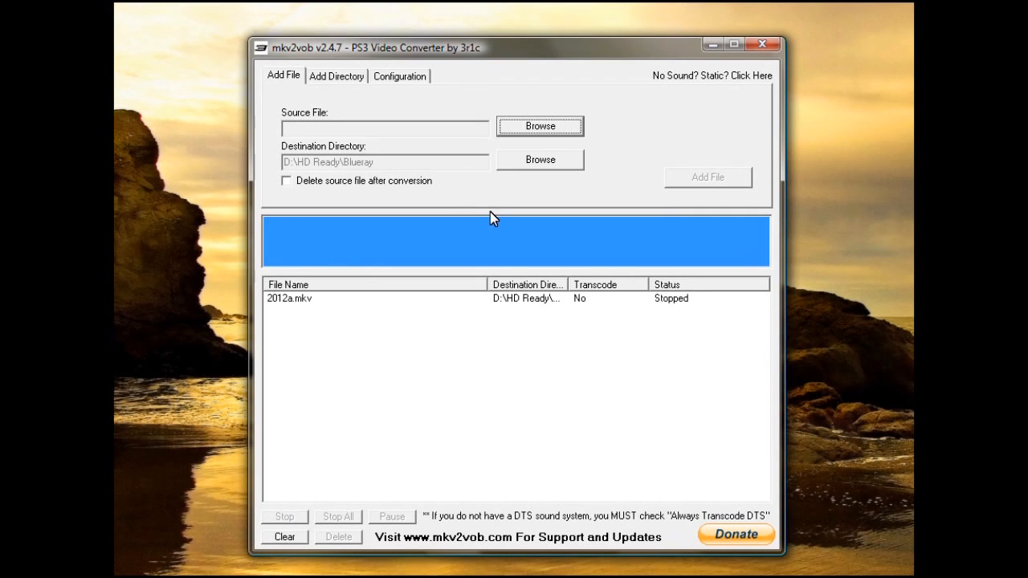
pyautogui.moveTo(482, 208)
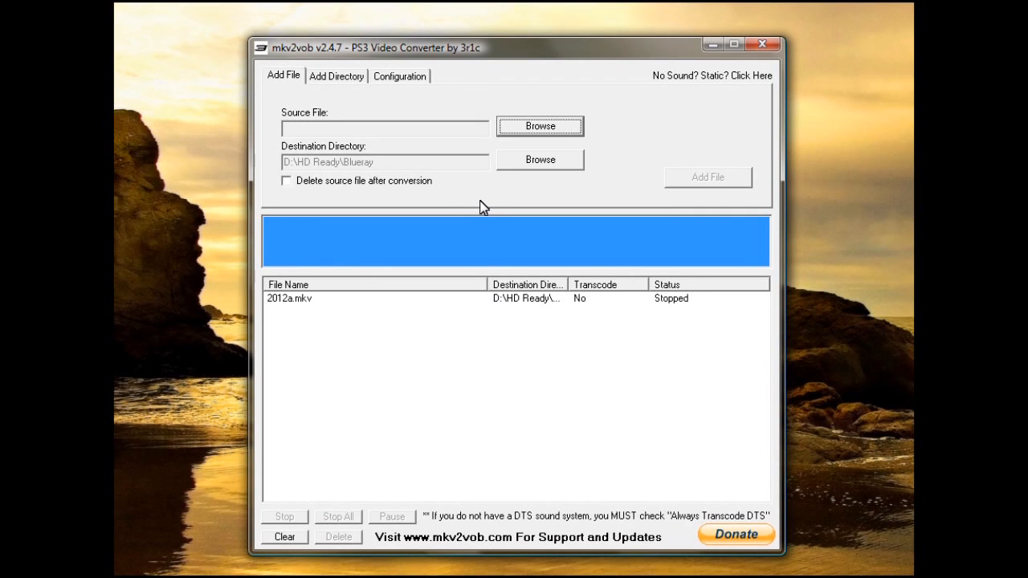
pyautogui.moveTo(344, 116)
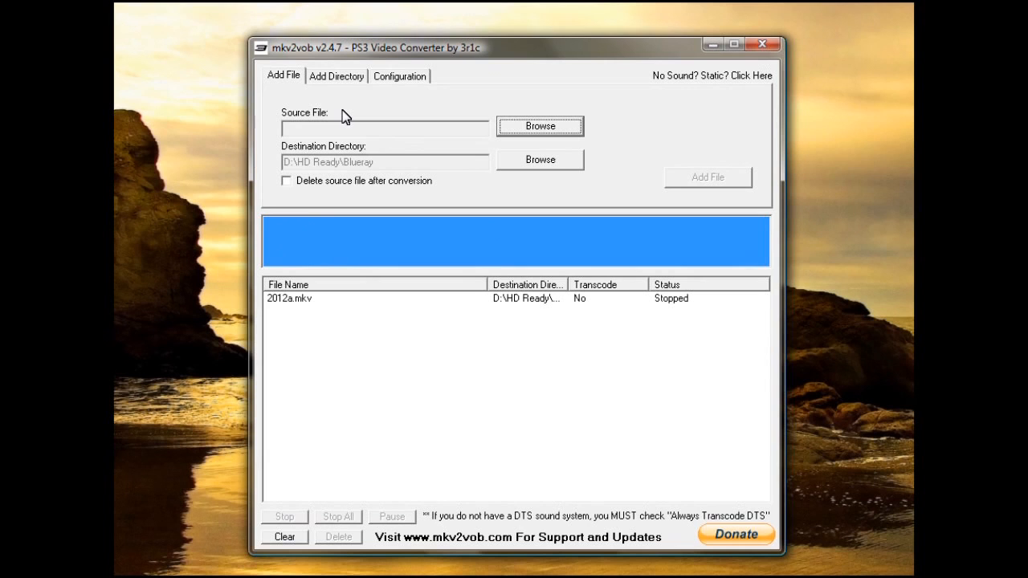